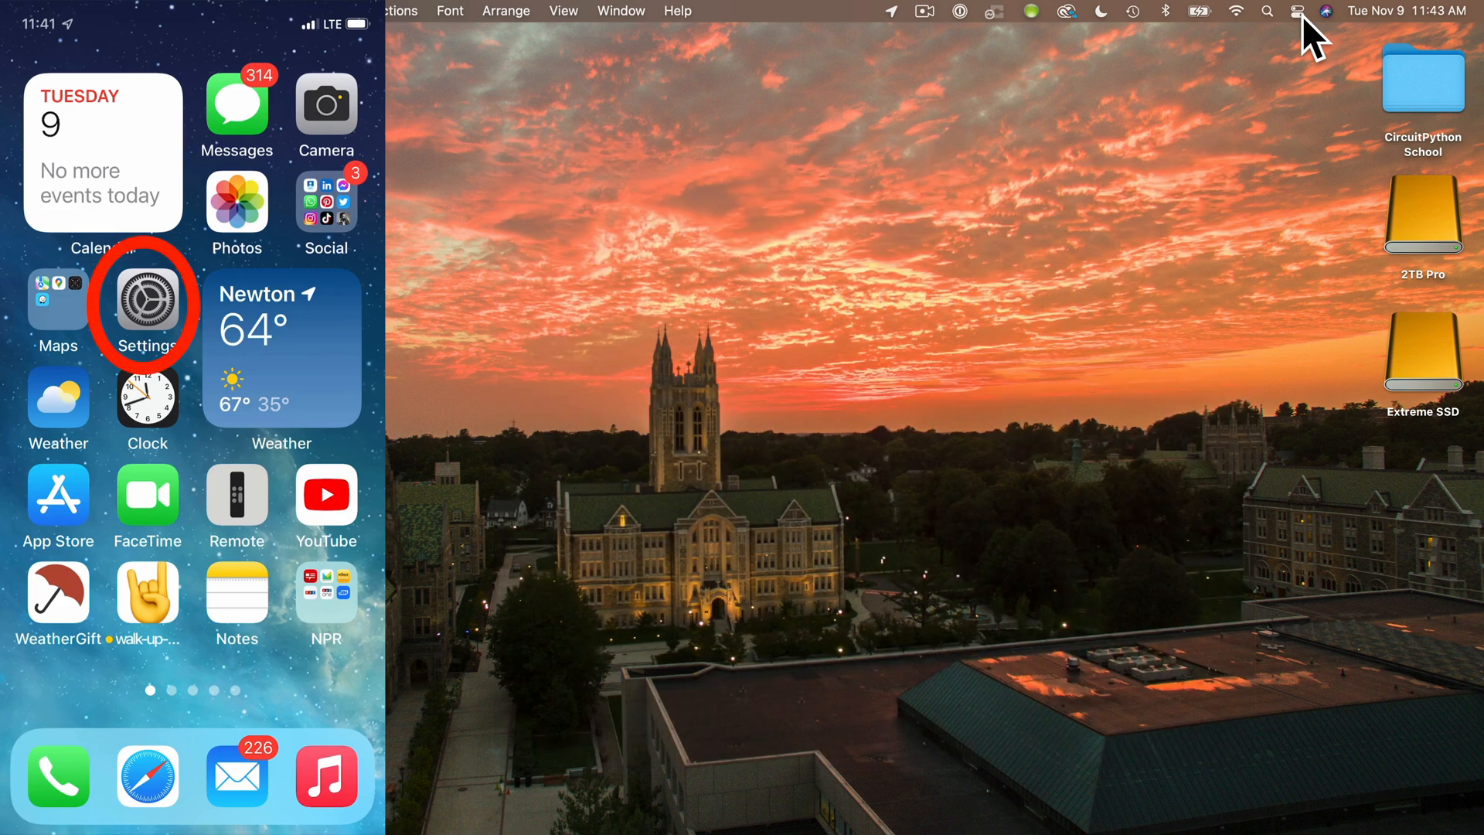
# Turn on the iPhone's Personal Hotspot with Allow Others to Join and Wi‑Fi enabled
pyautogui.click(147, 308)
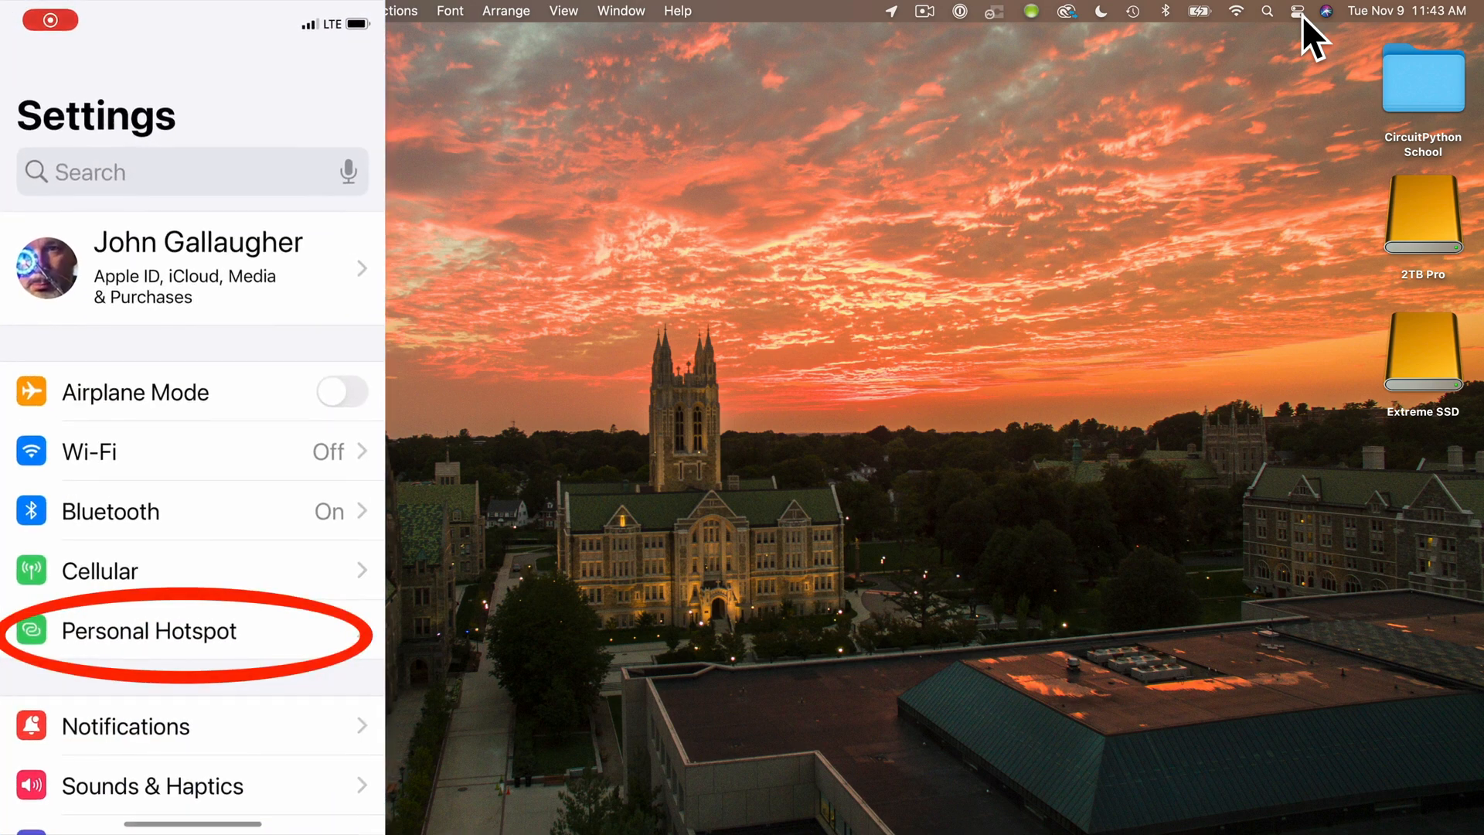
pyautogui.click(149, 631)
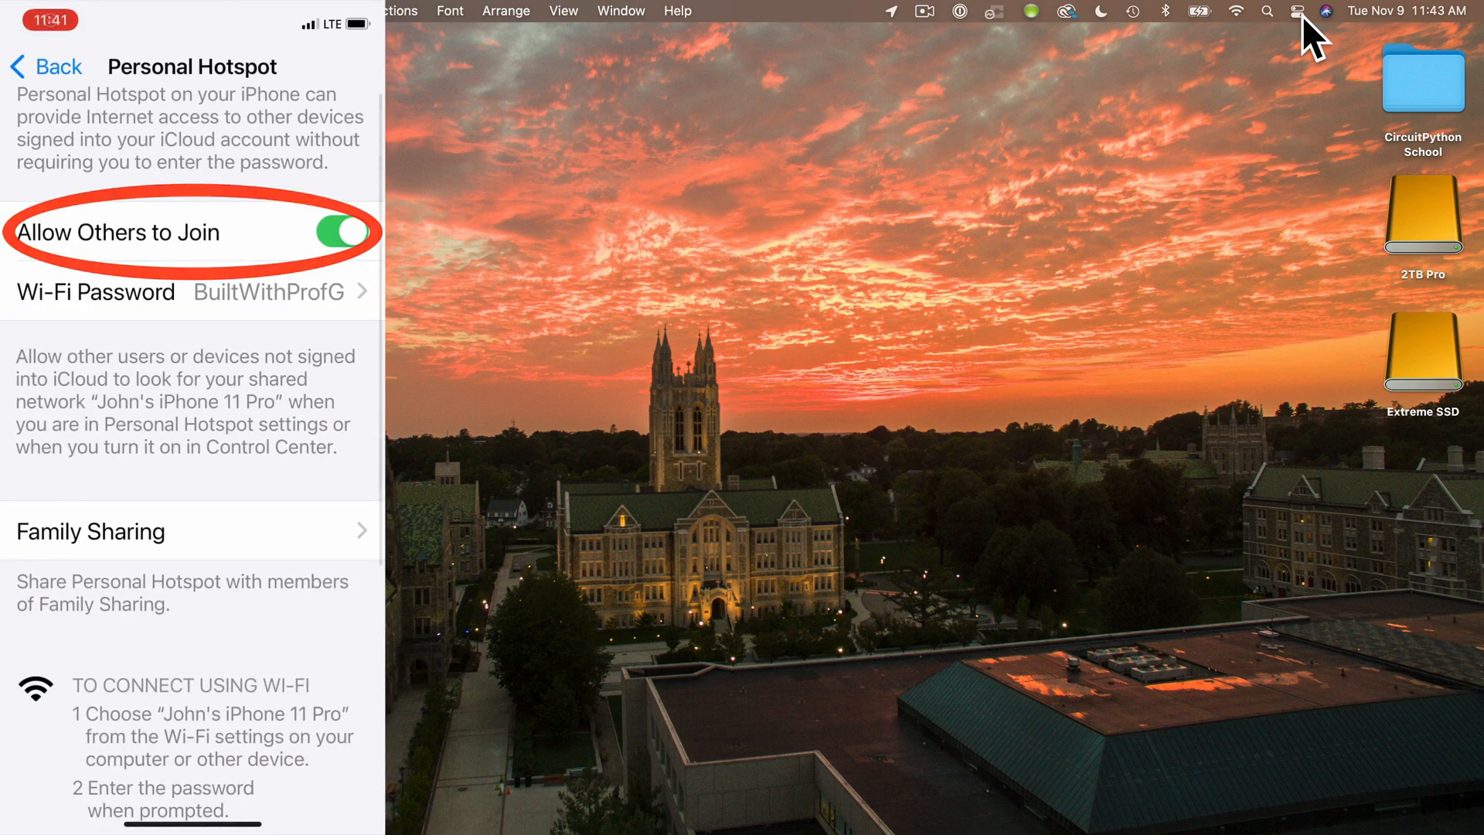
pyautogui.click(348, 232)
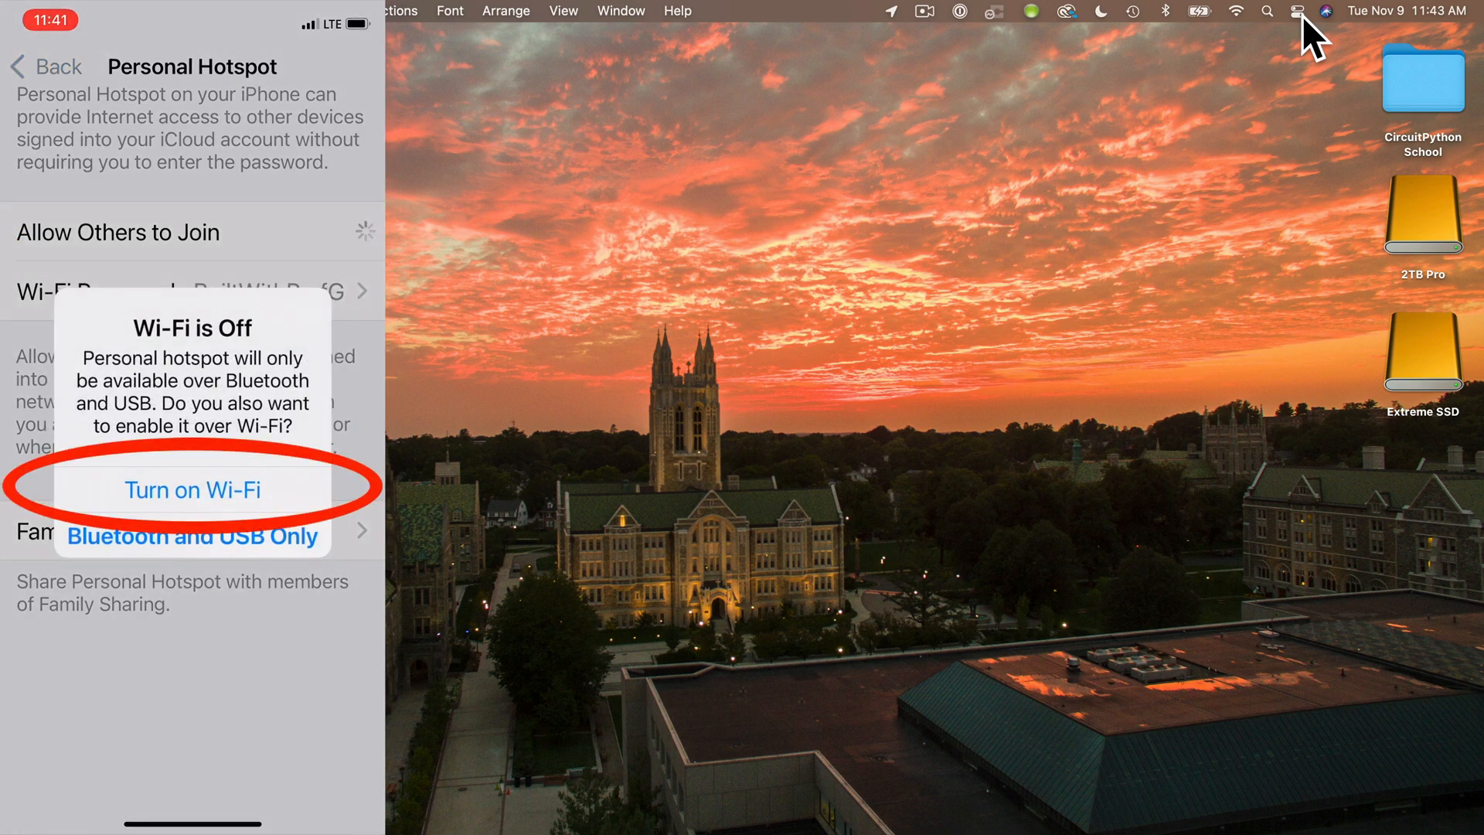
pyautogui.click(192, 490)
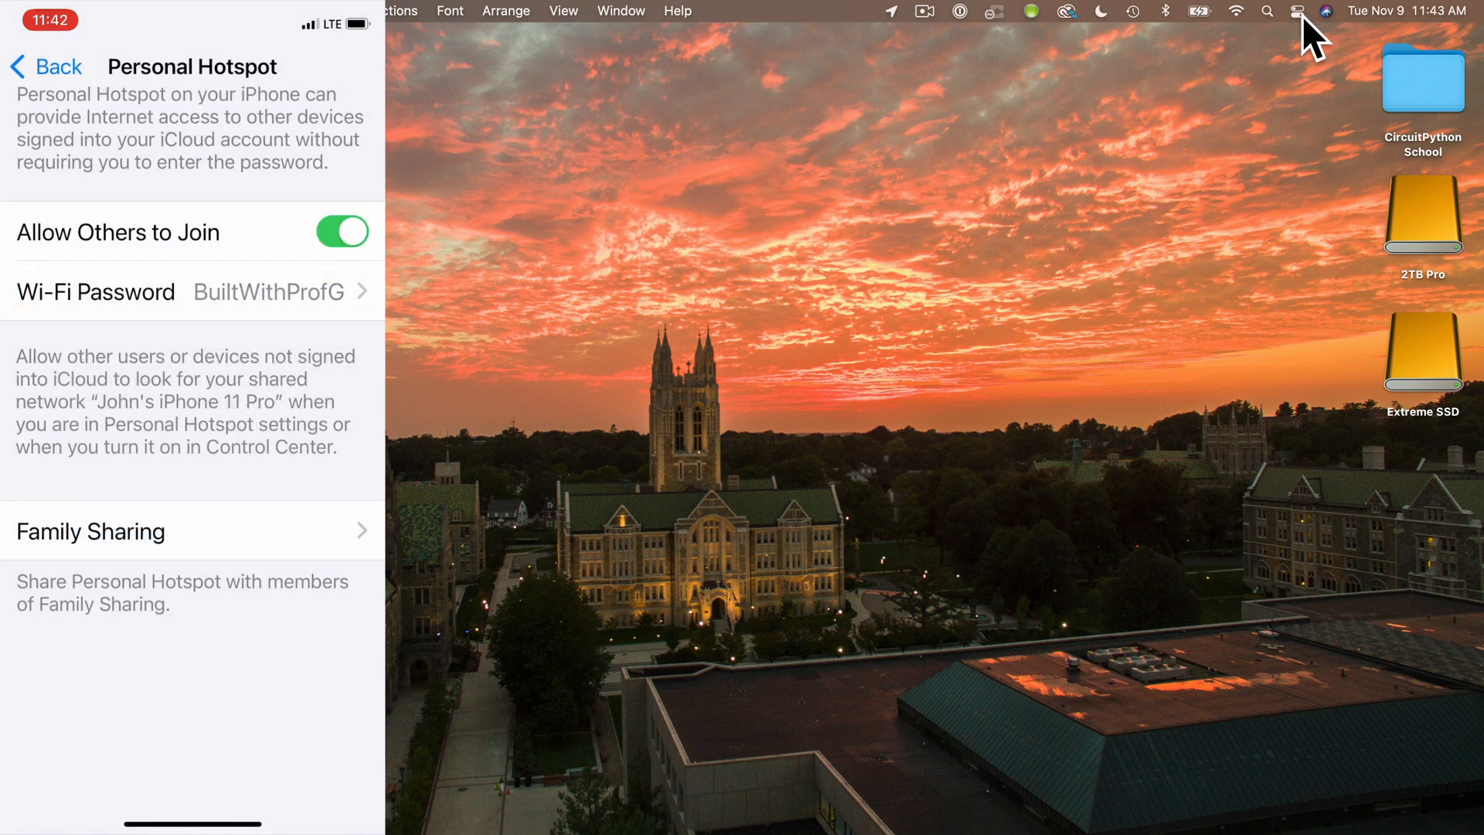
# Review the hotspot password unchanged, then confirm Cellular shows Personal Hotspot on
pyautogui.click(95, 290)
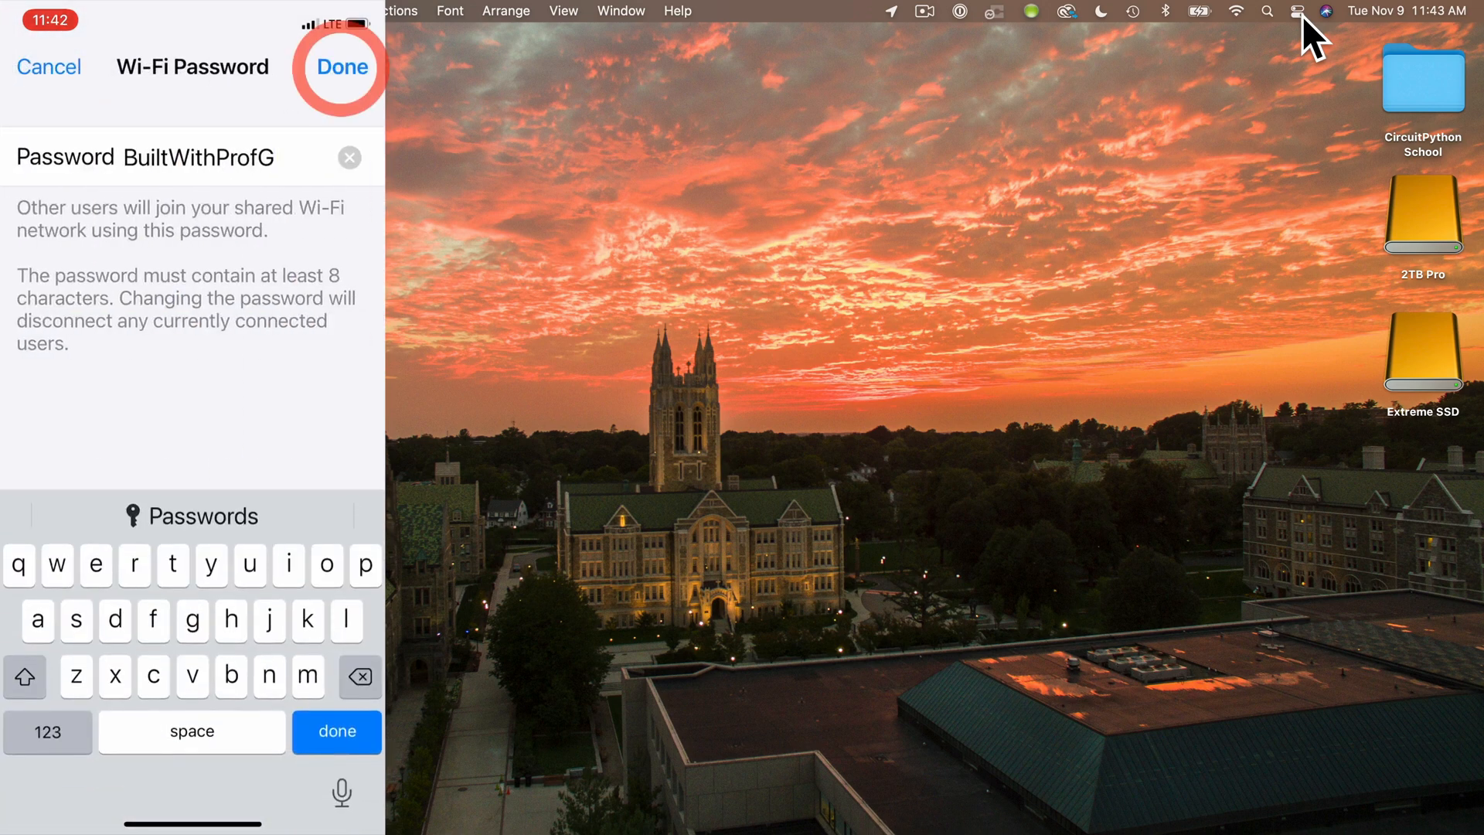
pyautogui.click(339, 67)
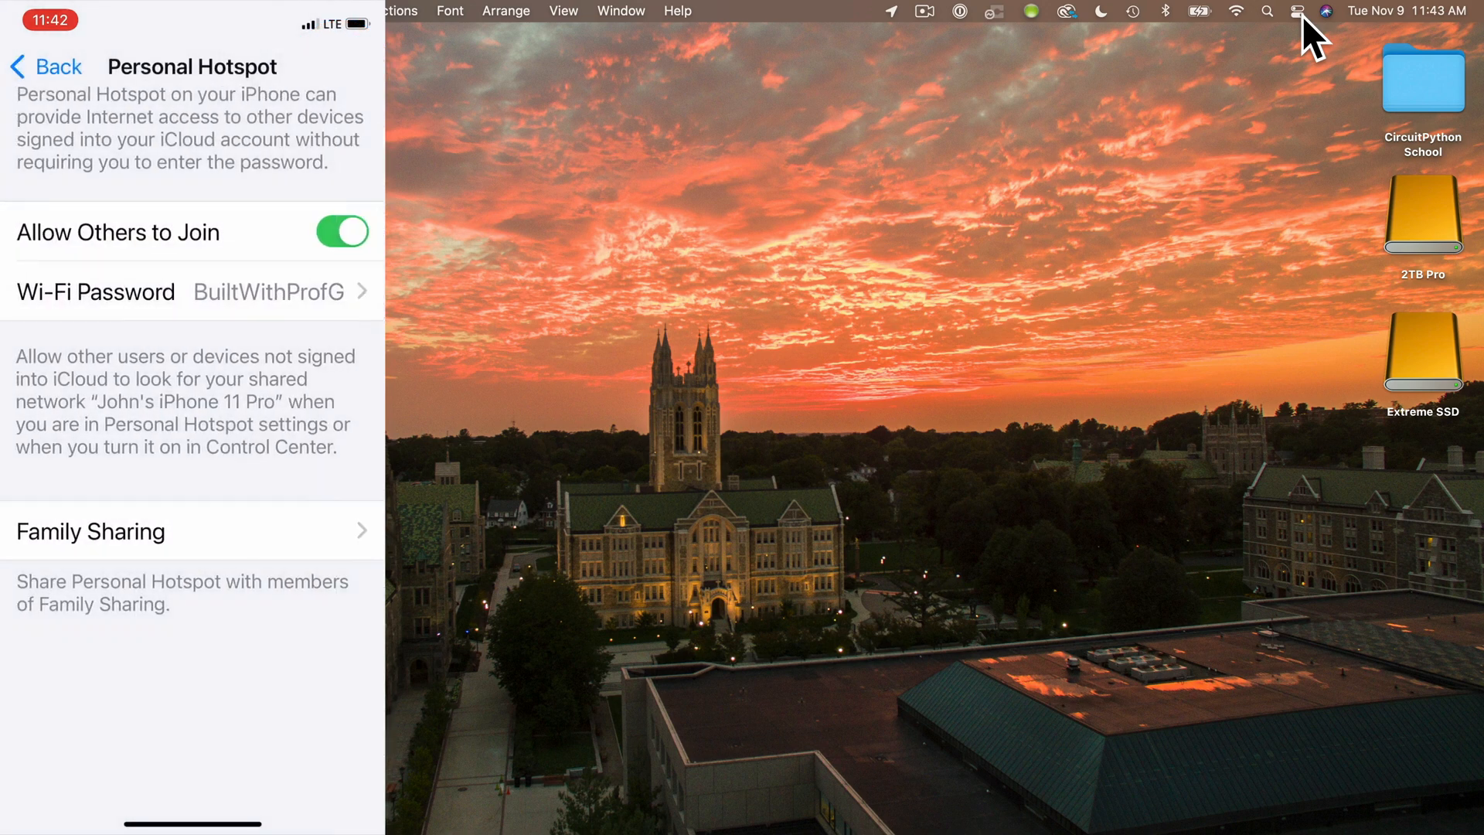
pyautogui.click(44, 67)
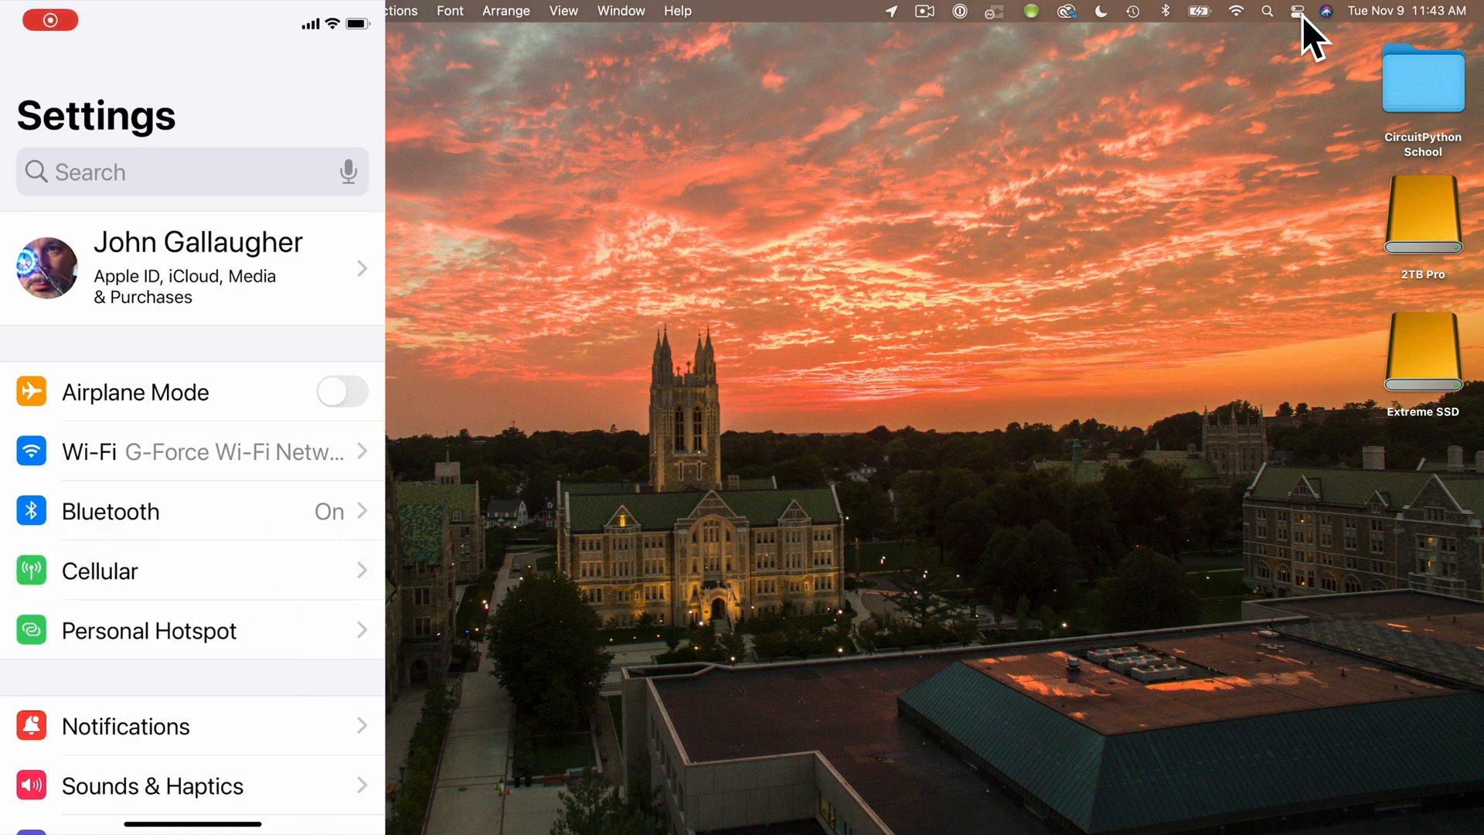
pyautogui.click(99, 571)
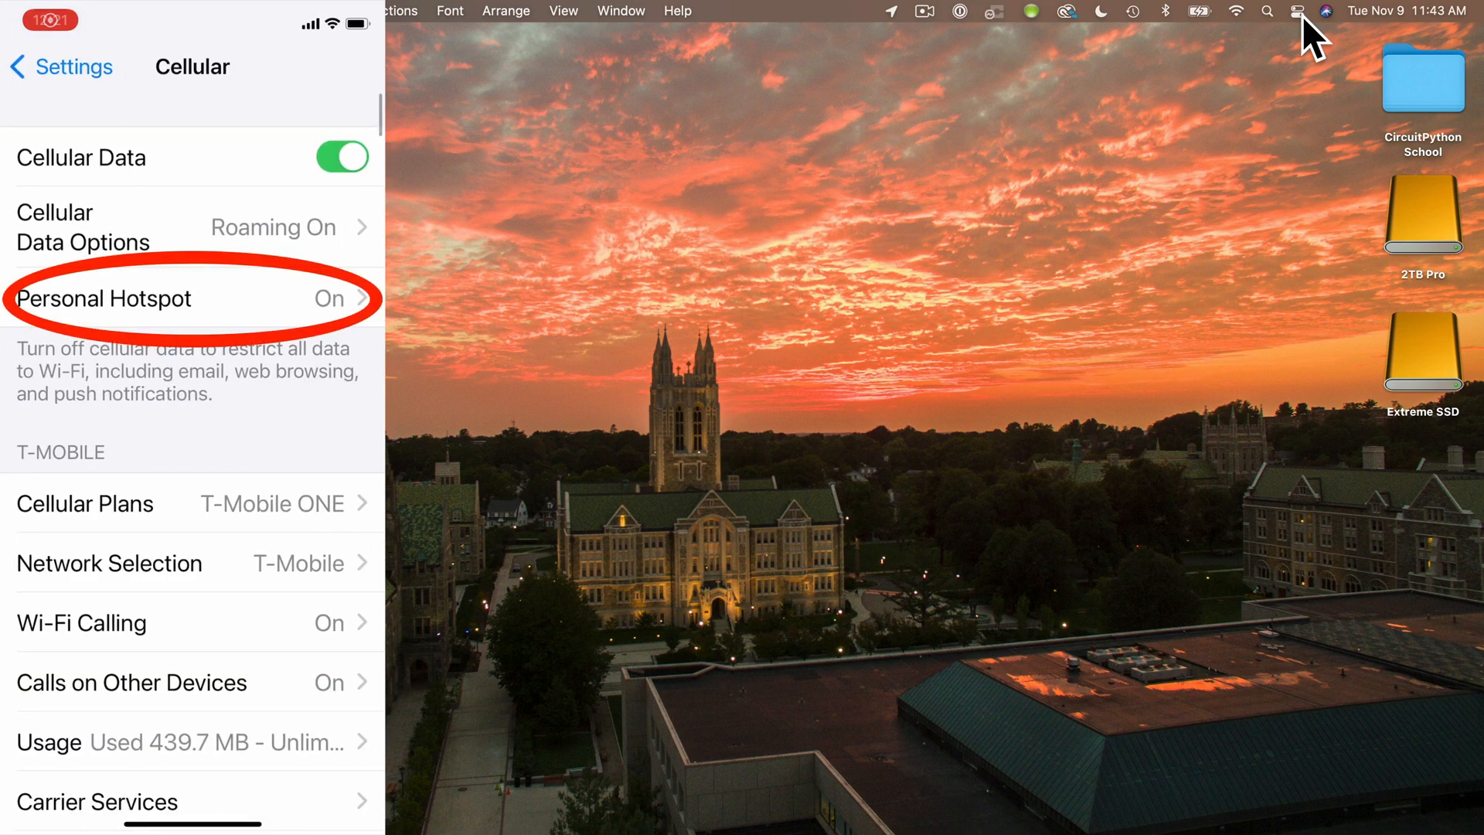
pyautogui.click(103, 299)
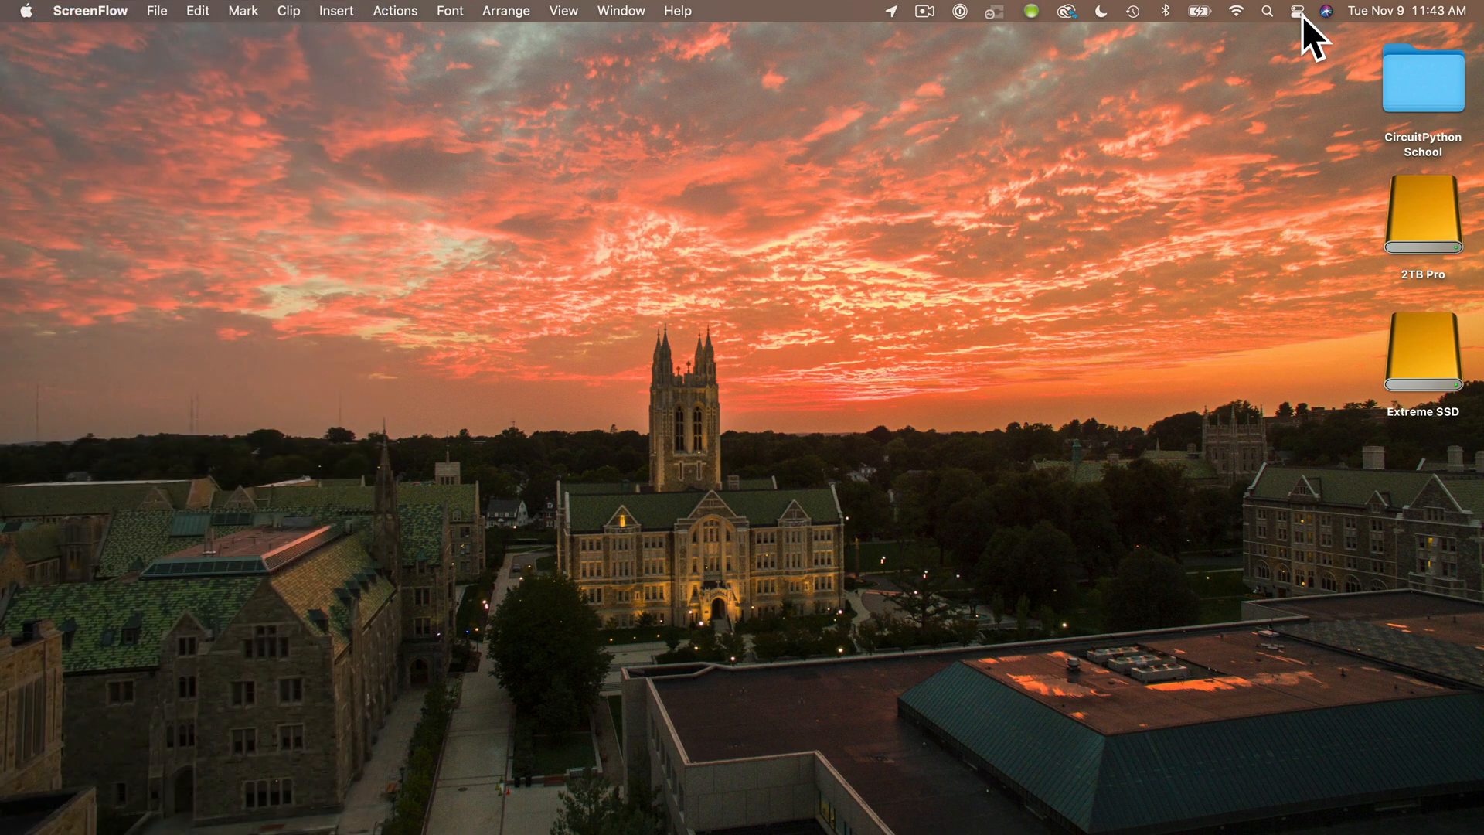
pyautogui.moveTo(1233, 24)
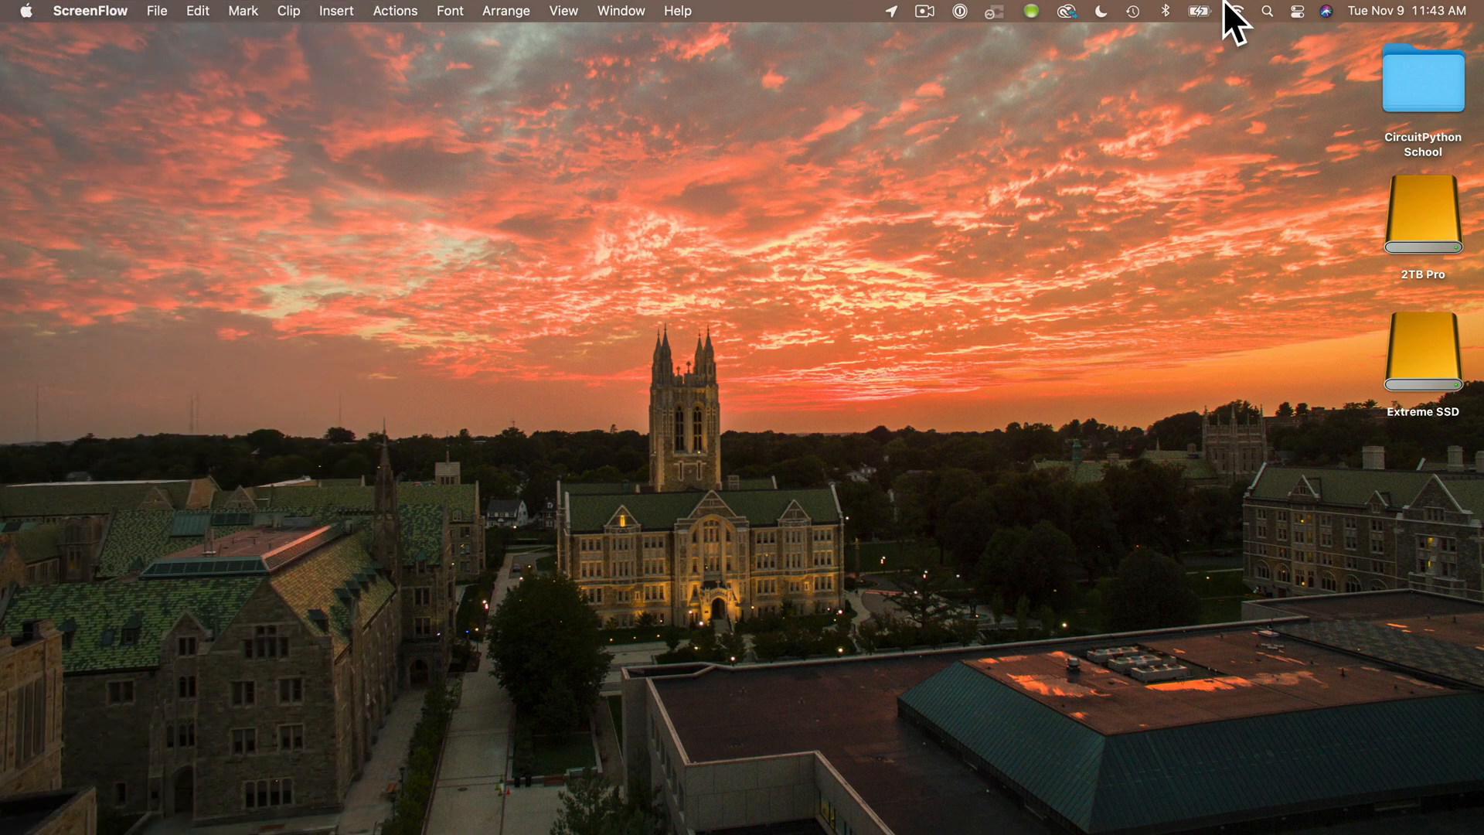
# Join the Mac to the iPhone's personal hotspot from the Wi‑Fi menu
pyautogui.click(1236, 11)
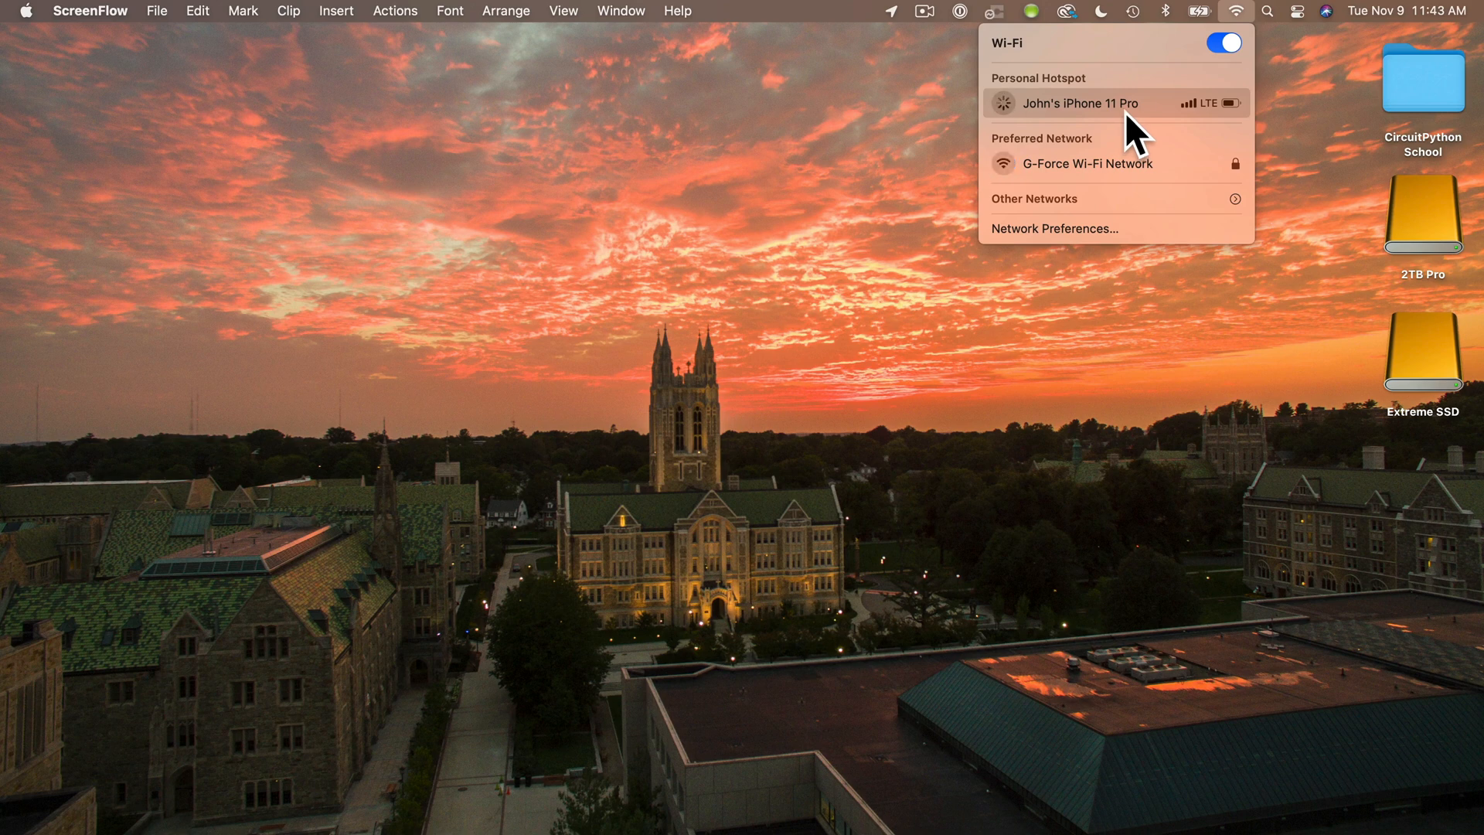
pyautogui.click(1070, 102)
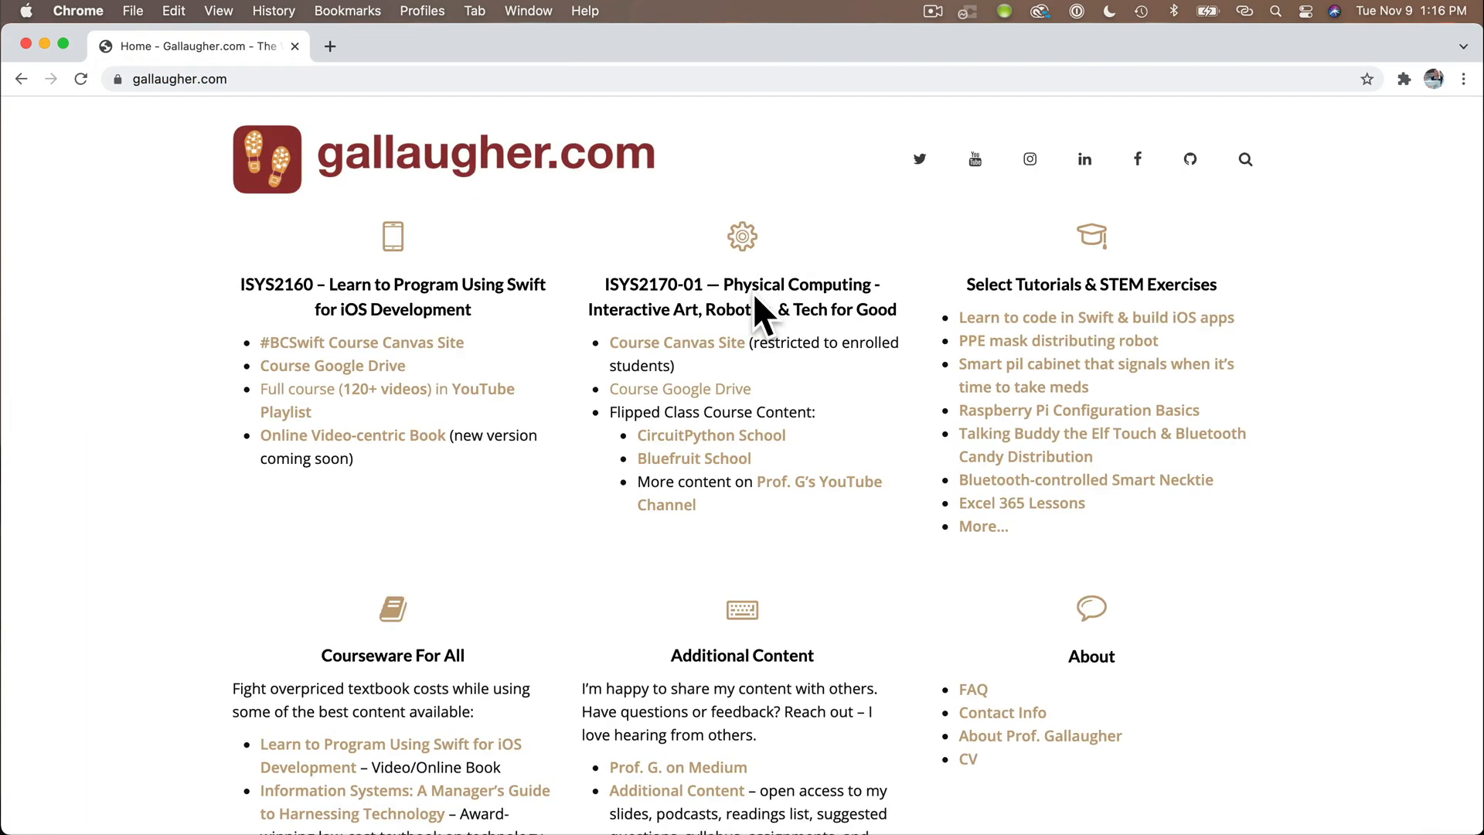
pyautogui.moveTo(891, 124)
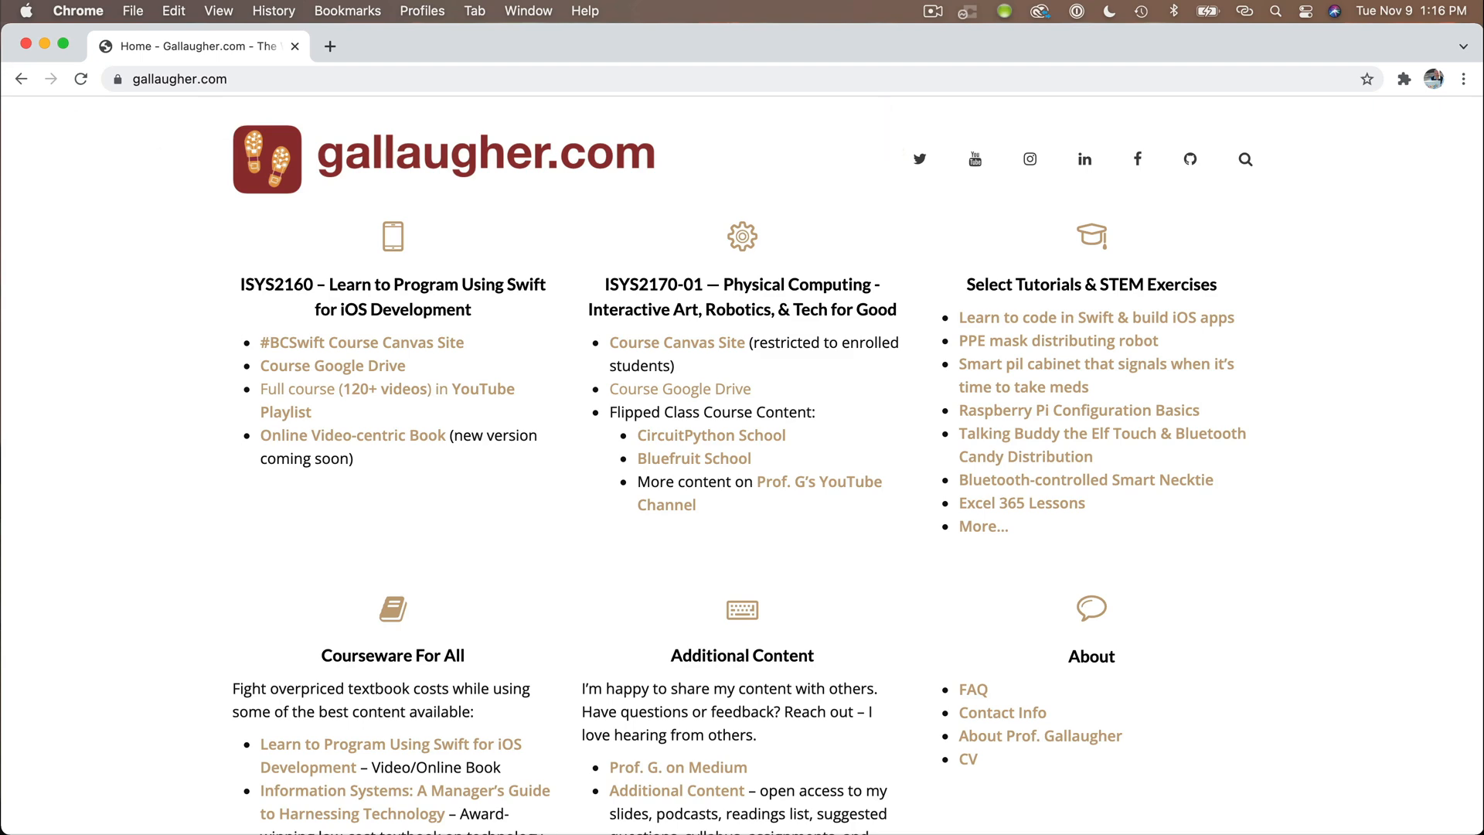
# Reach the advanced Wi‑Fi options in System Preferences > Network
pyautogui.click(26, 10)
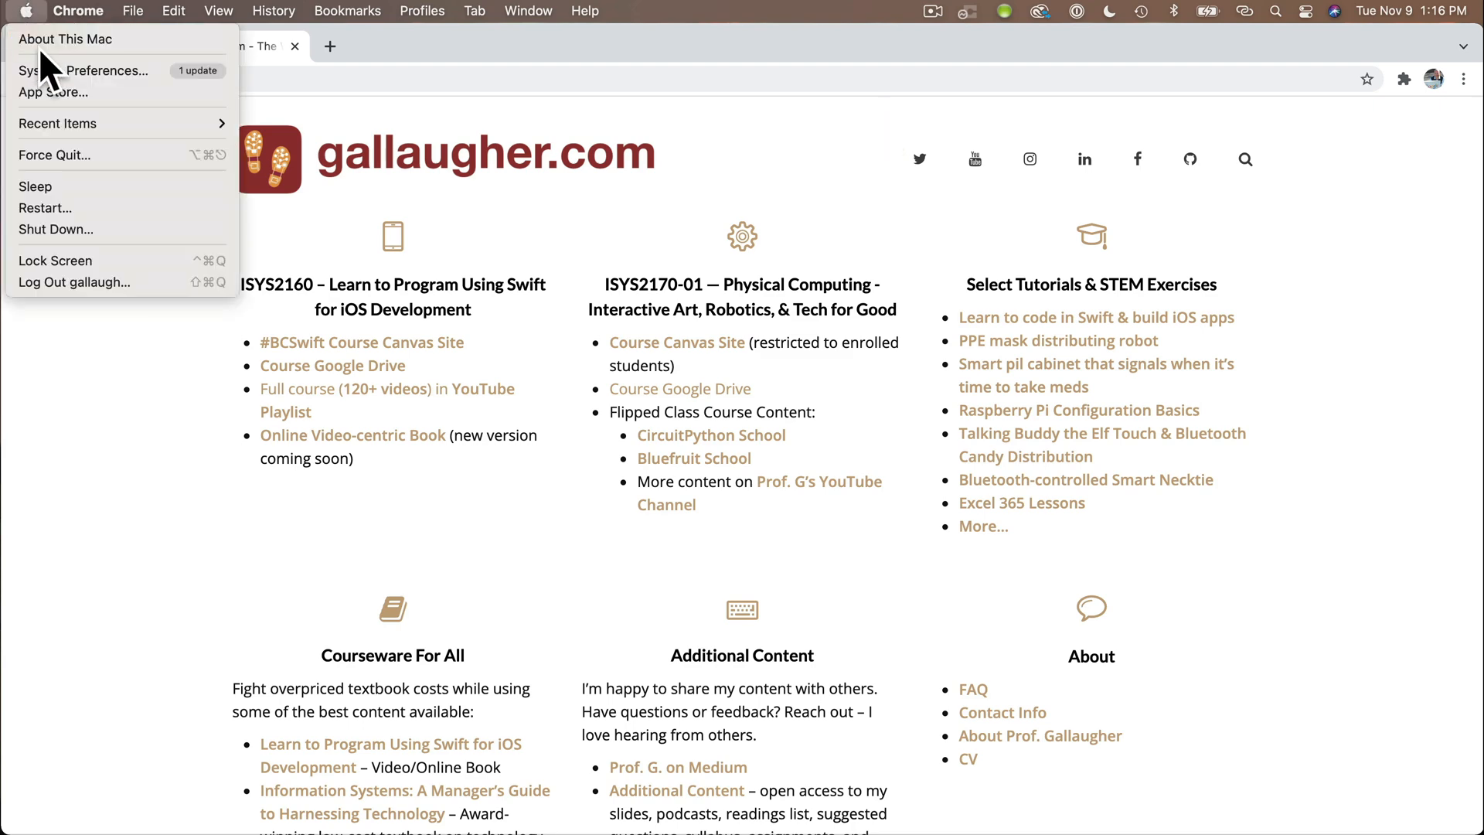
pyautogui.moveTo(83, 69)
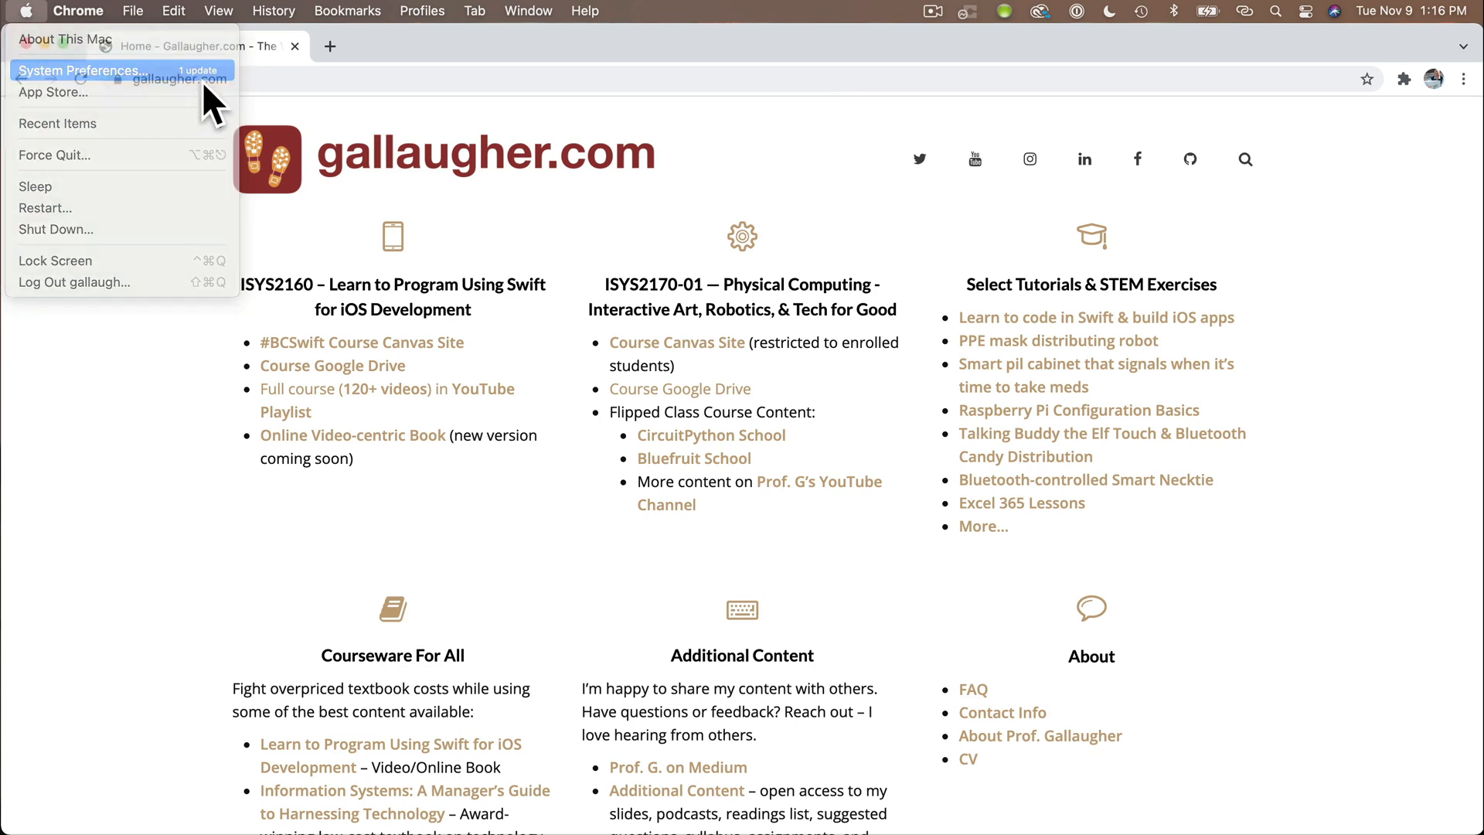
pyautogui.click(82, 69)
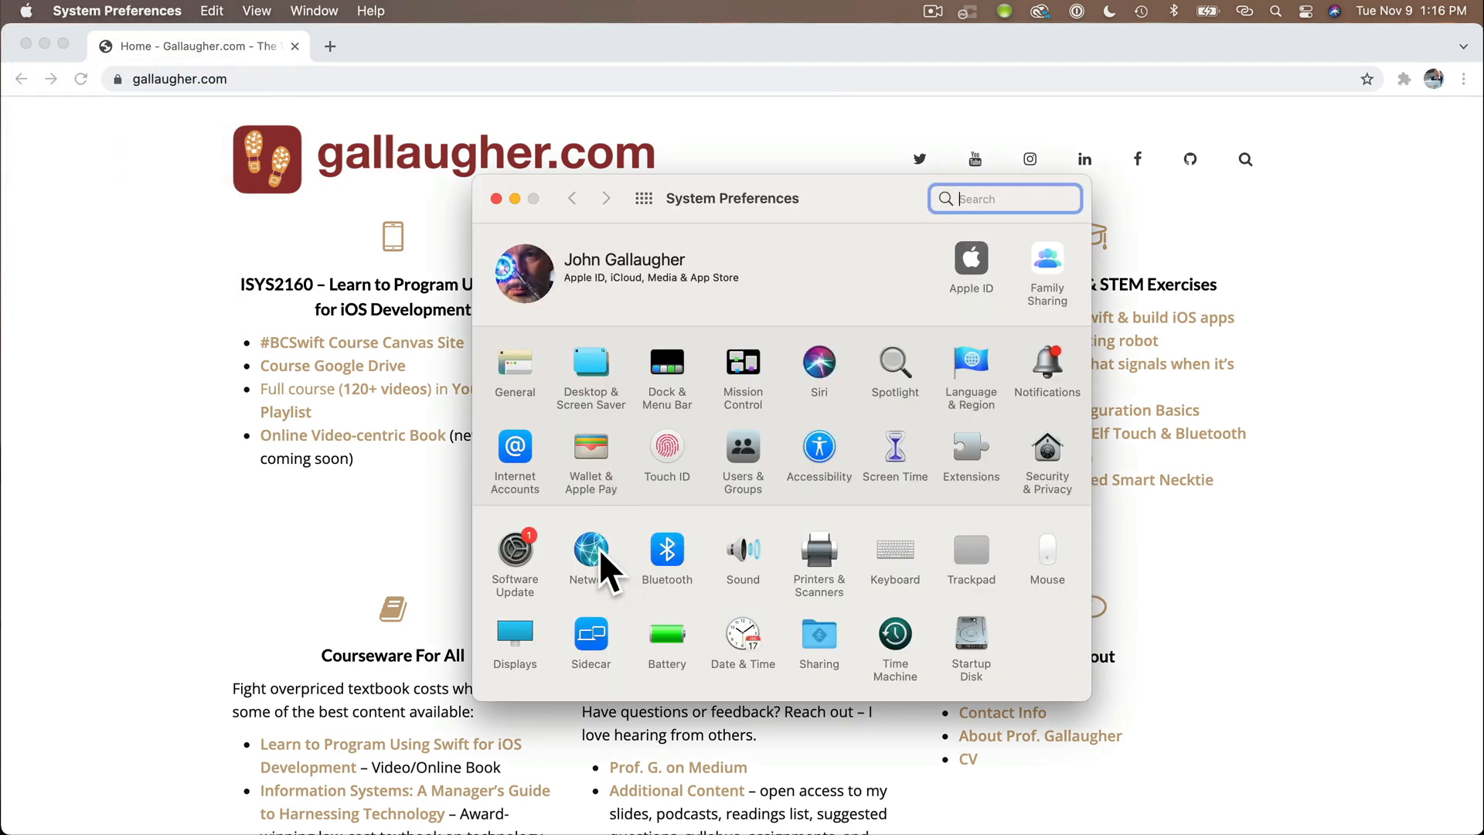
pyautogui.click(591, 550)
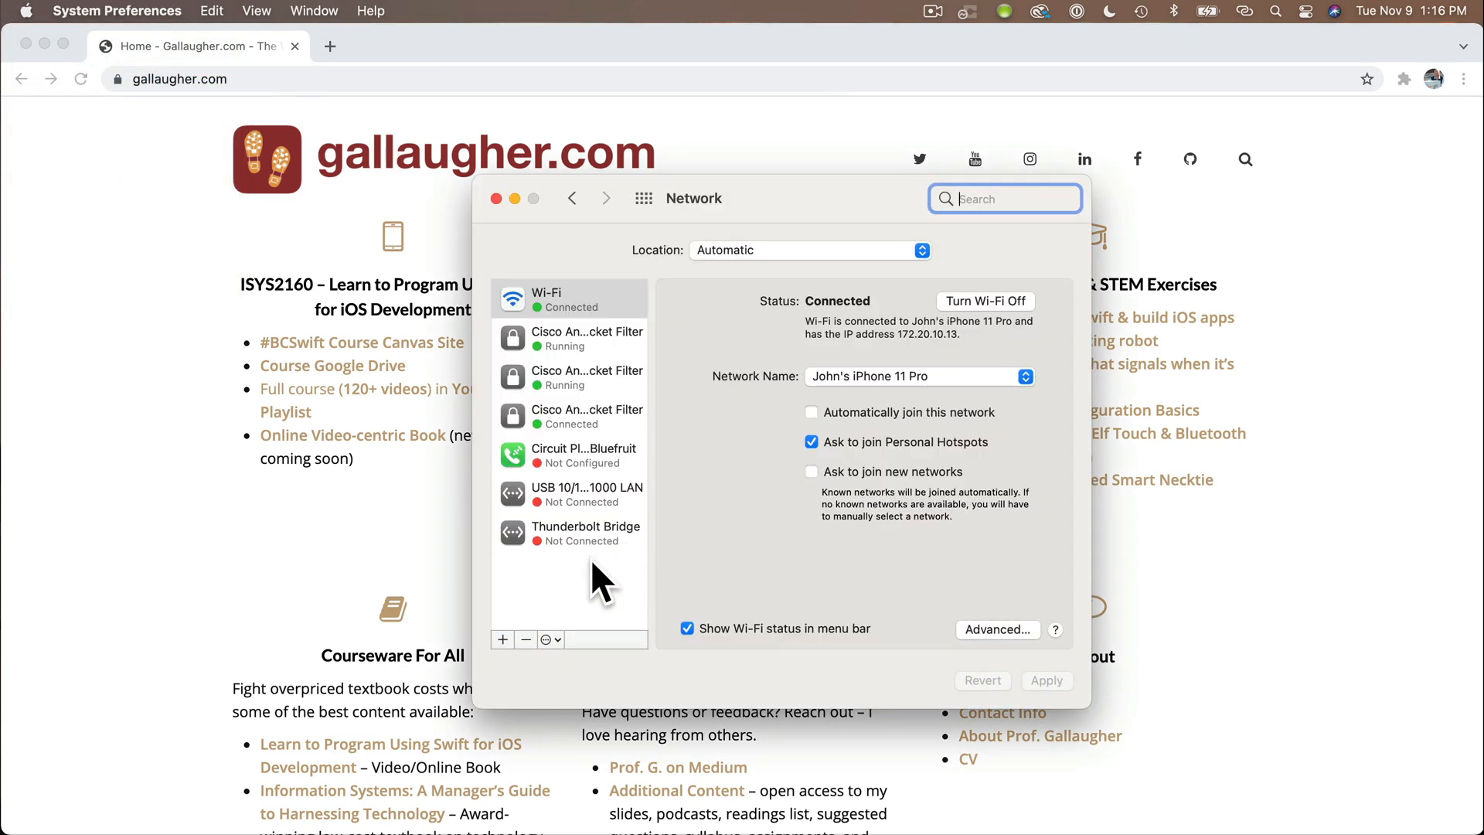
pyautogui.click(997, 629)
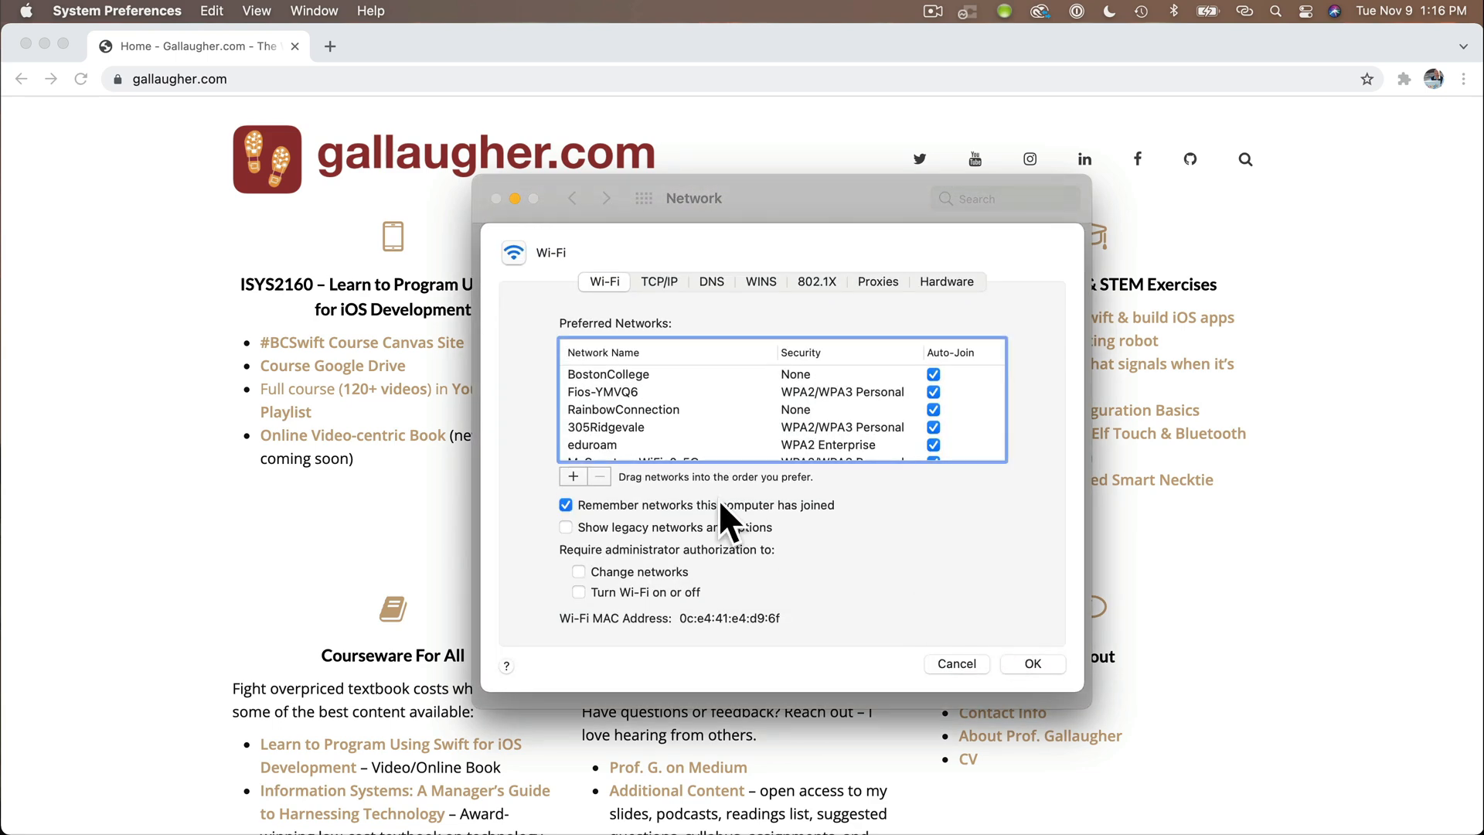
# Review the Preferred Networks list including BostonCollege and cancel without changes
pyautogui.scroll(-3)
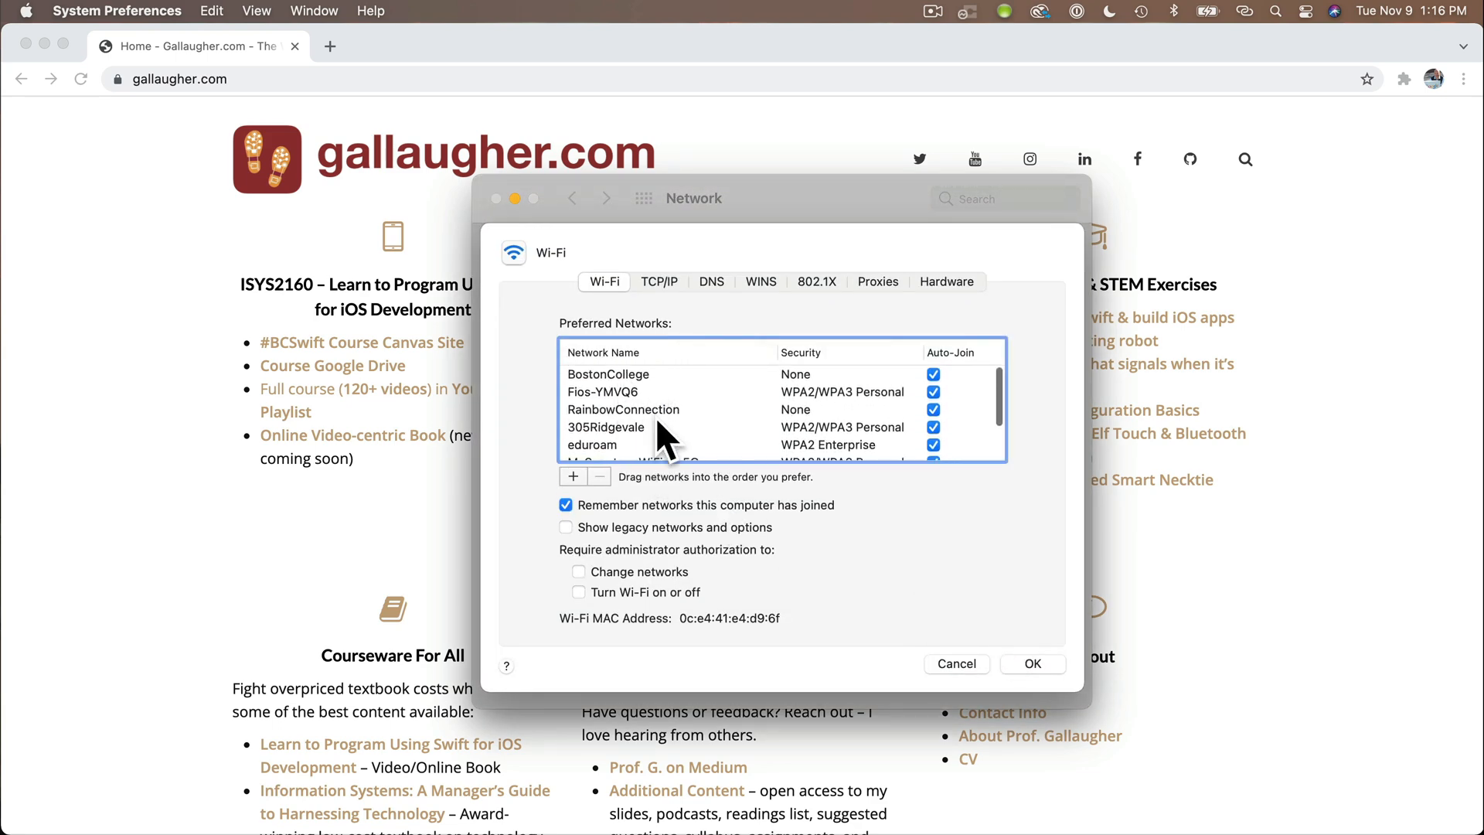
pyautogui.click(609, 374)
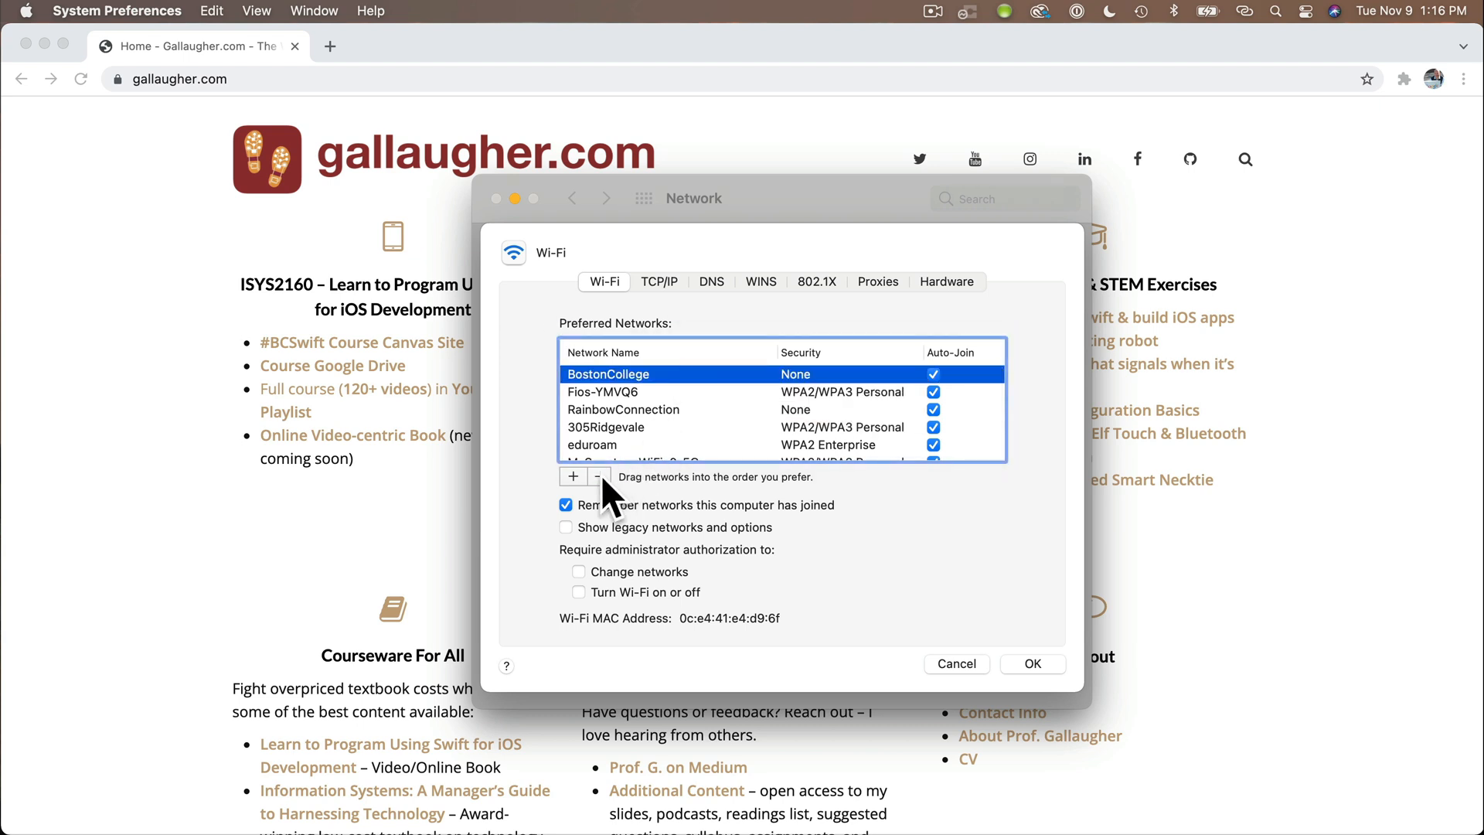
pyautogui.moveTo(988, 680)
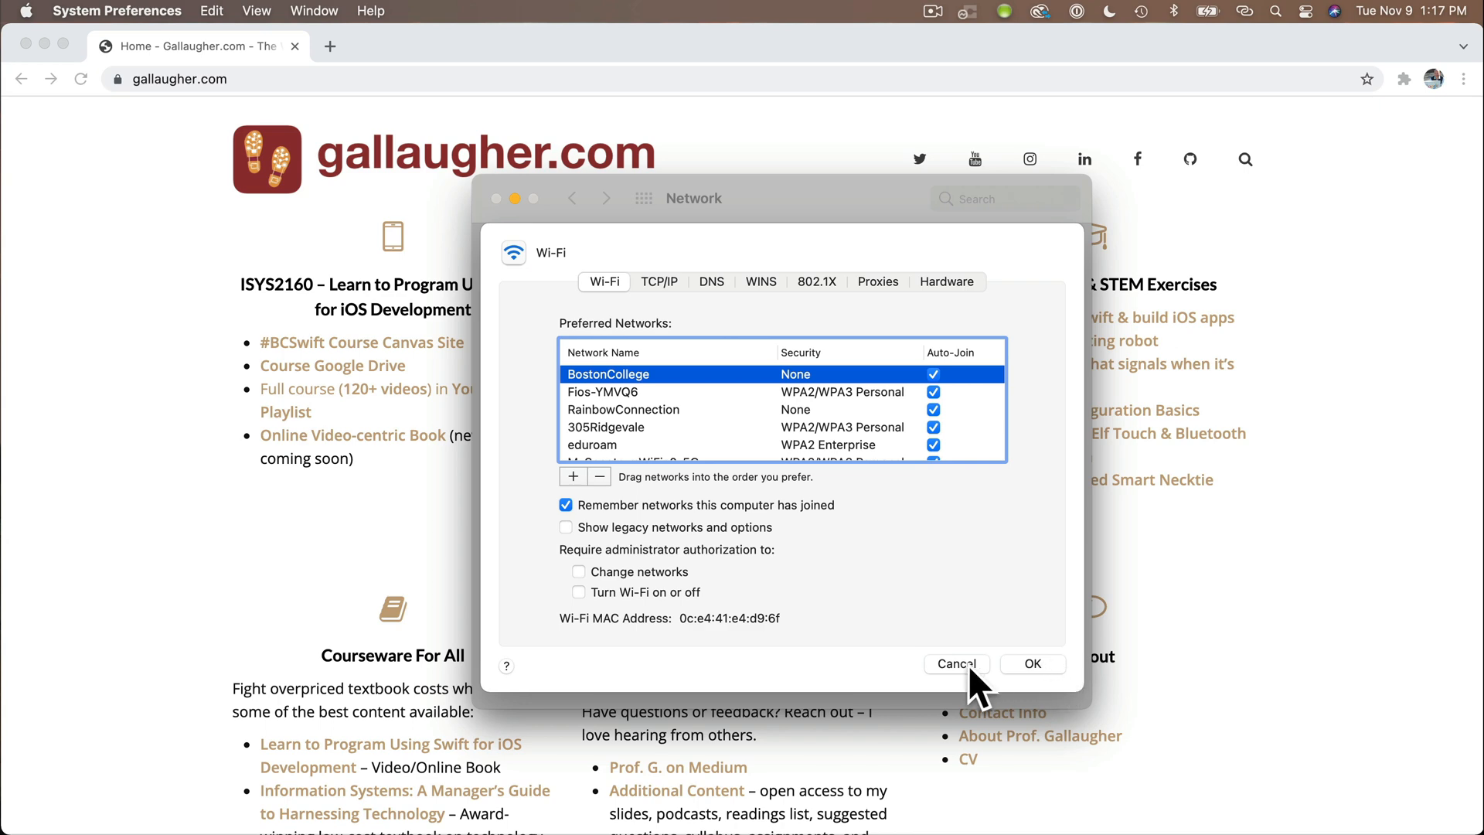
pyautogui.click(955, 664)
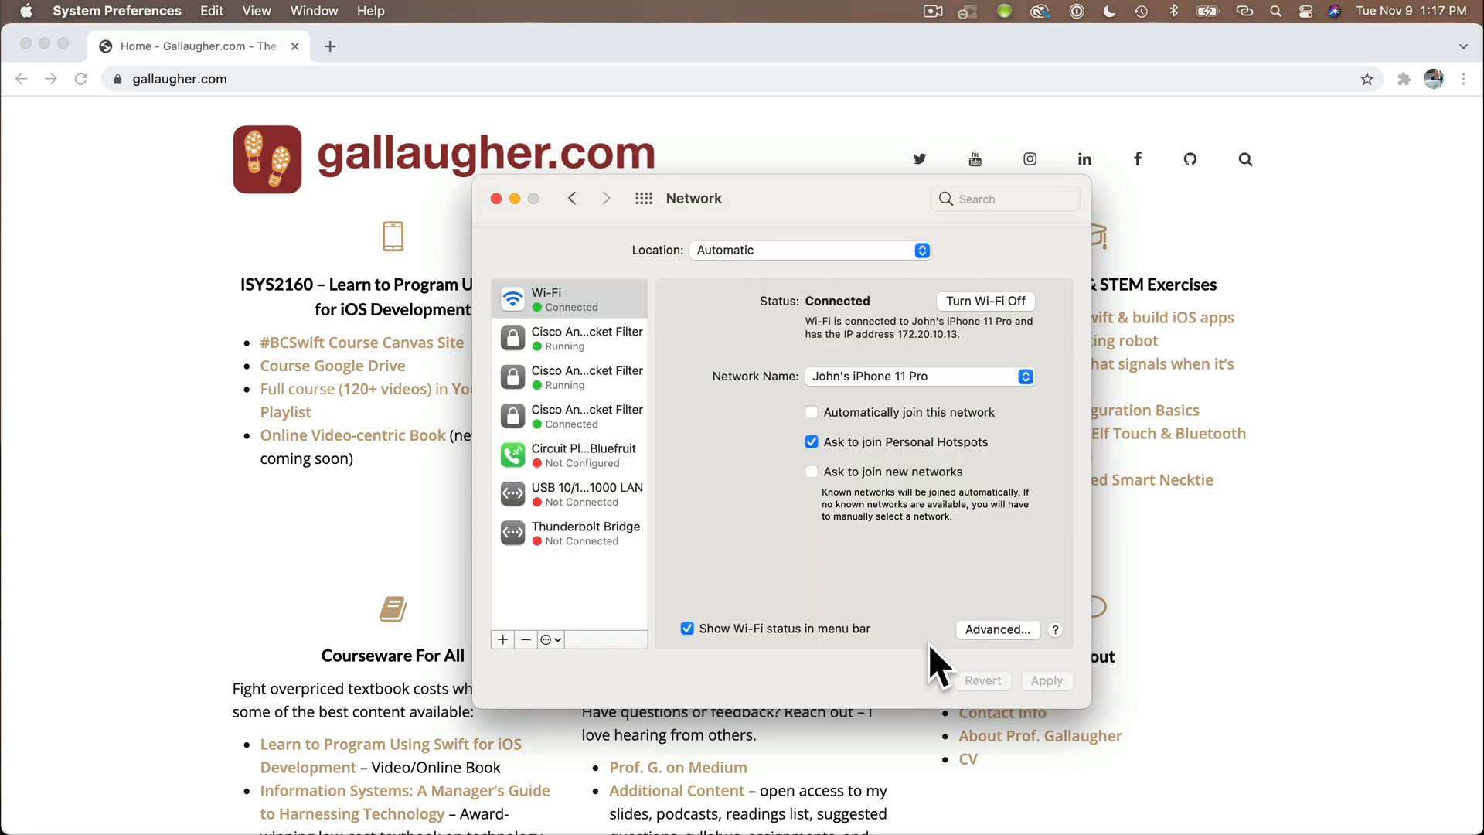
pyautogui.click(495, 198)
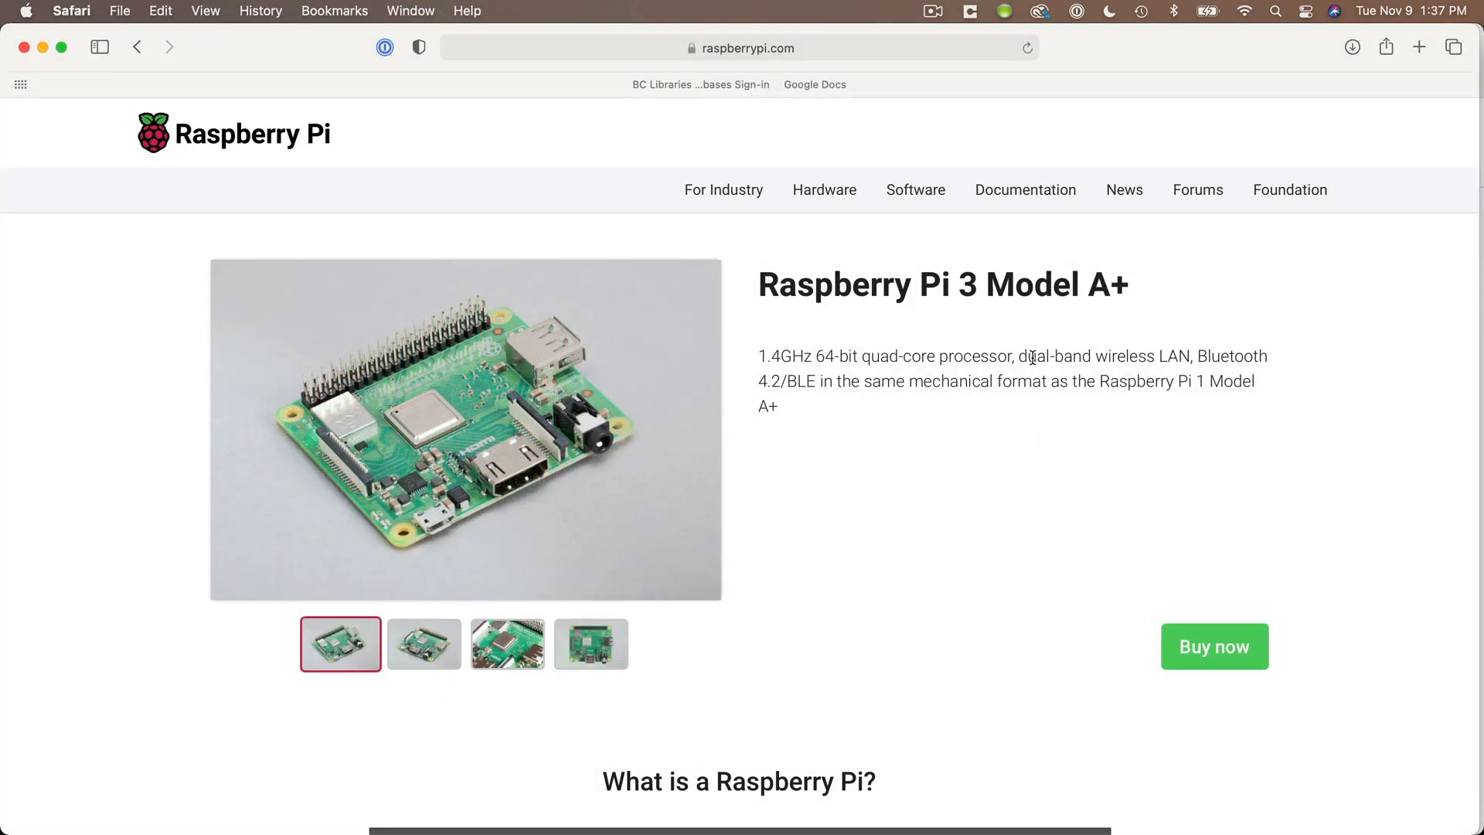
# Select a word in the Raspberry Pi 3 Model A+ spec text in Safari
pyautogui.doubleClick(1102, 355)
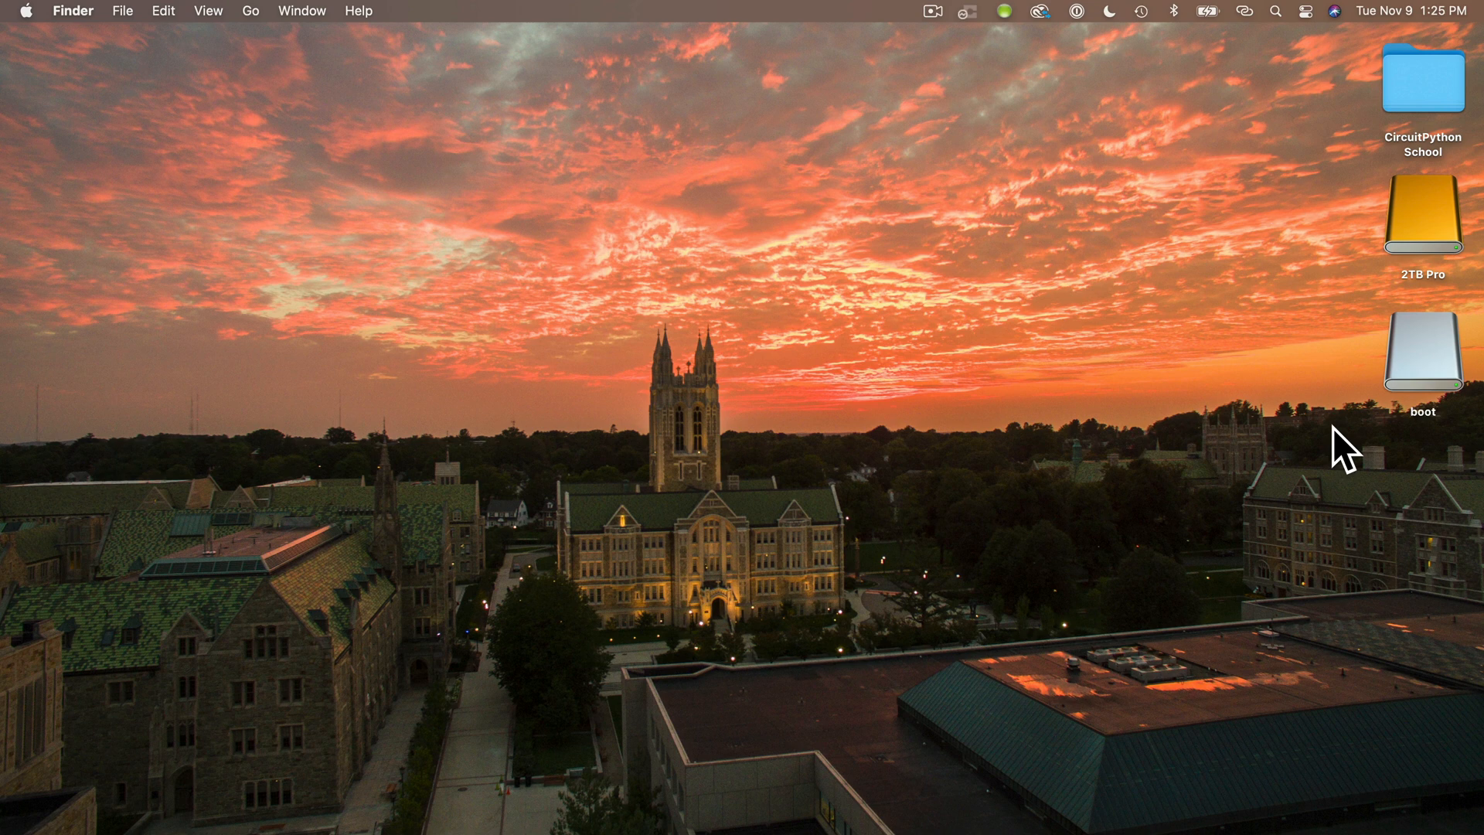
pyautogui.moveTo(1123, 426)
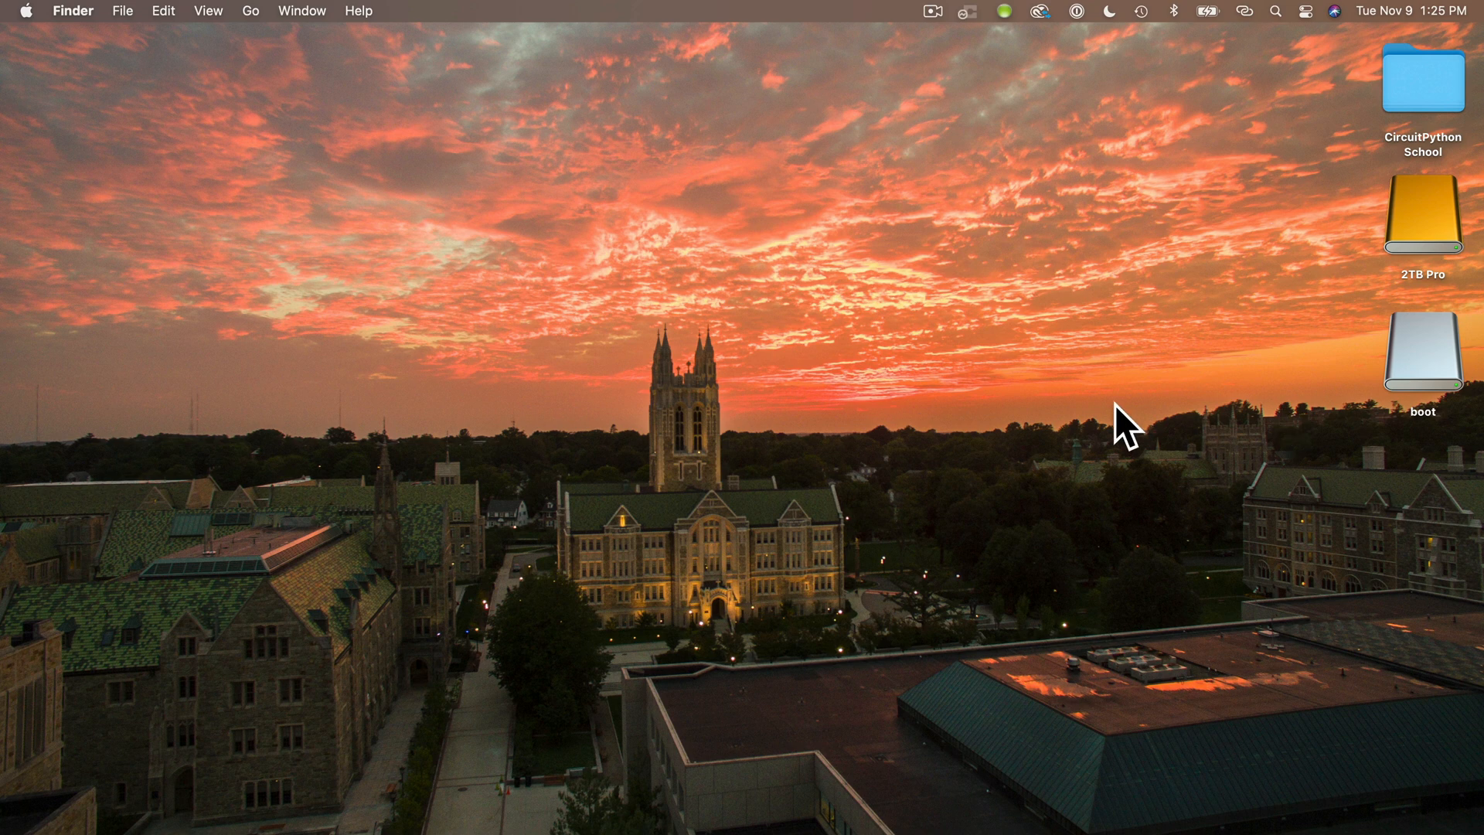
pyautogui.moveTo(1186, 23)
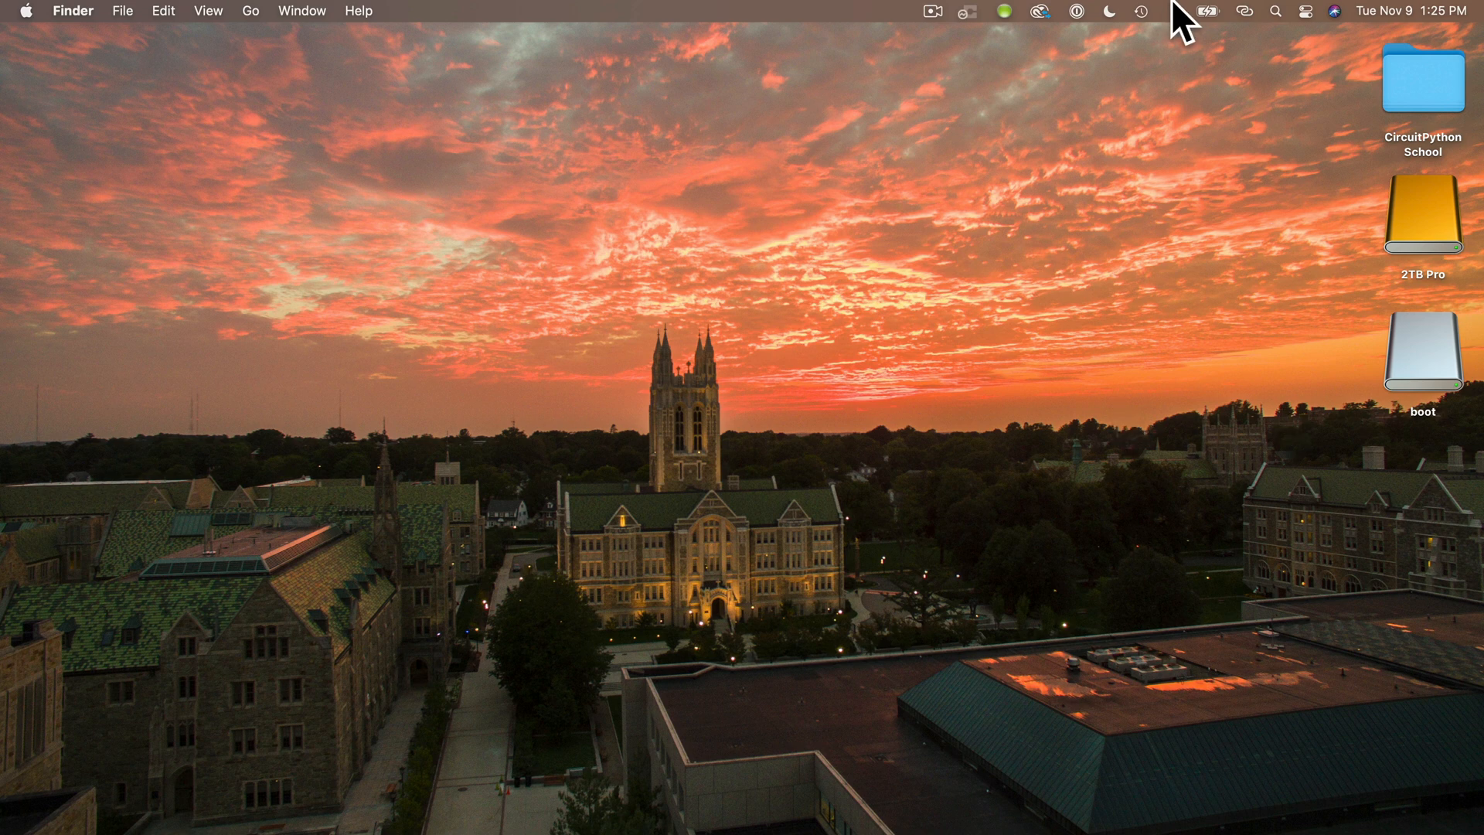
pyautogui.click(1243, 11)
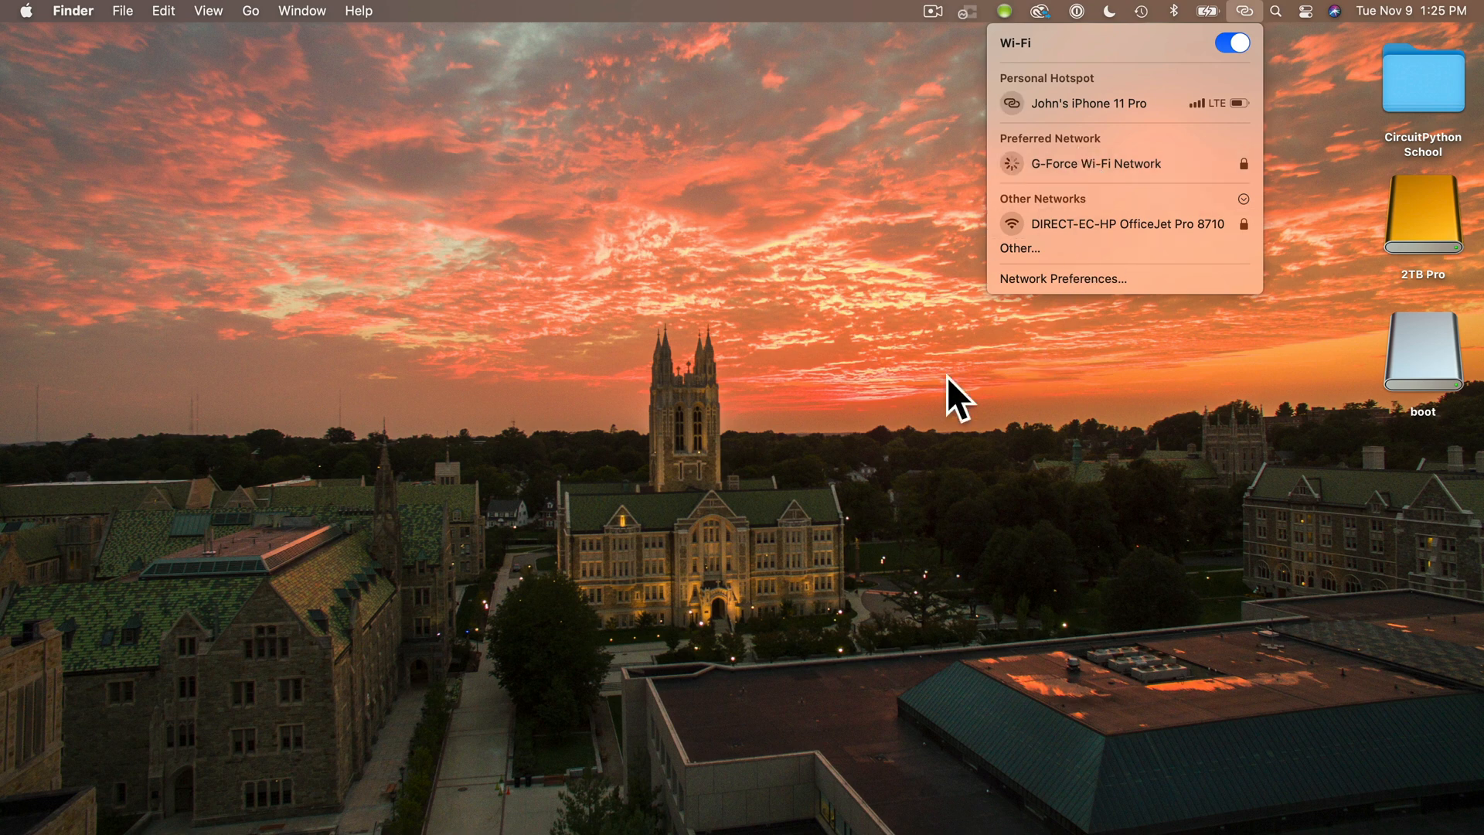
pyautogui.click(900, 540)
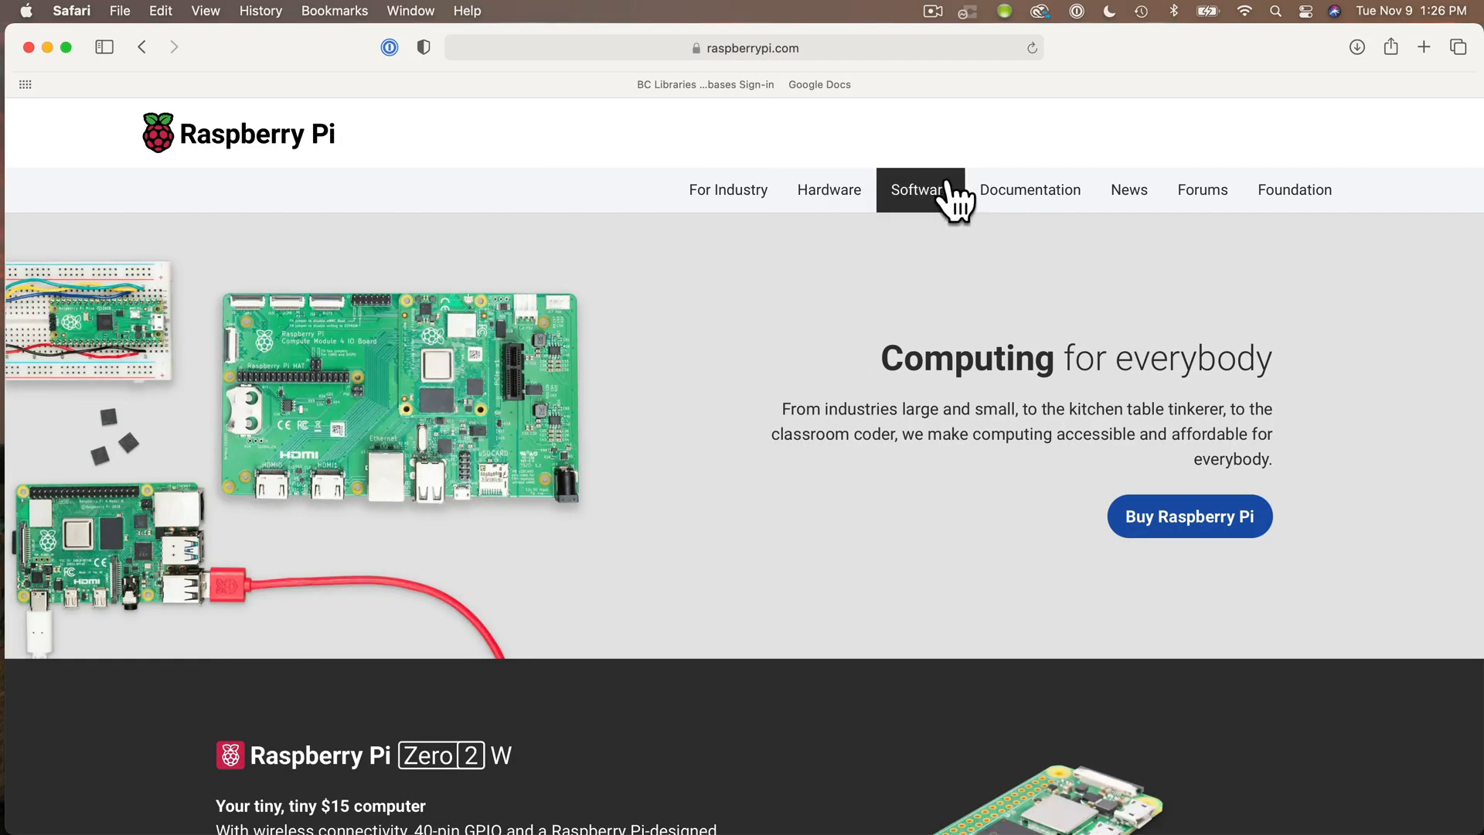
# Download Raspberry Pi Imager for macOS from raspberrypi.com
pyautogui.scroll(-3)
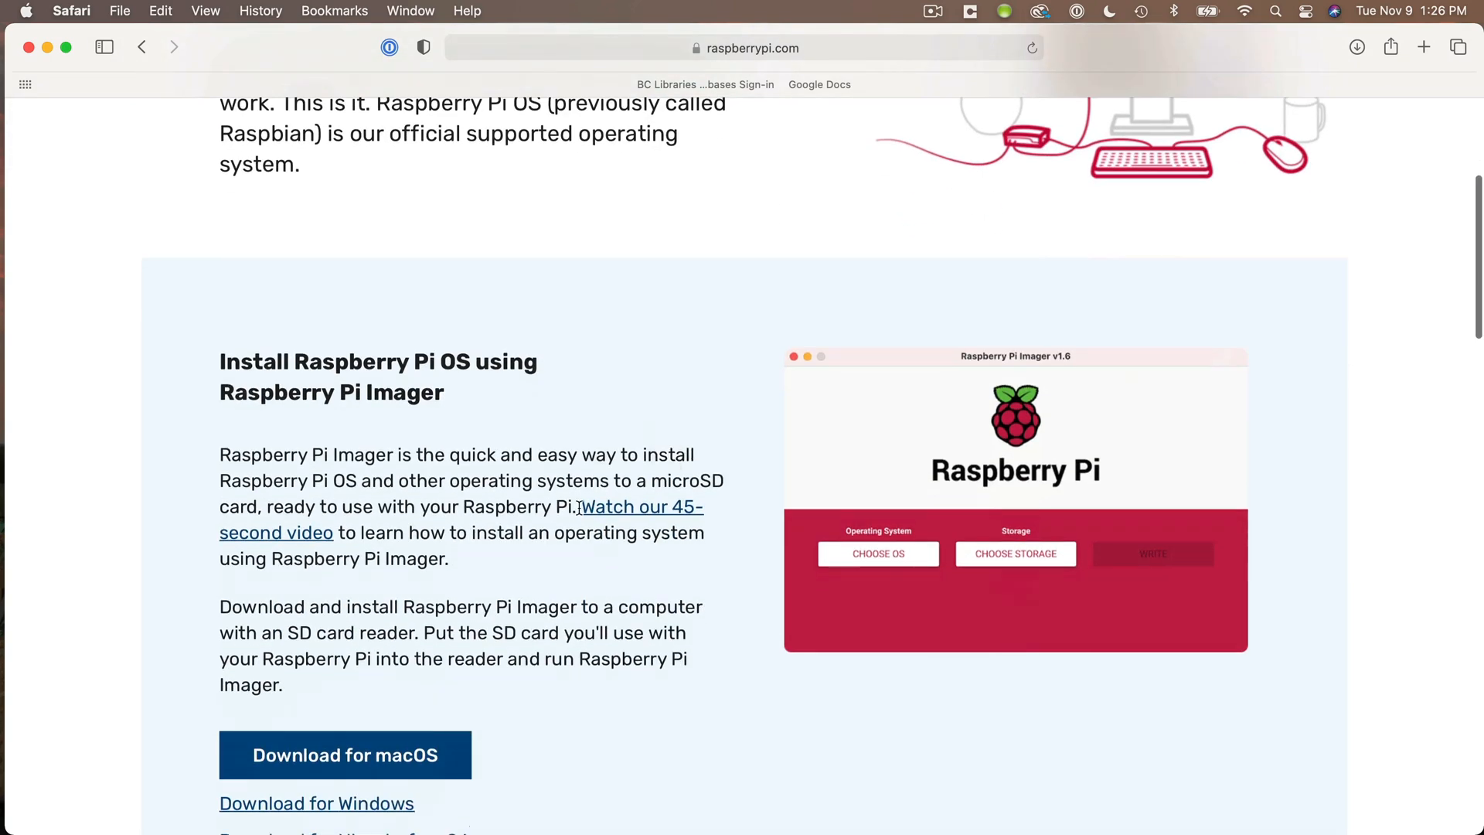
pyautogui.click(345, 754)
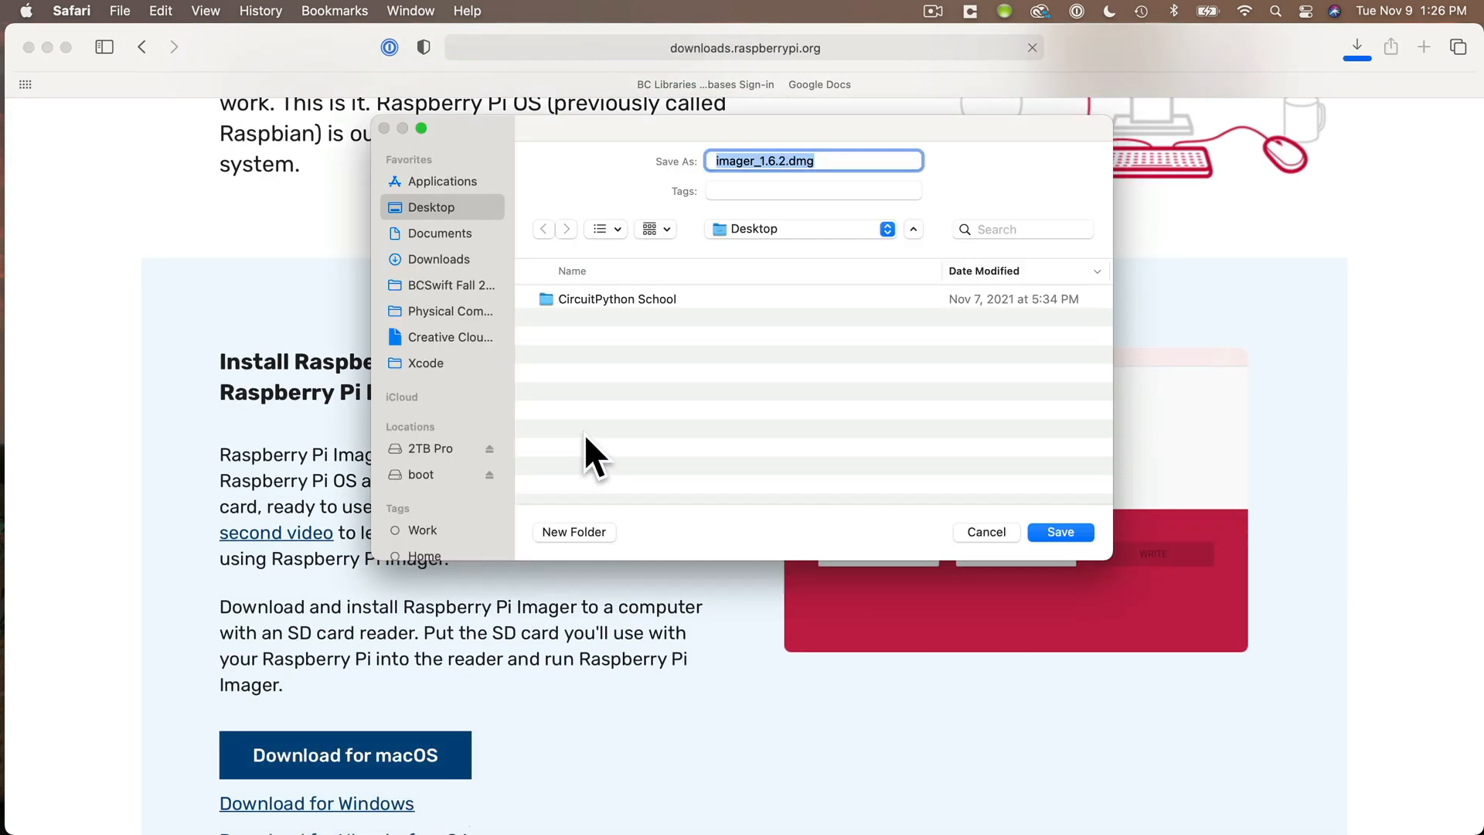
pyautogui.moveTo(512, 280)
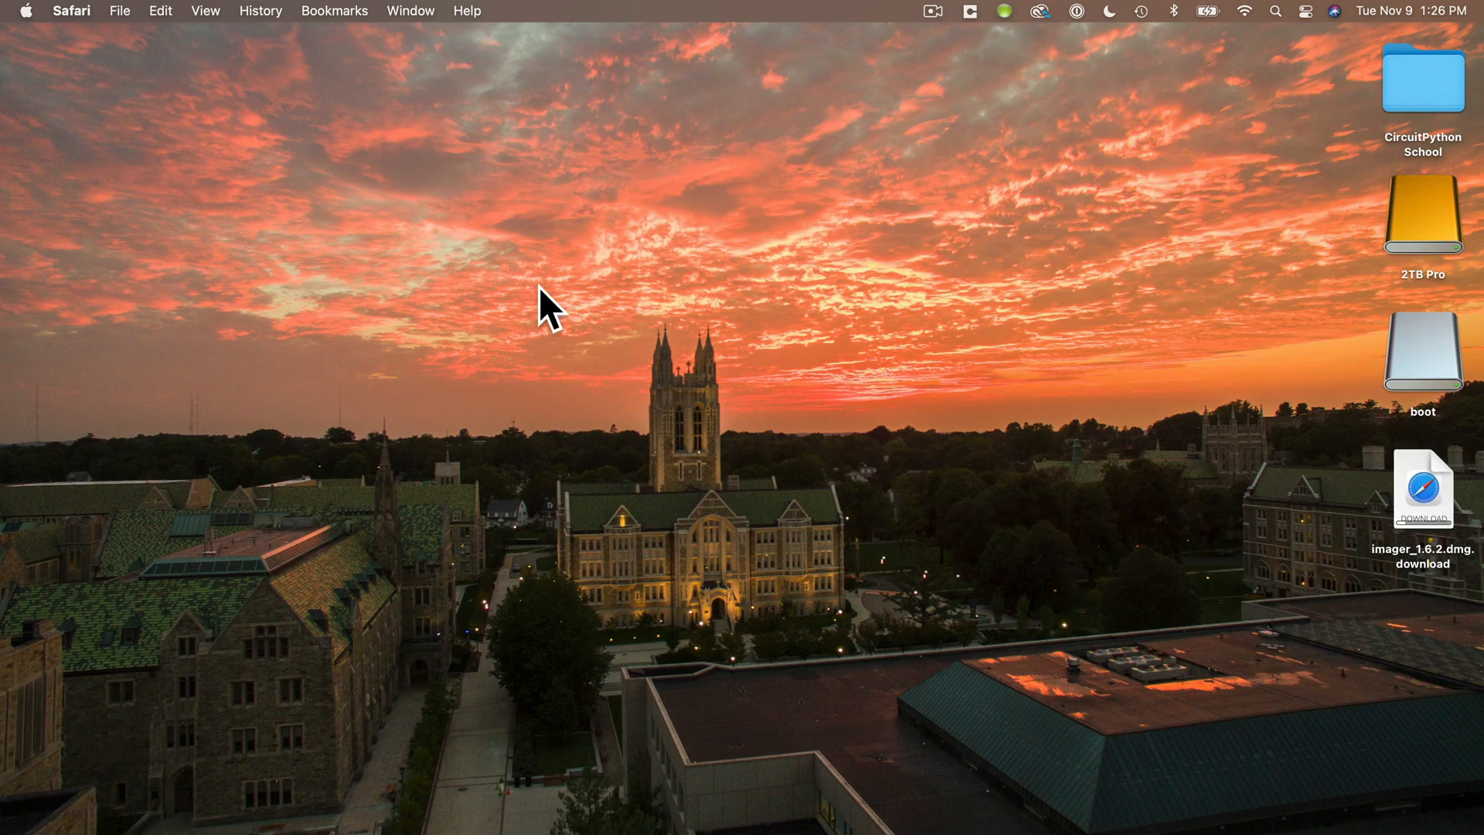
# Launch Raspberry Pi Imager with Raspberry Pi OS (32-bit) and the SD card as target
pyautogui.doubleClick(1422, 490)
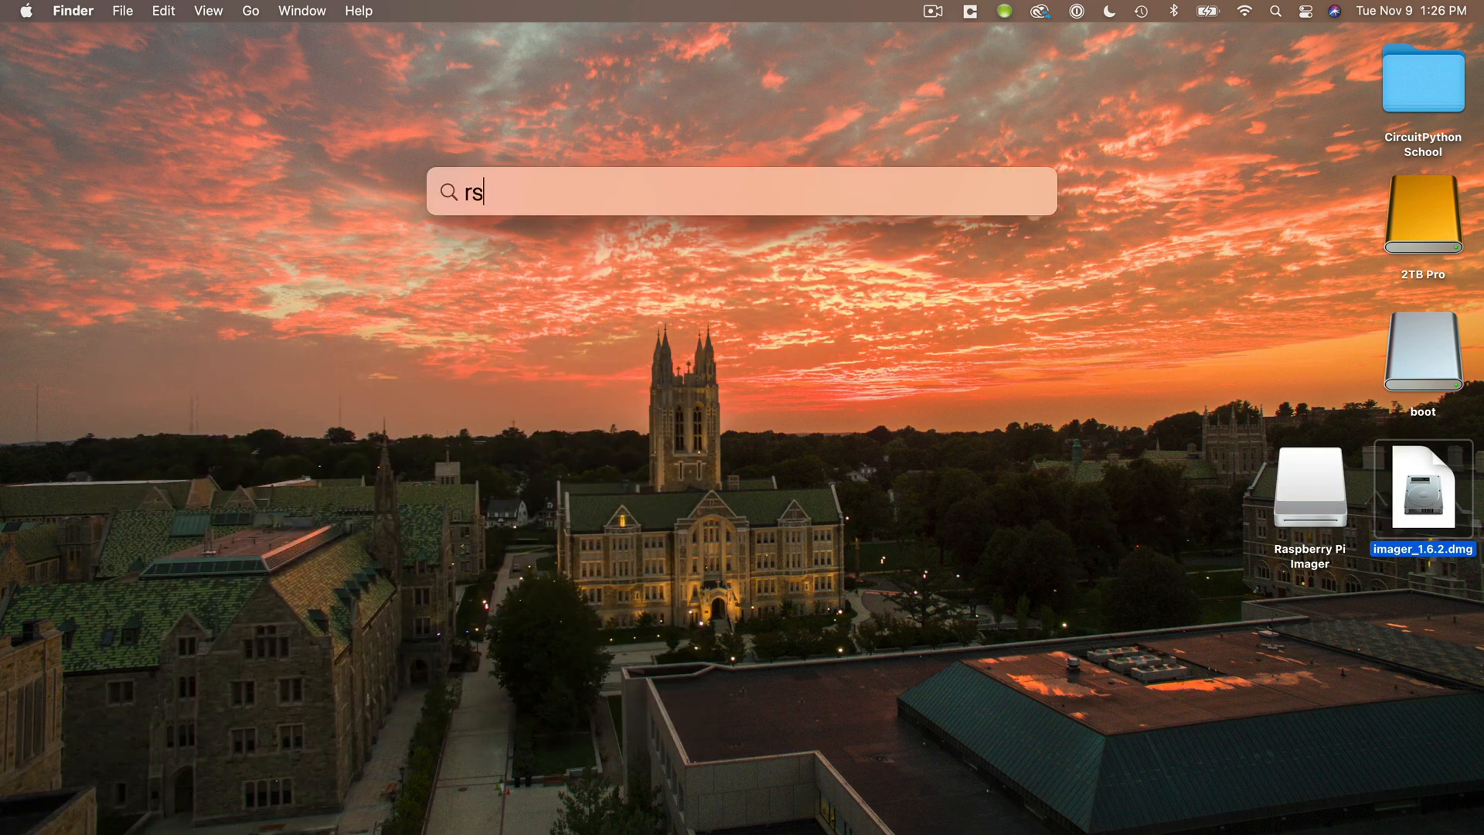
pyautogui.press('Escape')
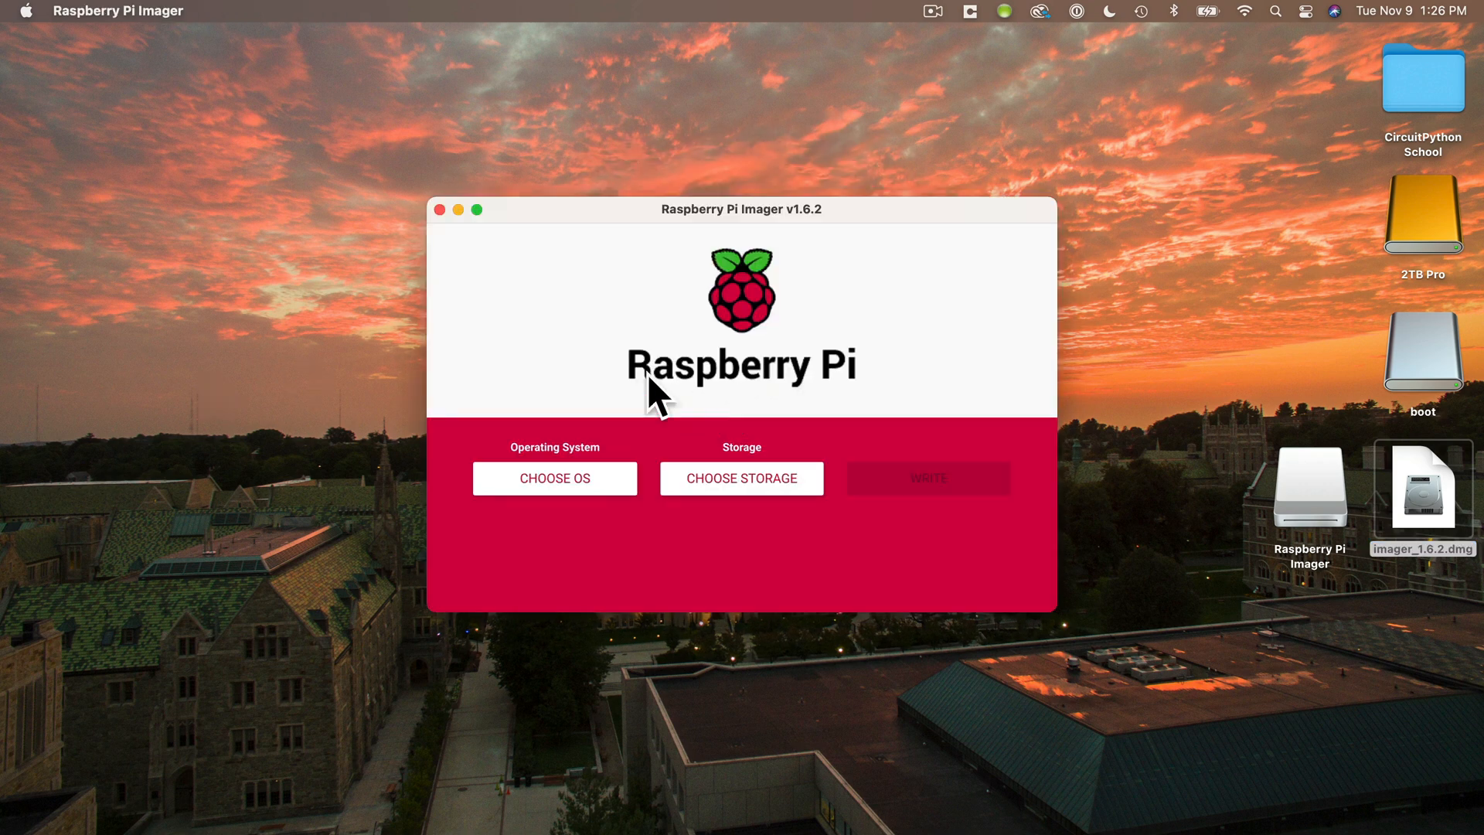
pyautogui.click(554, 478)
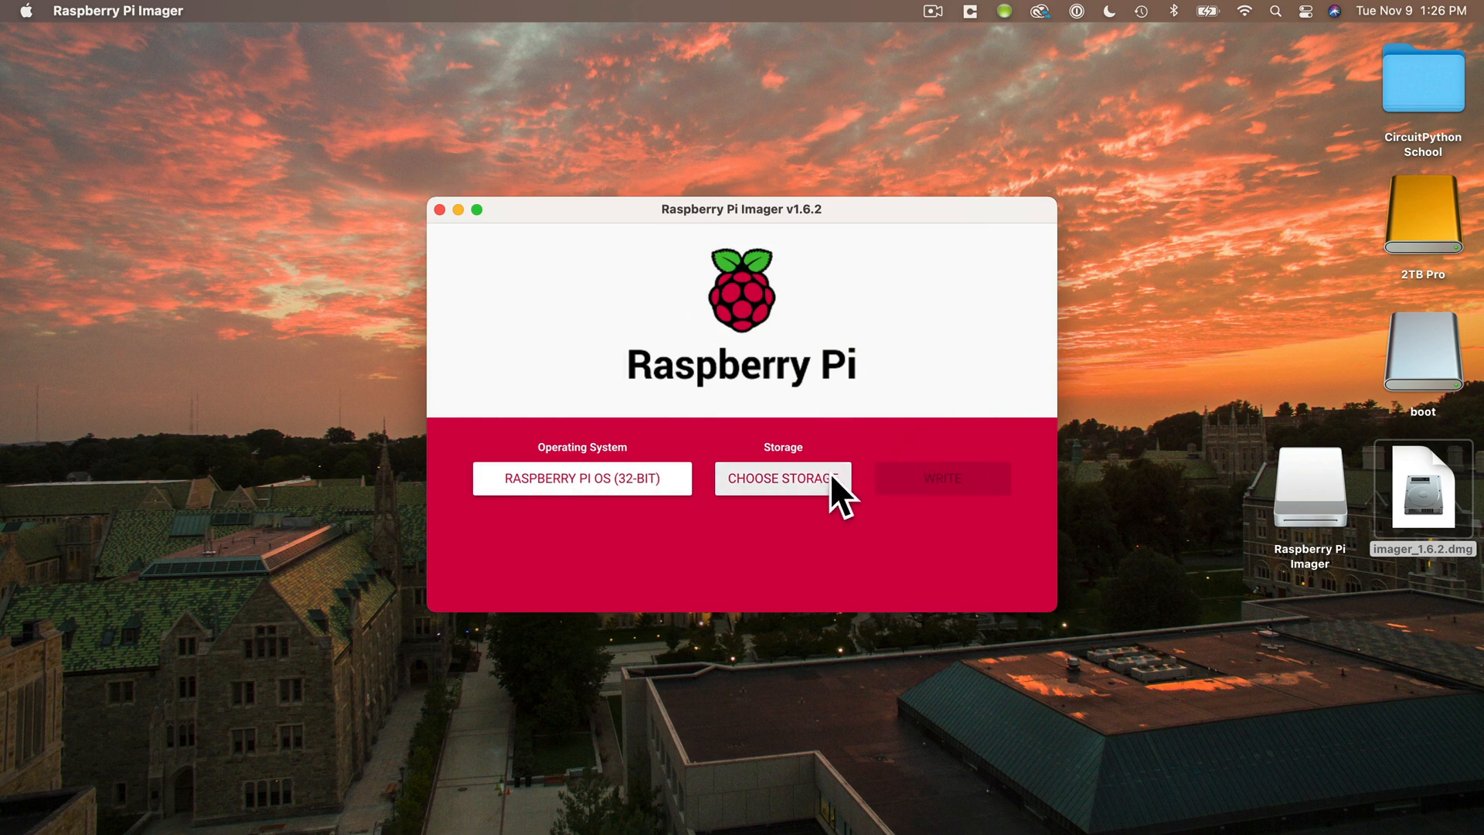
pyautogui.click(782, 478)
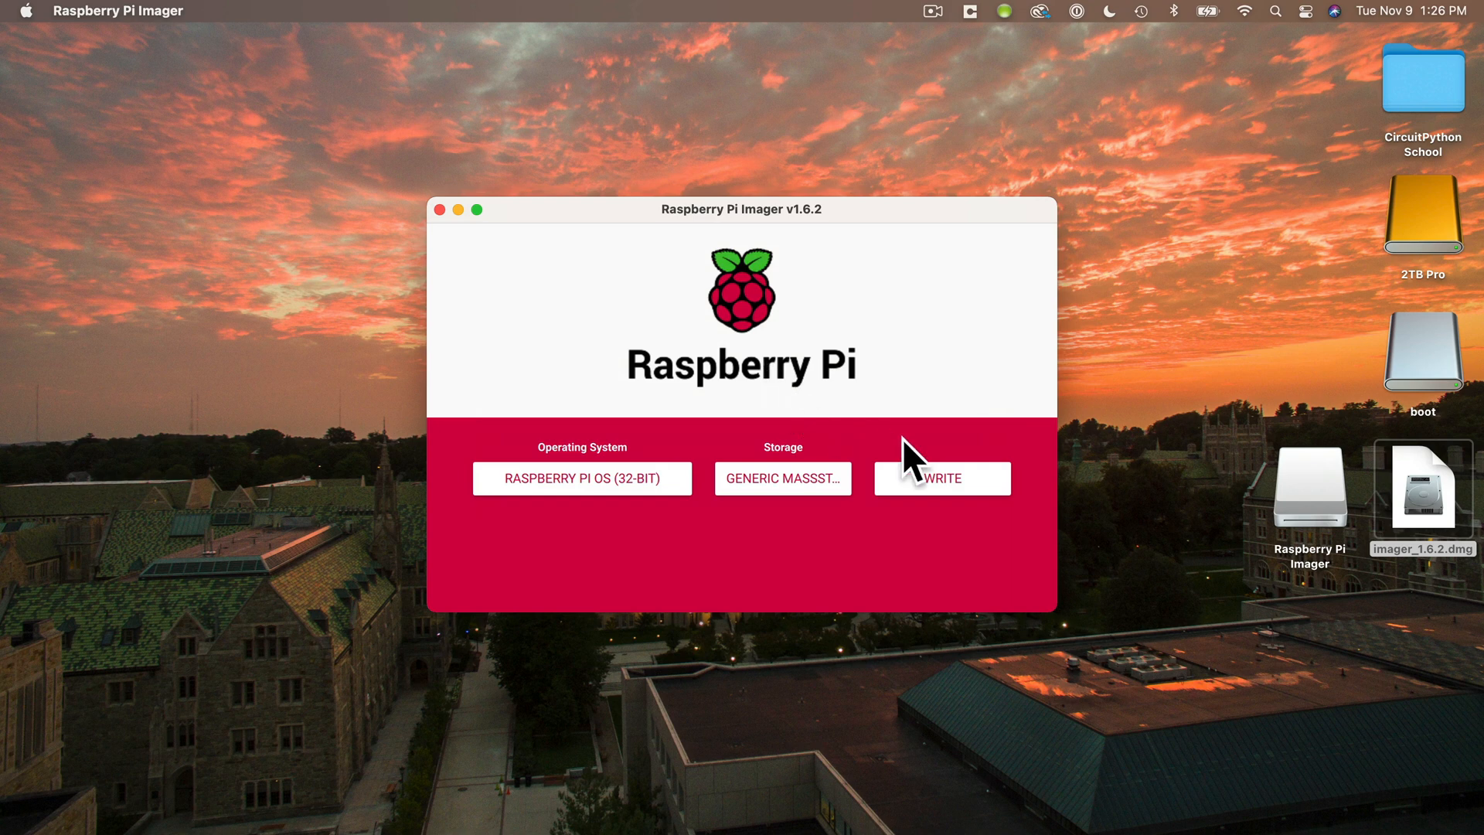
# Write Raspberry Pi OS to the SD card, confirming erase and password, then quit the imager
pyautogui.click(941, 478)
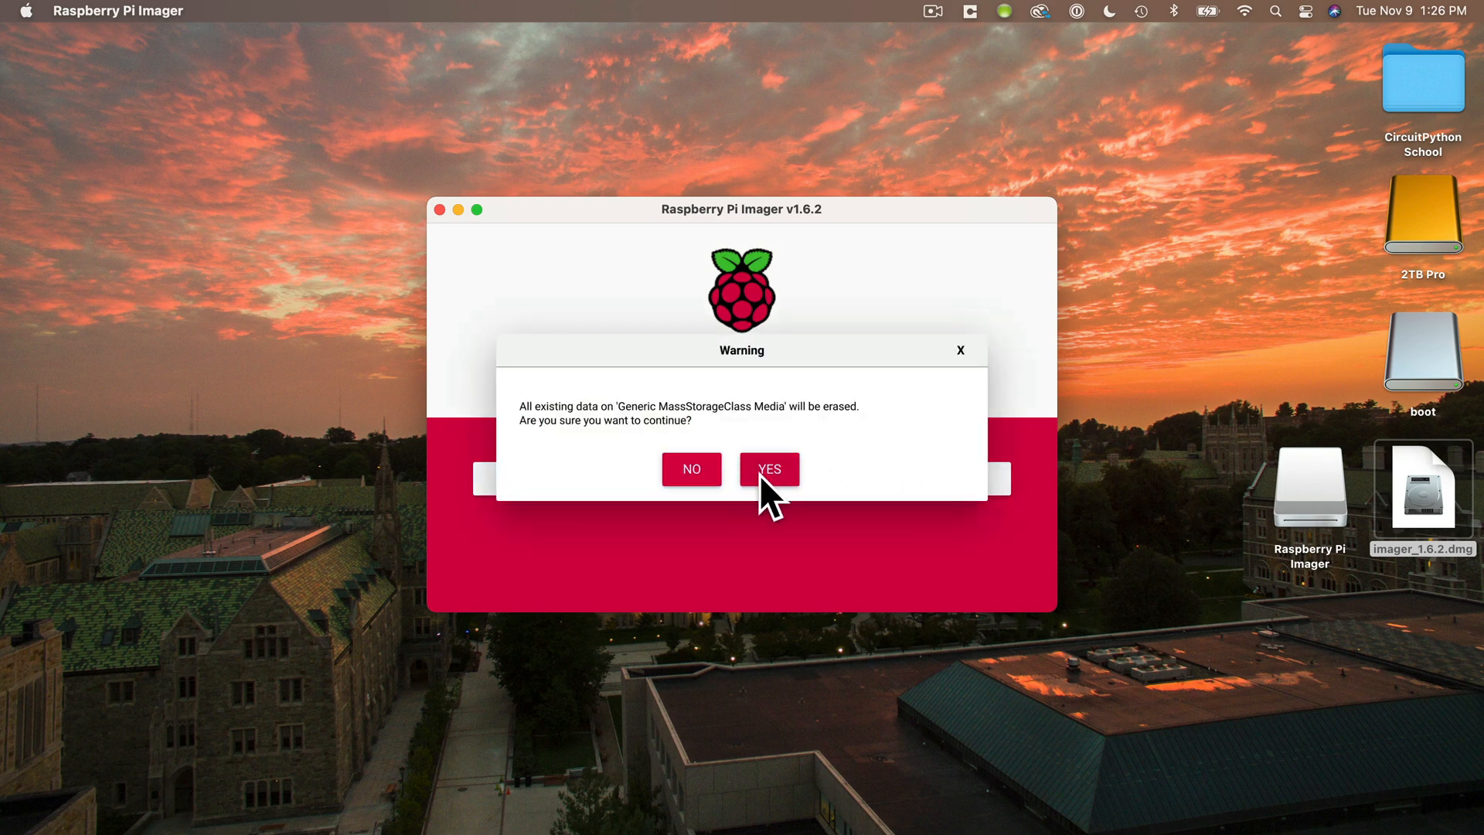
pyautogui.click(769, 468)
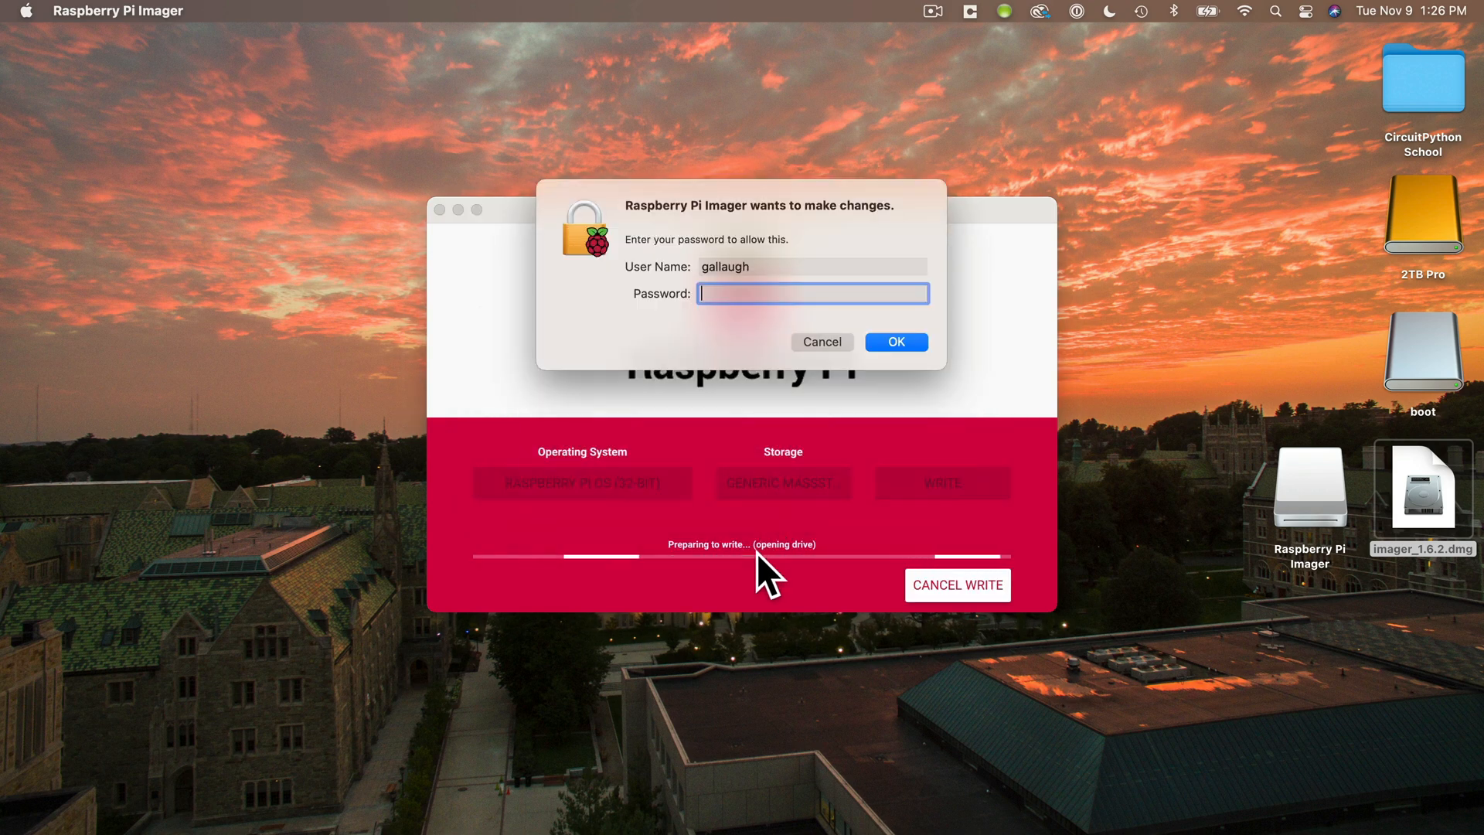
pyautogui.click(895, 342)
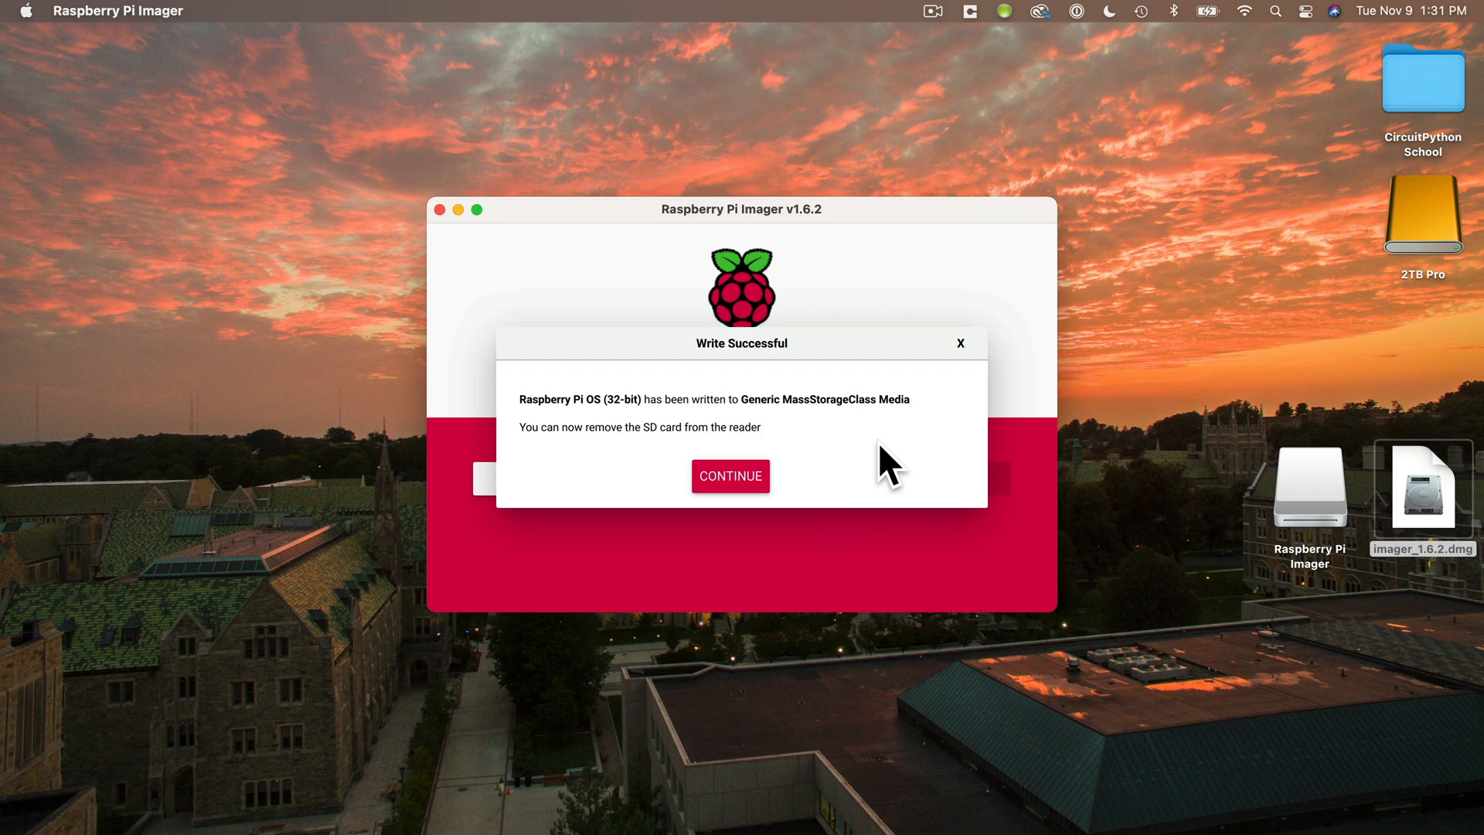
pyautogui.click(729, 476)
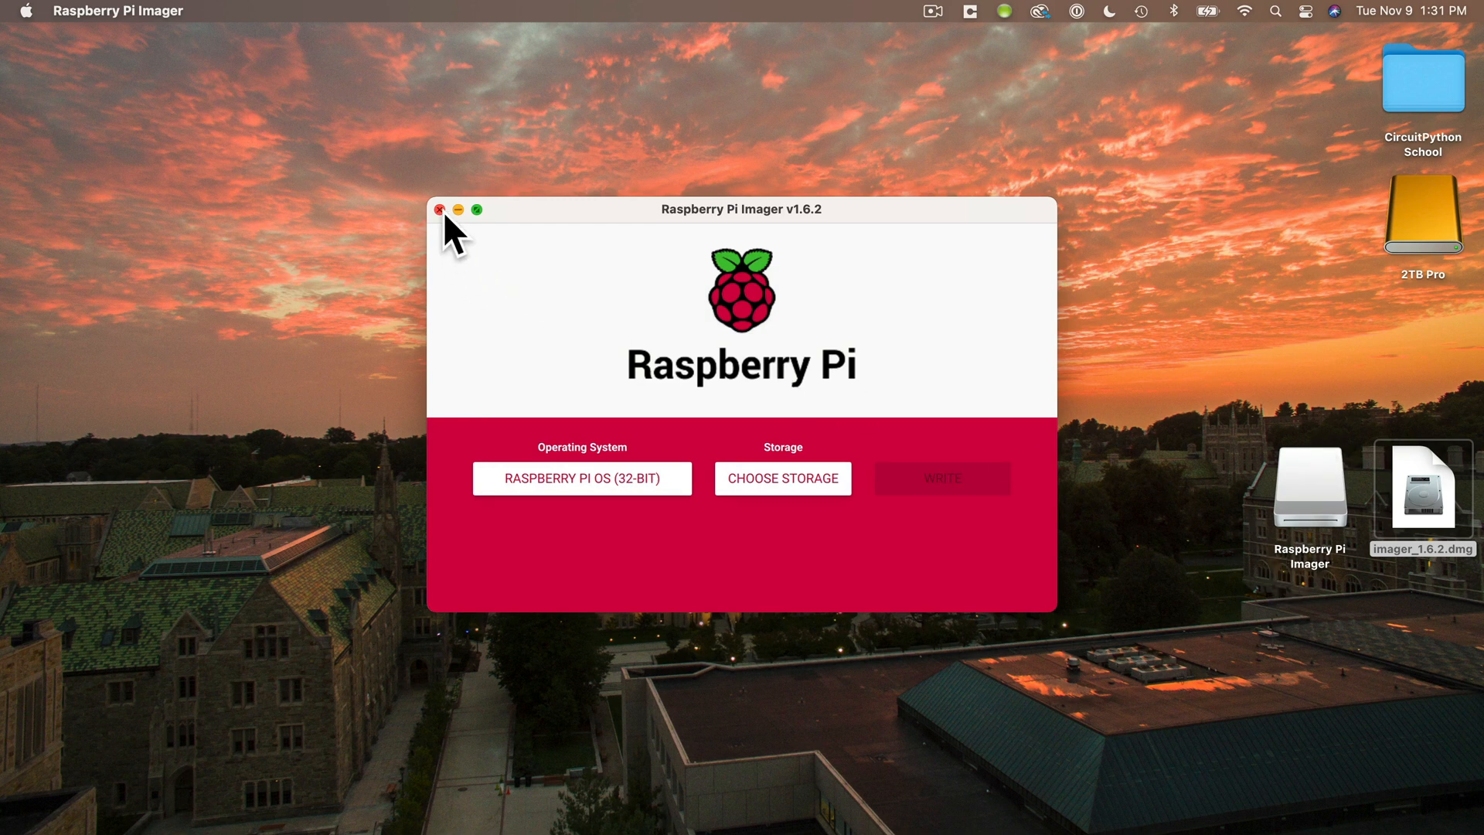
pyautogui.click(438, 208)
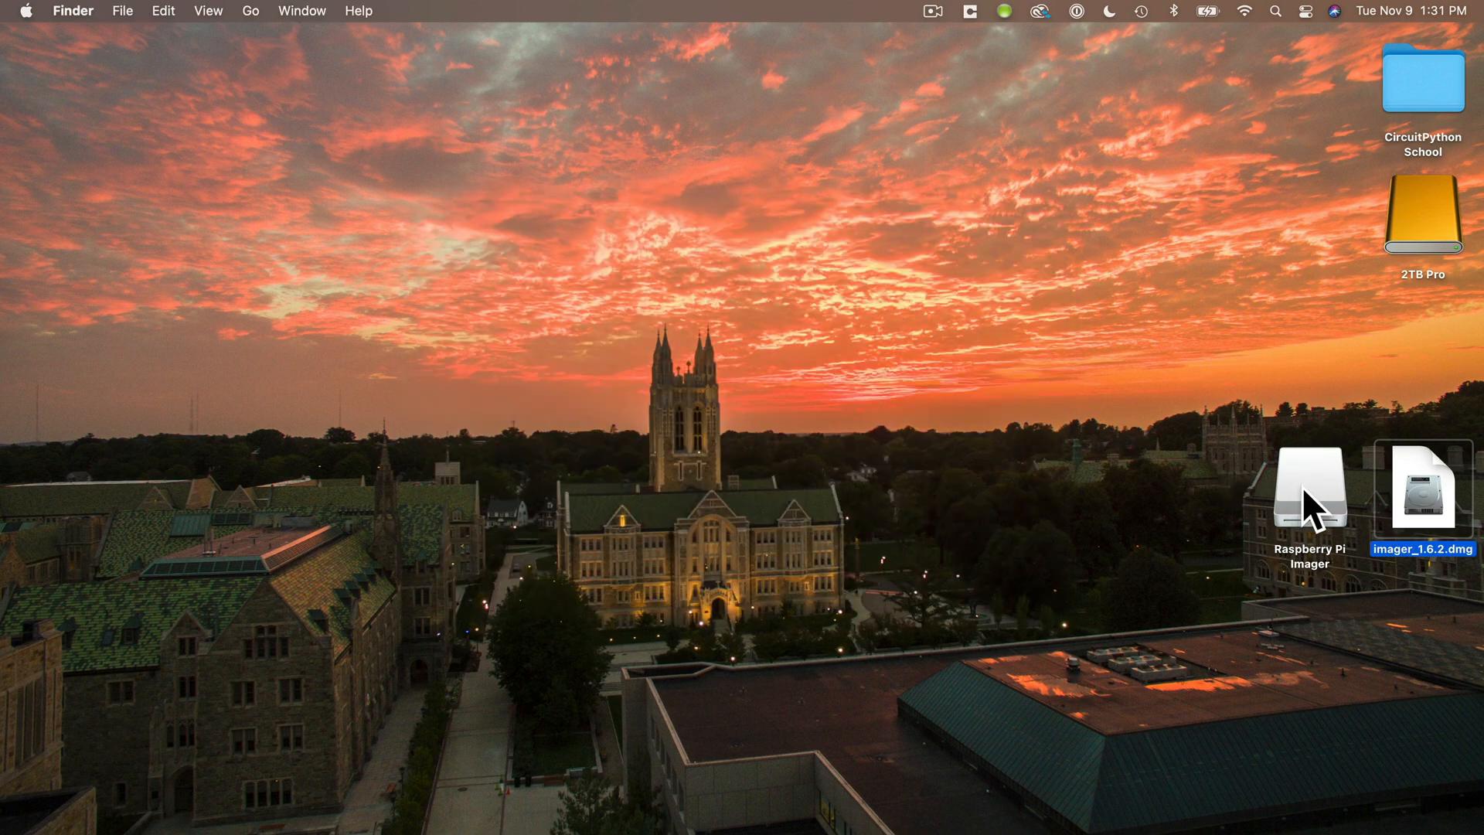
# Select the mounted Raspberry Pi Imager disk image on the desktop
pyautogui.click(1310, 491)
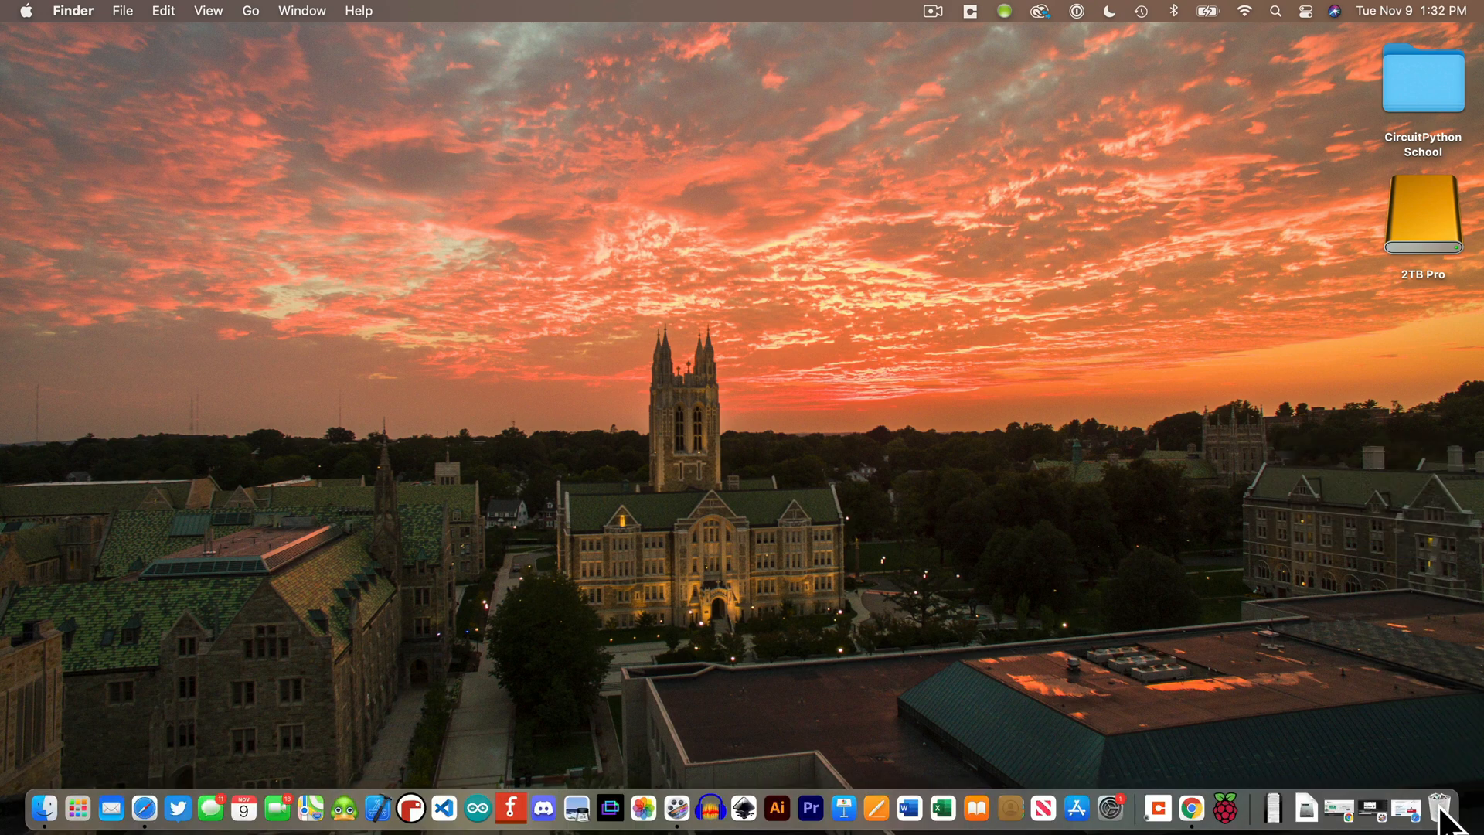
pyautogui.moveTo(1461, 690)
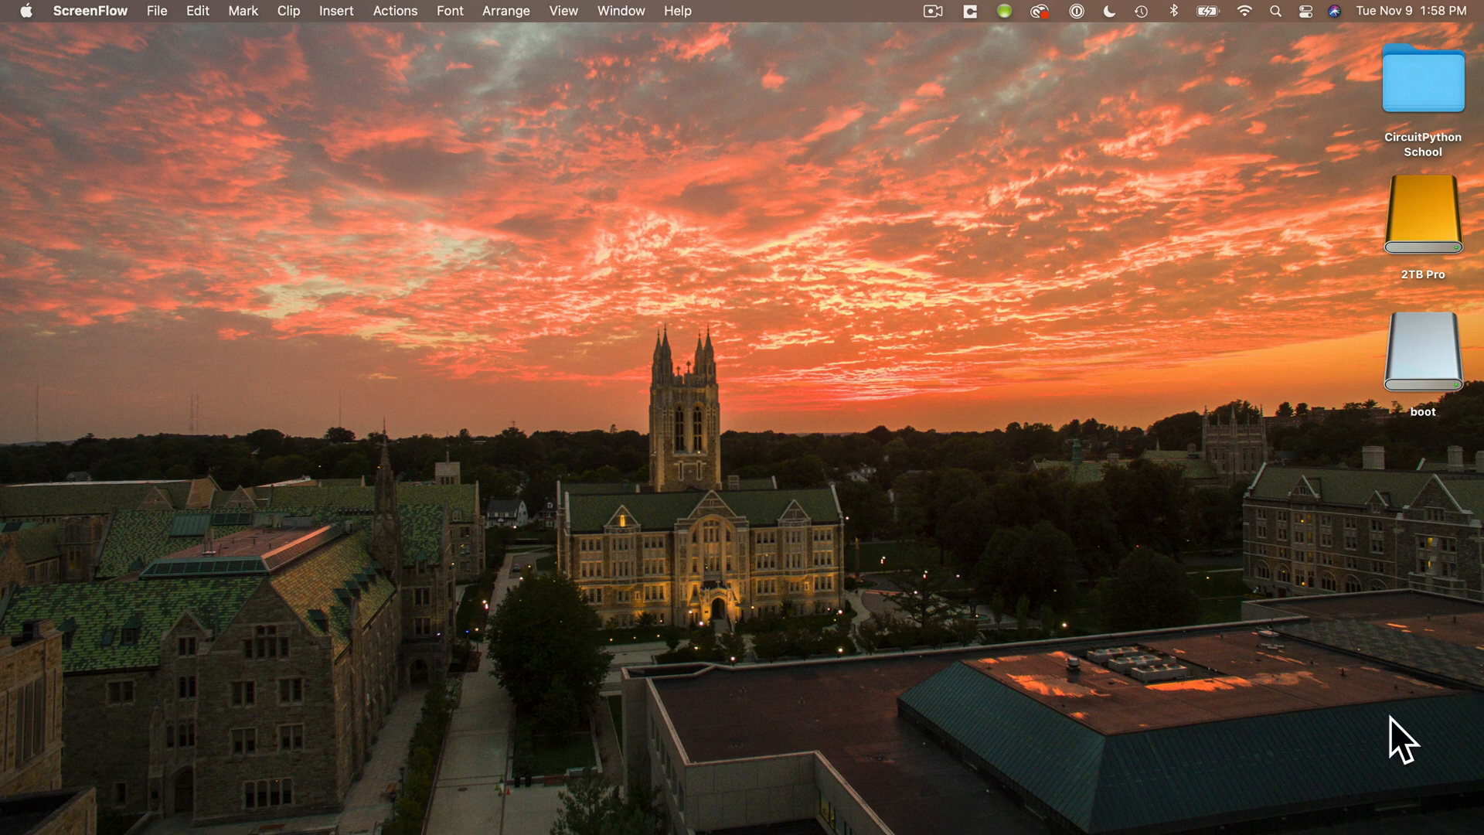
pyautogui.moveTo(1410, 766)
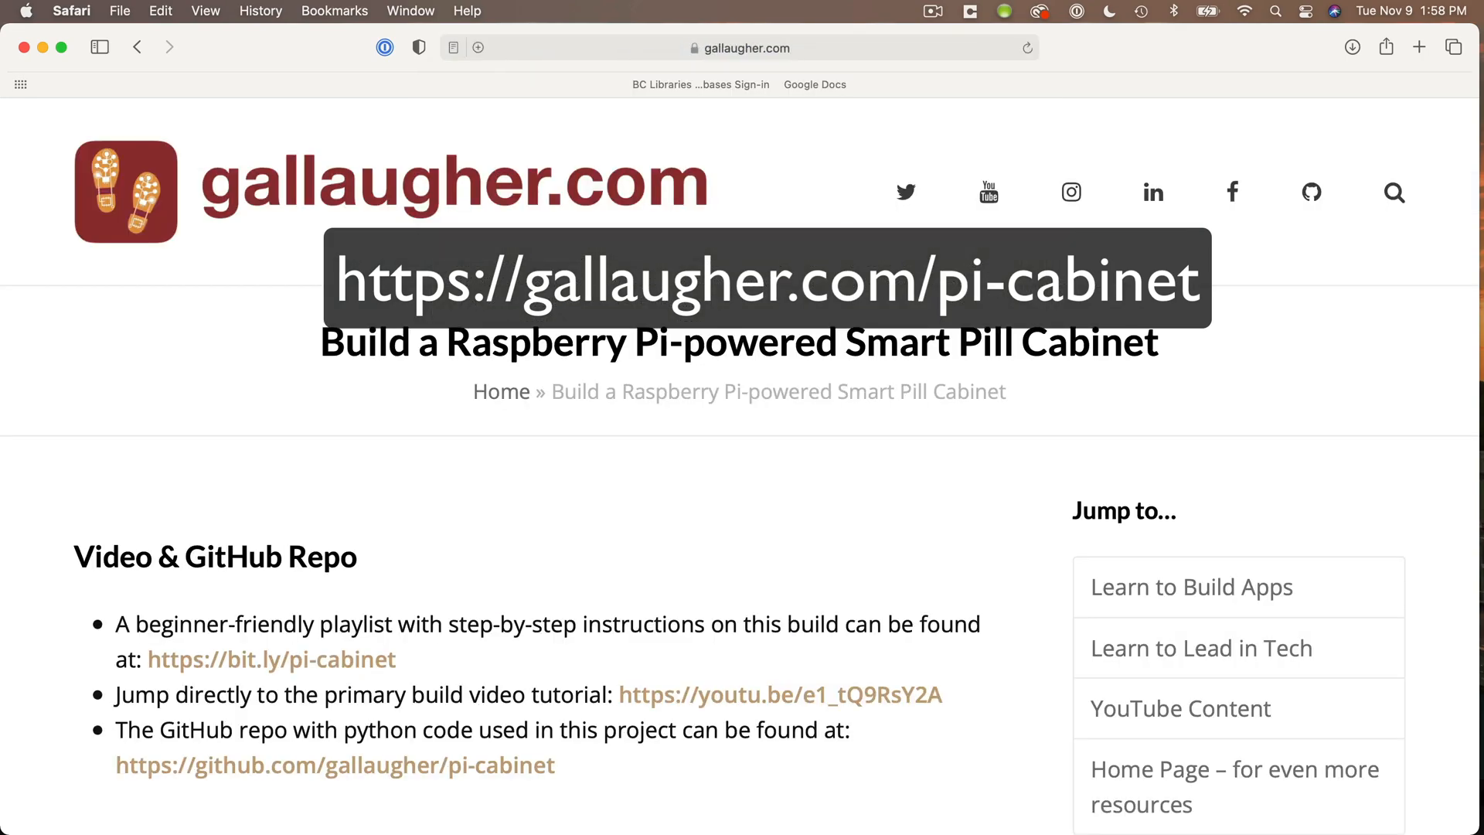
# Scroll the pi-cabinet tutorial to Step 3 about the blank ssh file
pyautogui.scroll(-3)
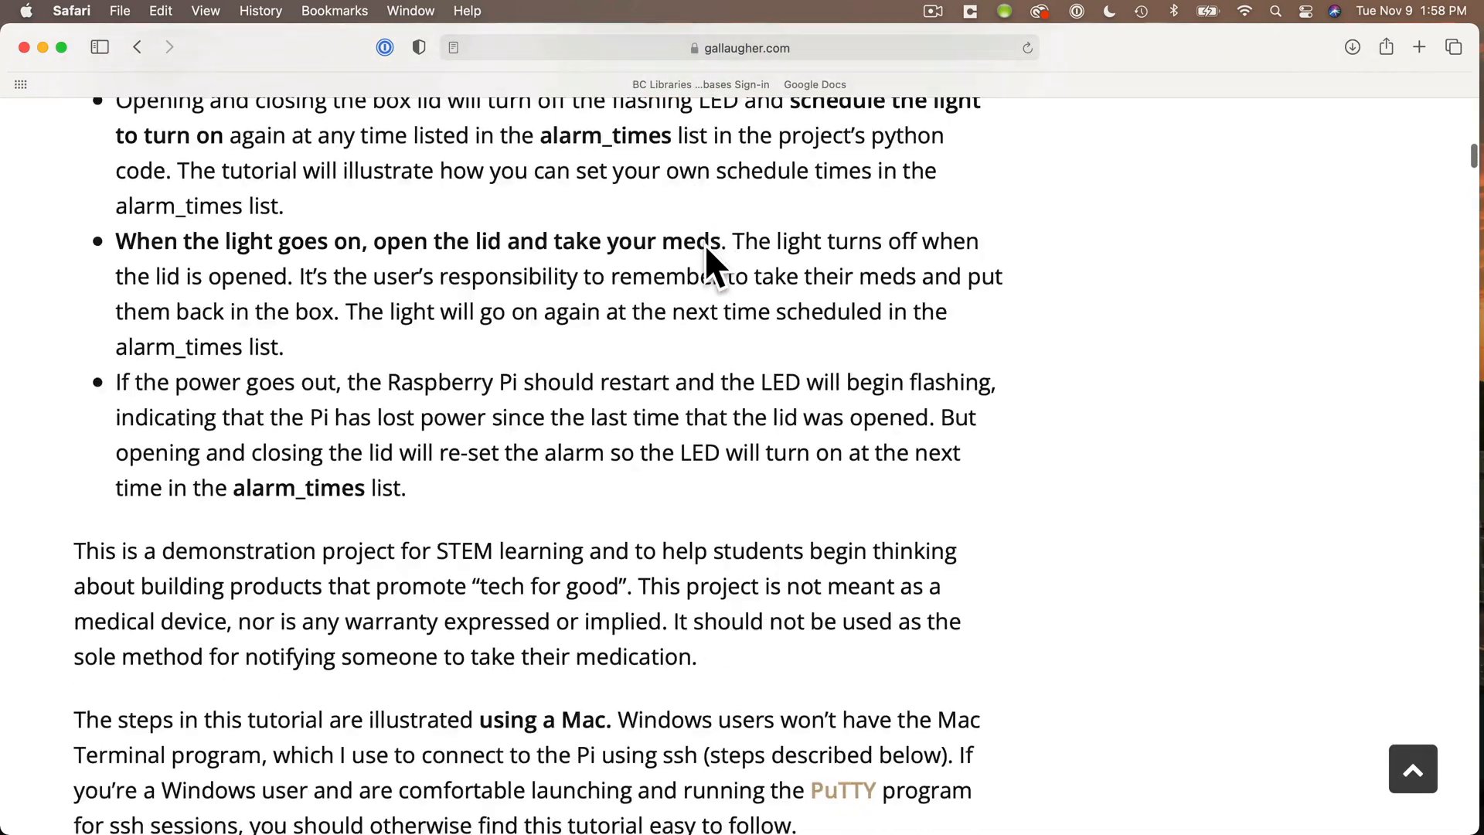
pyautogui.scroll(3)
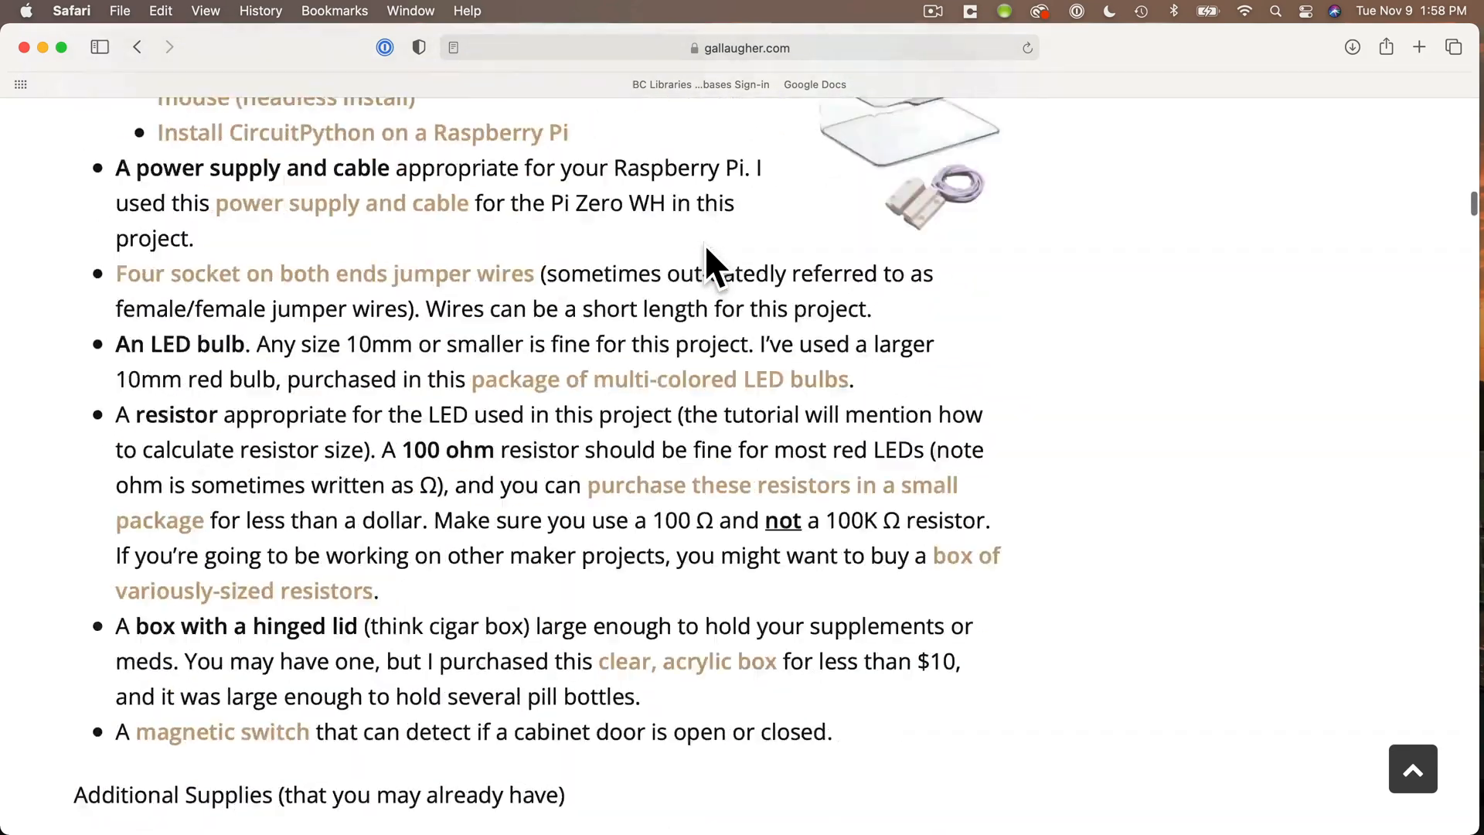
pyautogui.scroll(-3)
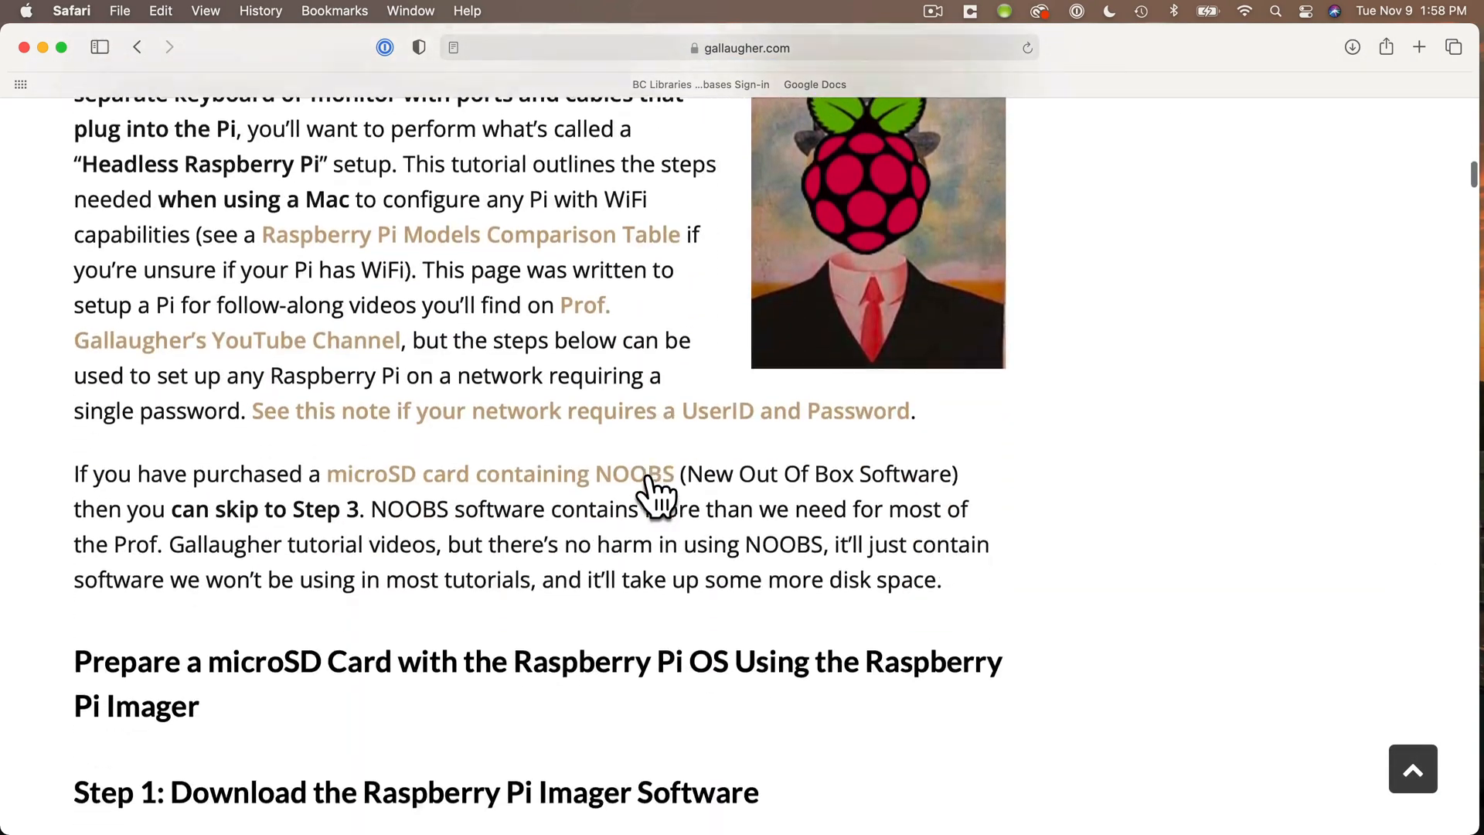
pyautogui.scroll(-3)
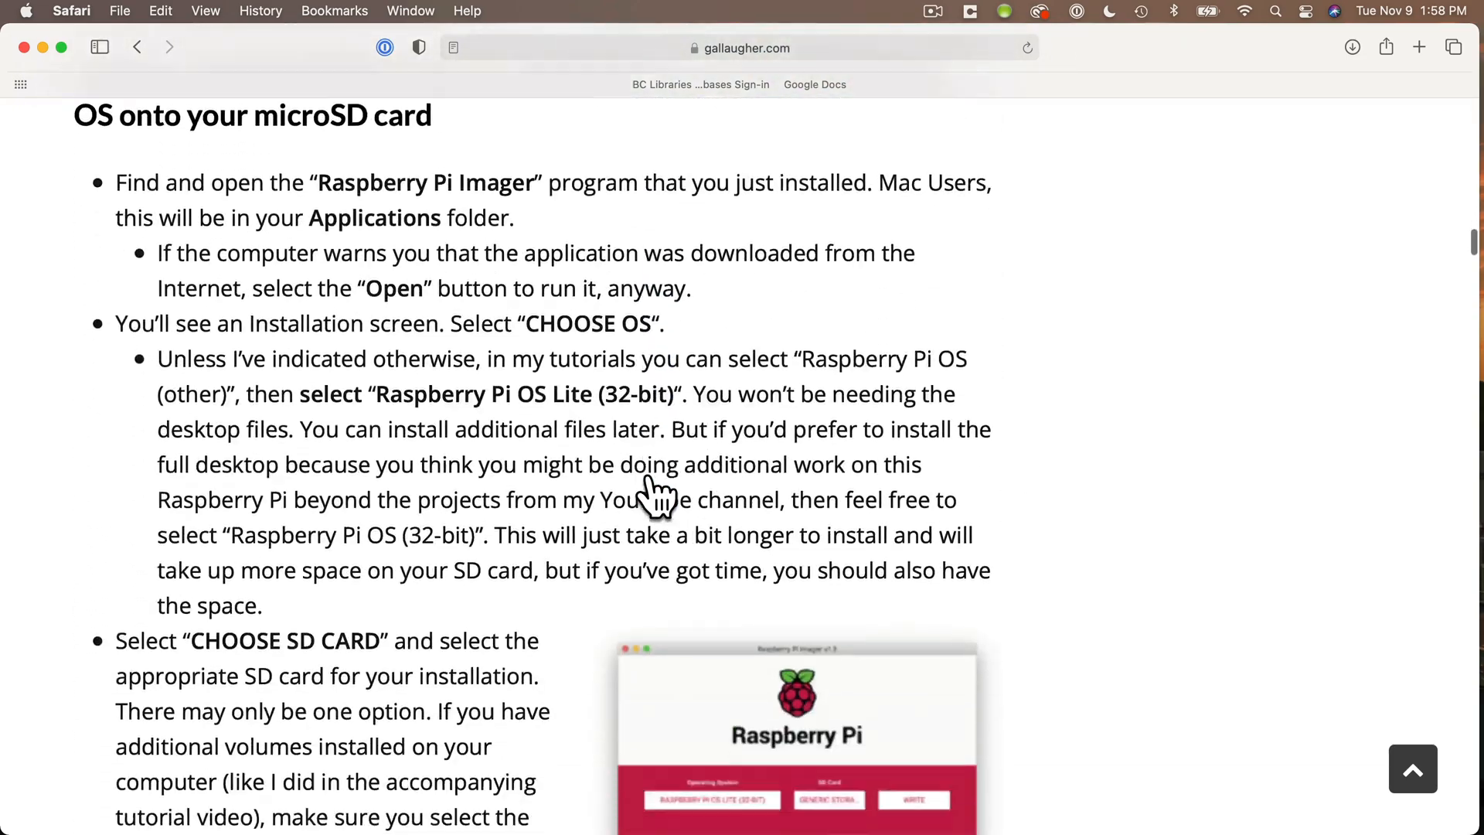
pyautogui.scroll(-3)
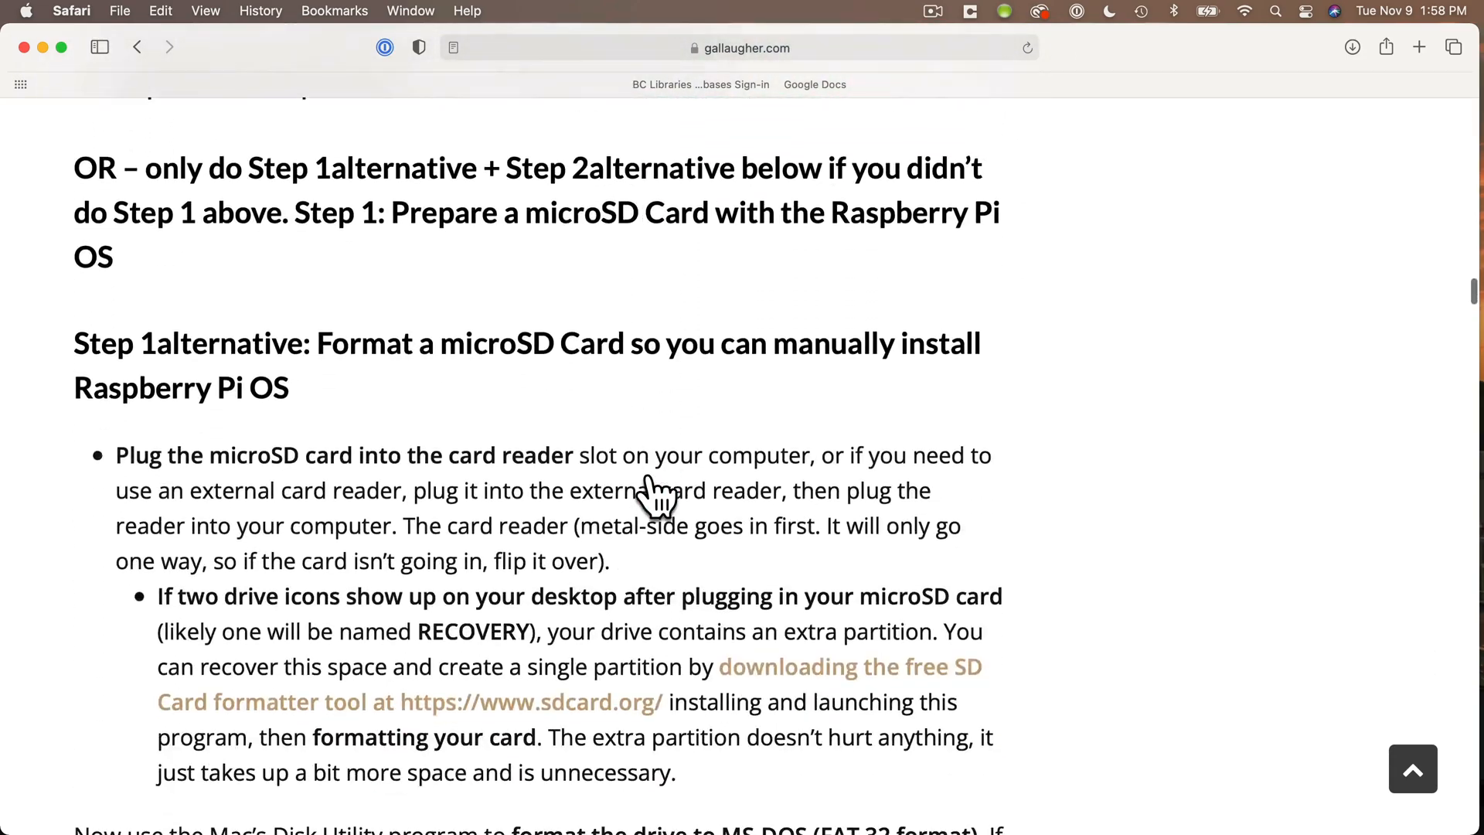
pyautogui.scroll(-3)
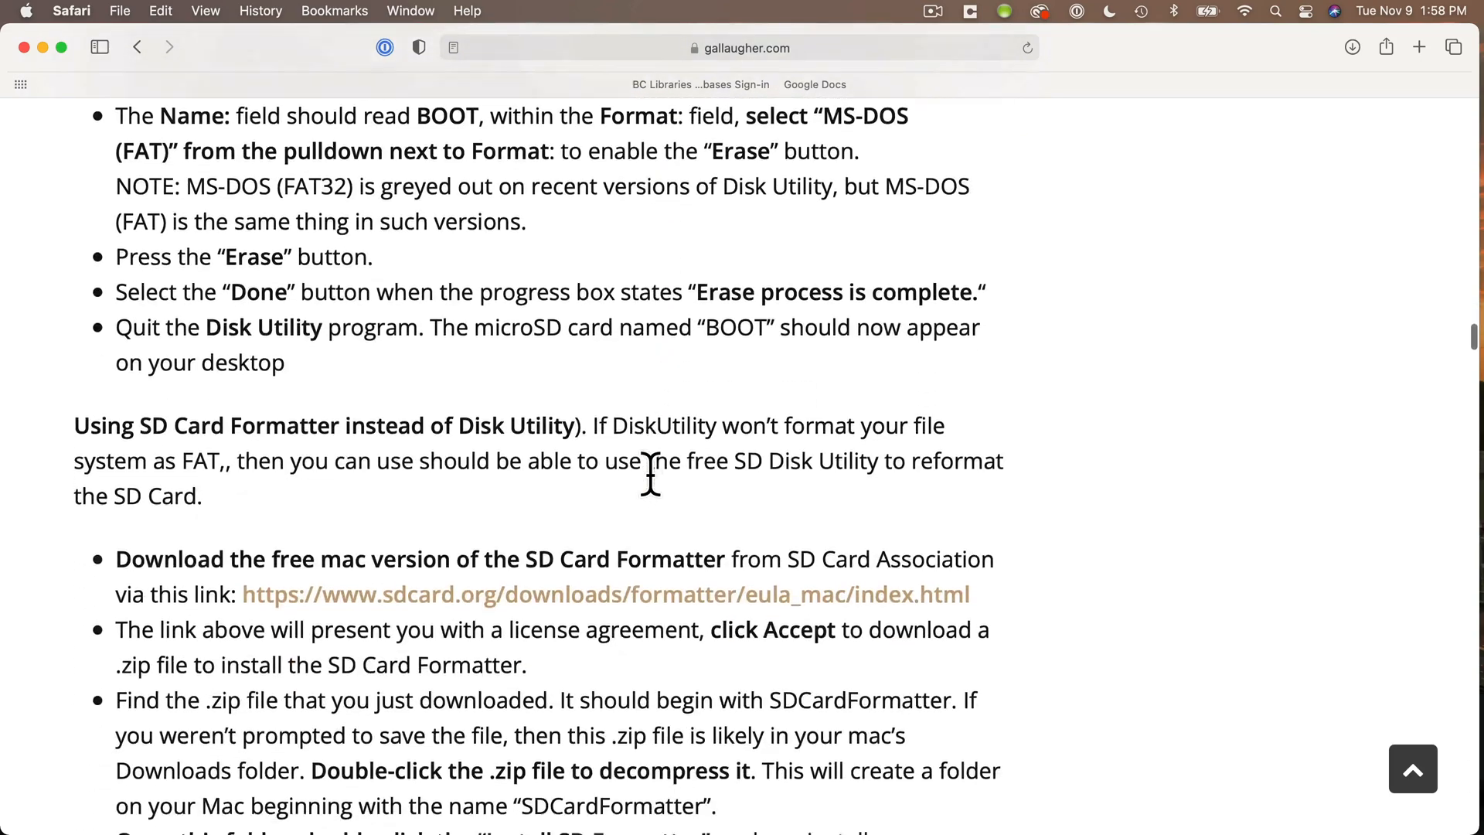
pyautogui.scroll(-3)
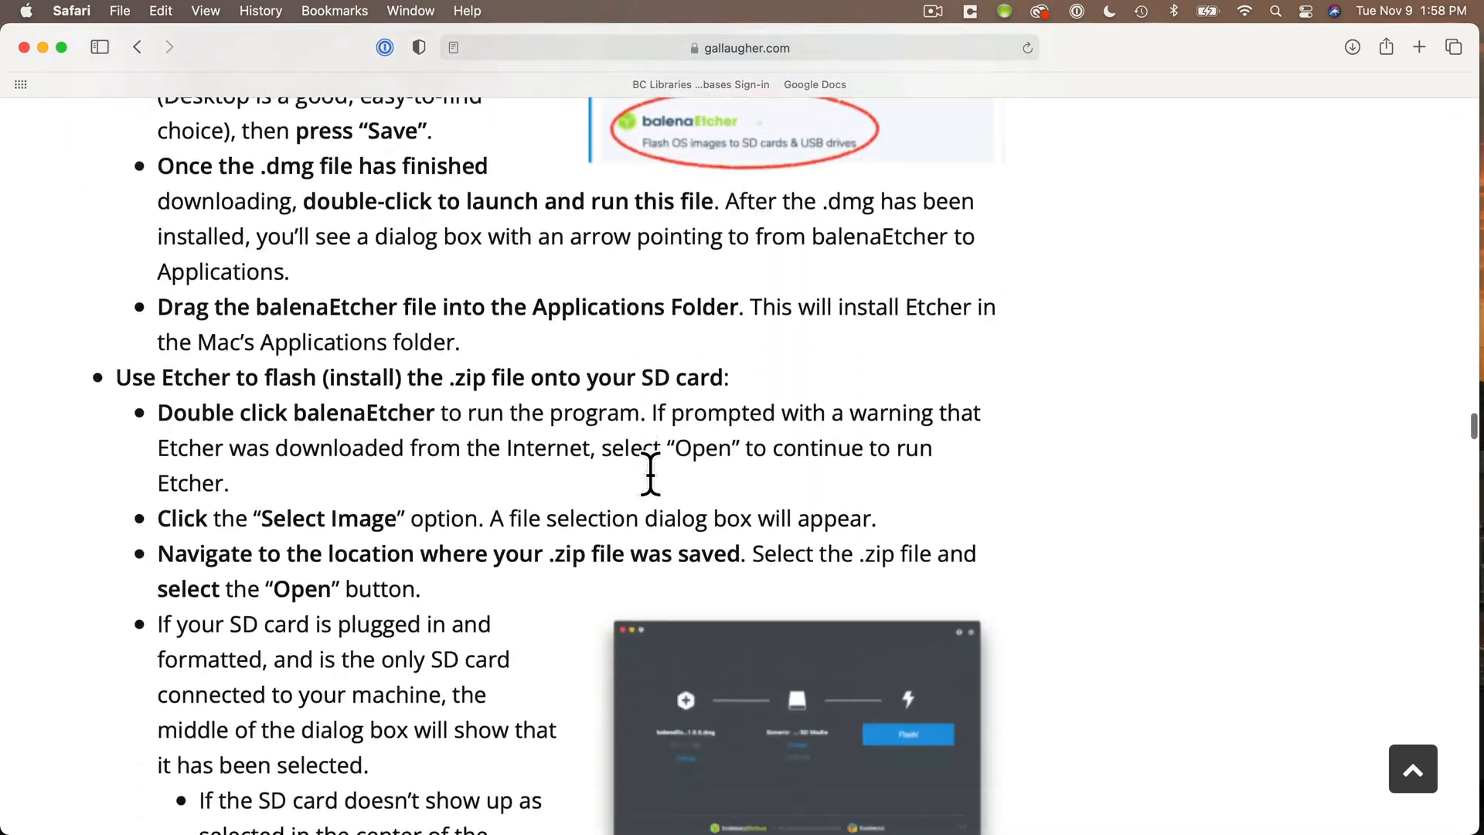
pyautogui.scroll(-3)
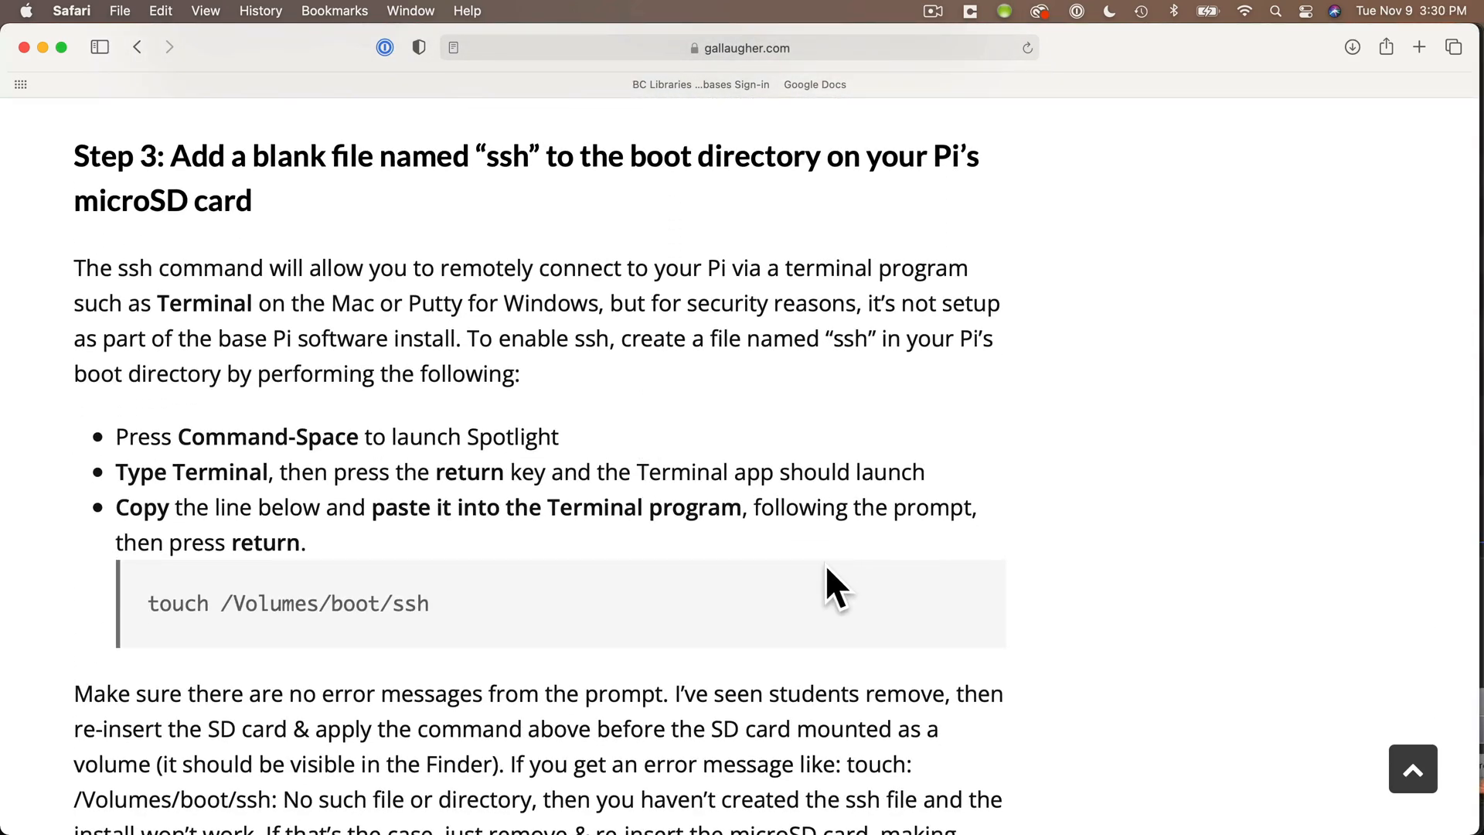
# Launch Terminal via Spotlight search
pyautogui.press('cmd+space')
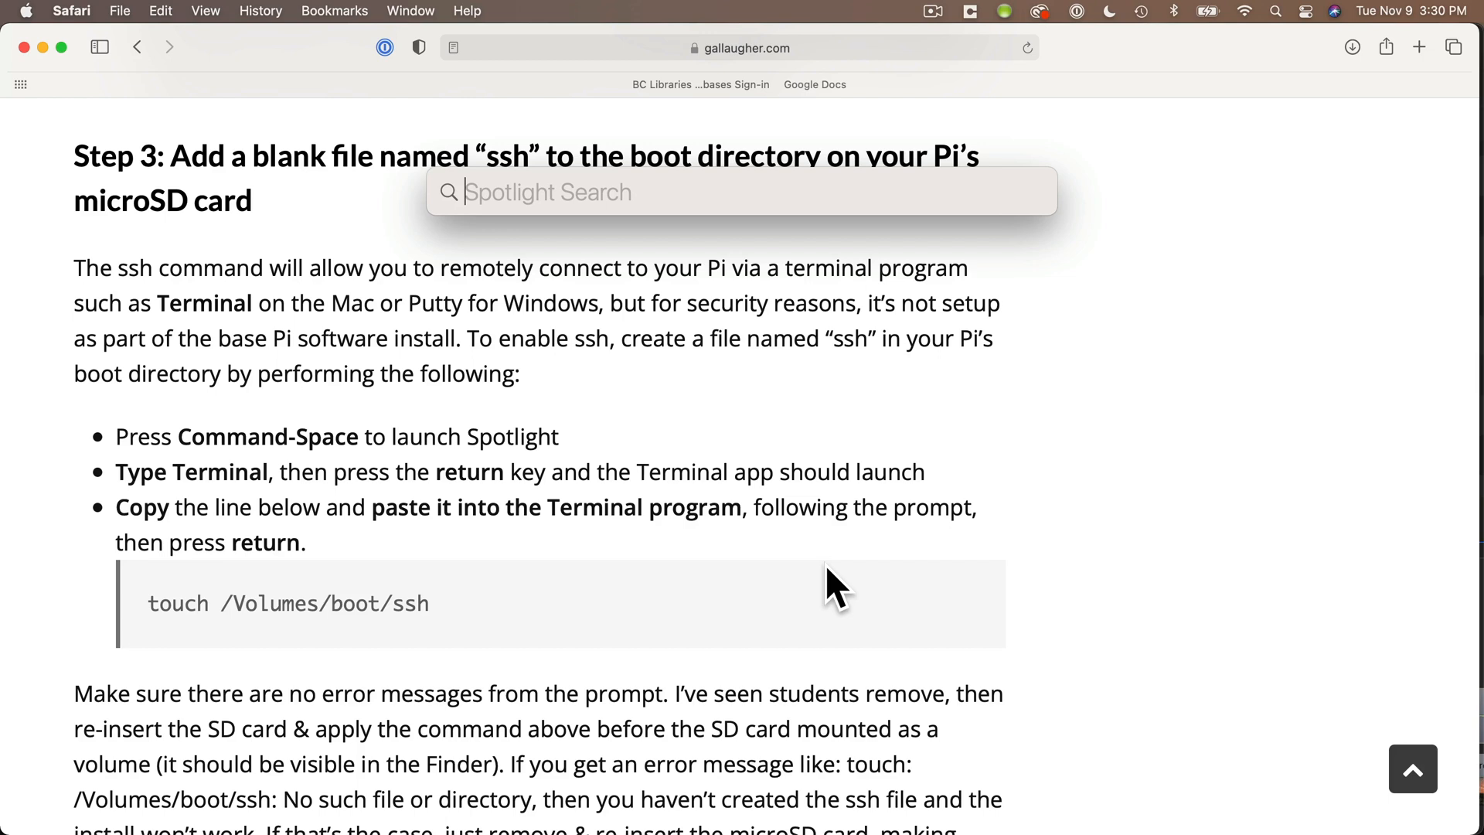
pyautogui.write('terminal')
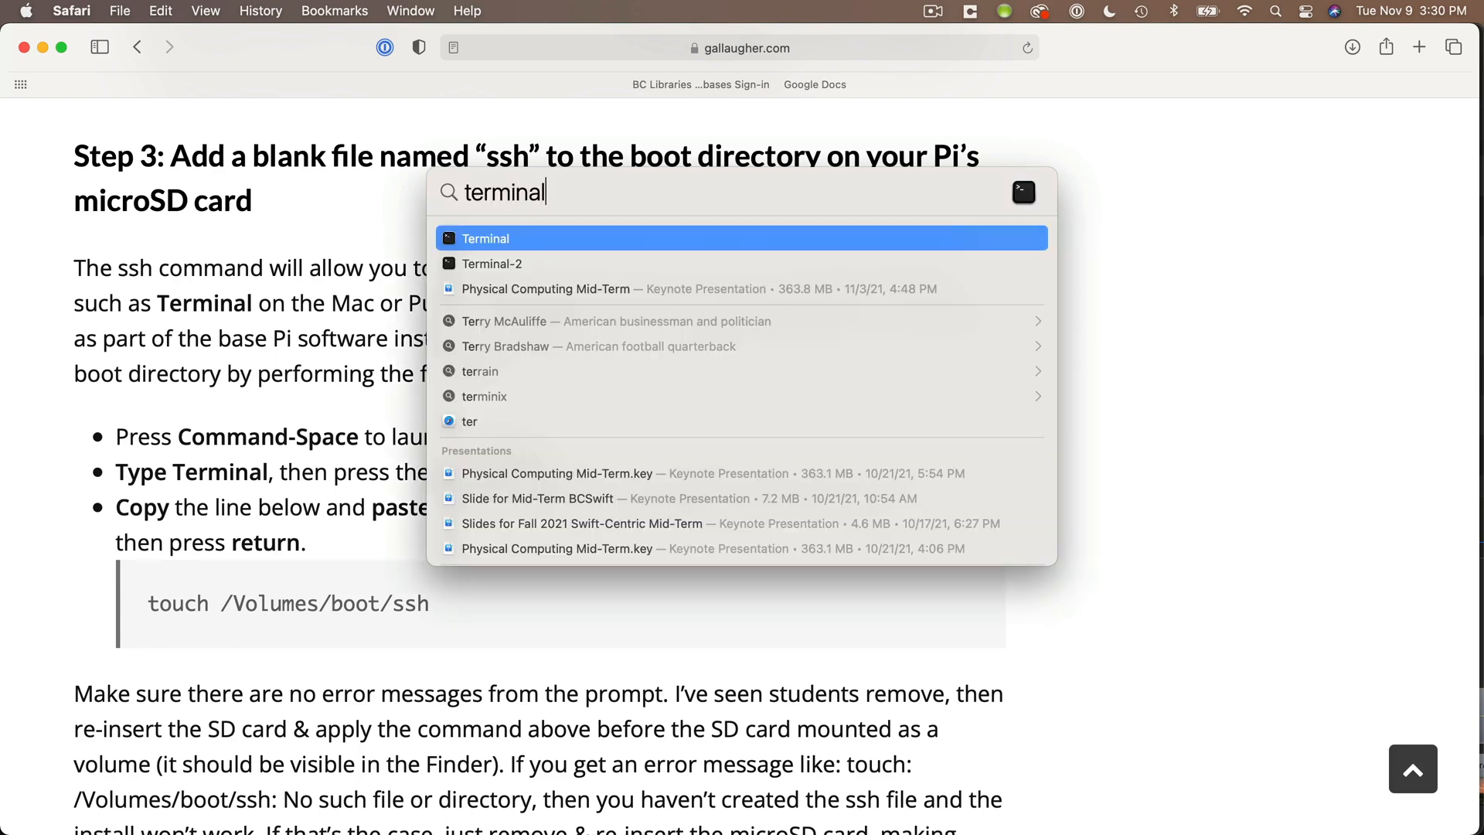
pyautogui.press('Escape')
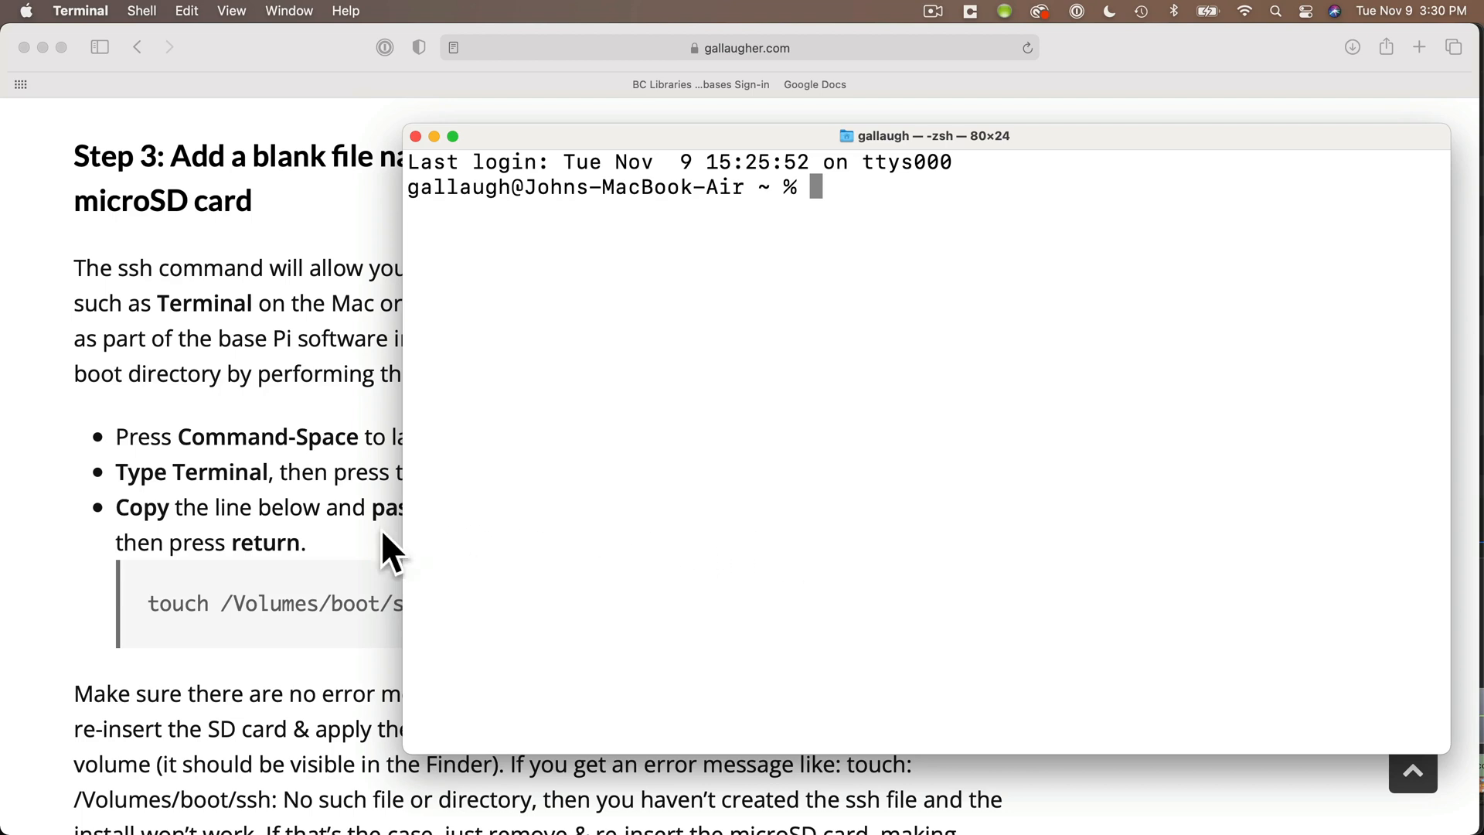
pyautogui.moveTo(340, 544)
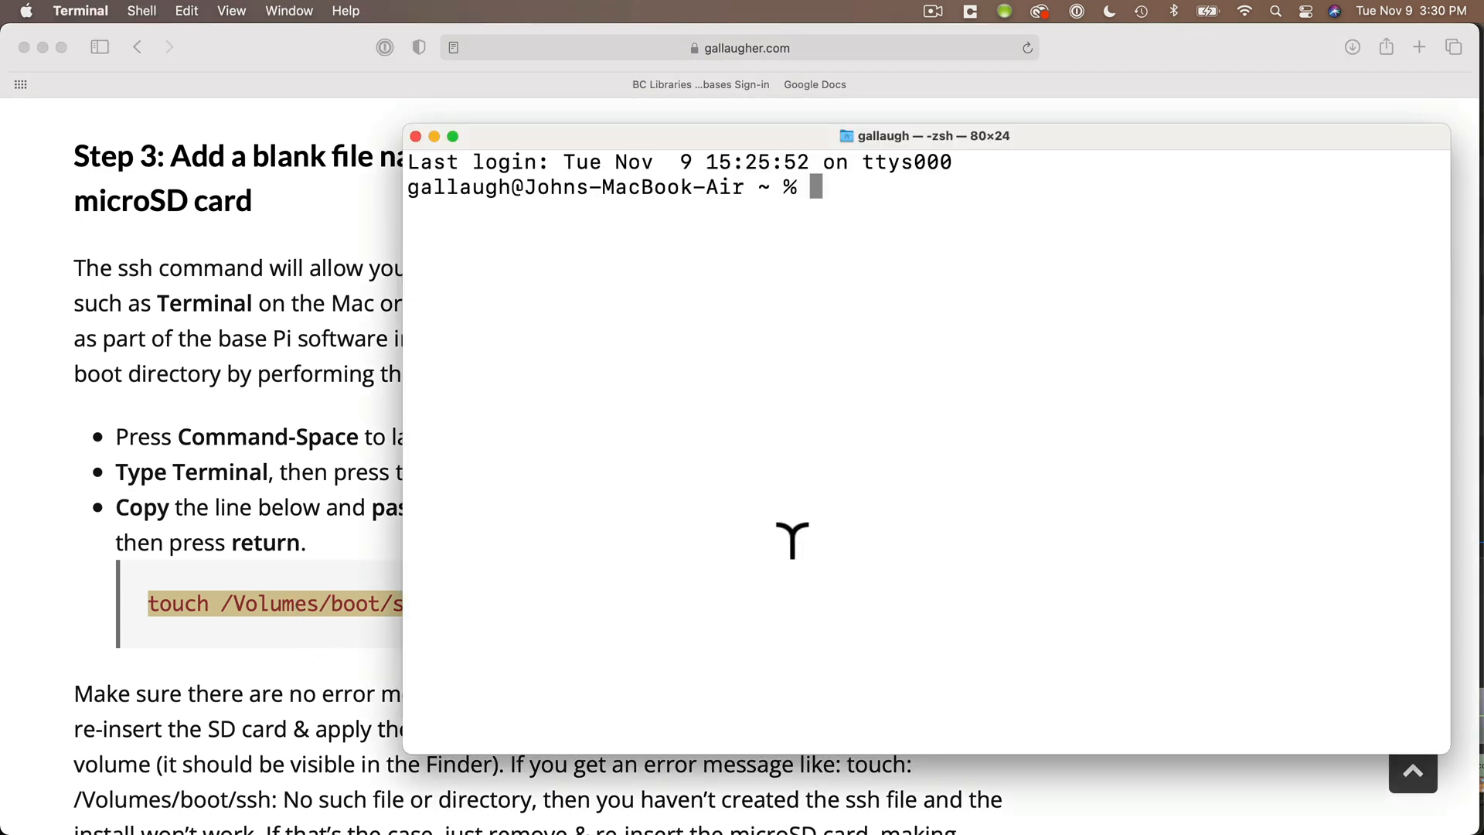
# Run touch /Volumes/boot/ssh to create the empty ssh file on the boot volume
pyautogui.write('touch /Volumes/boot/ssh')
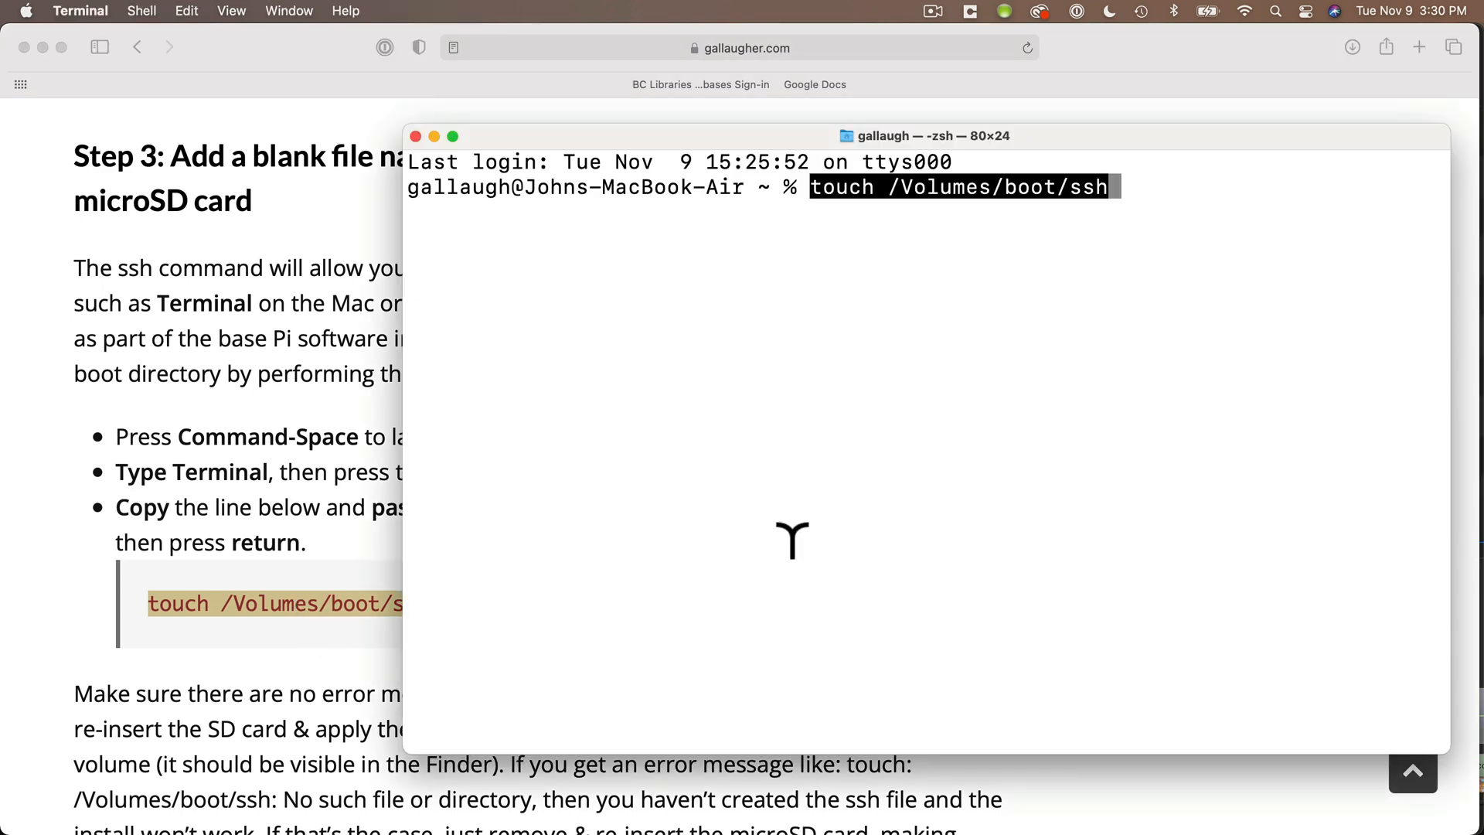
pyautogui.press('Return')
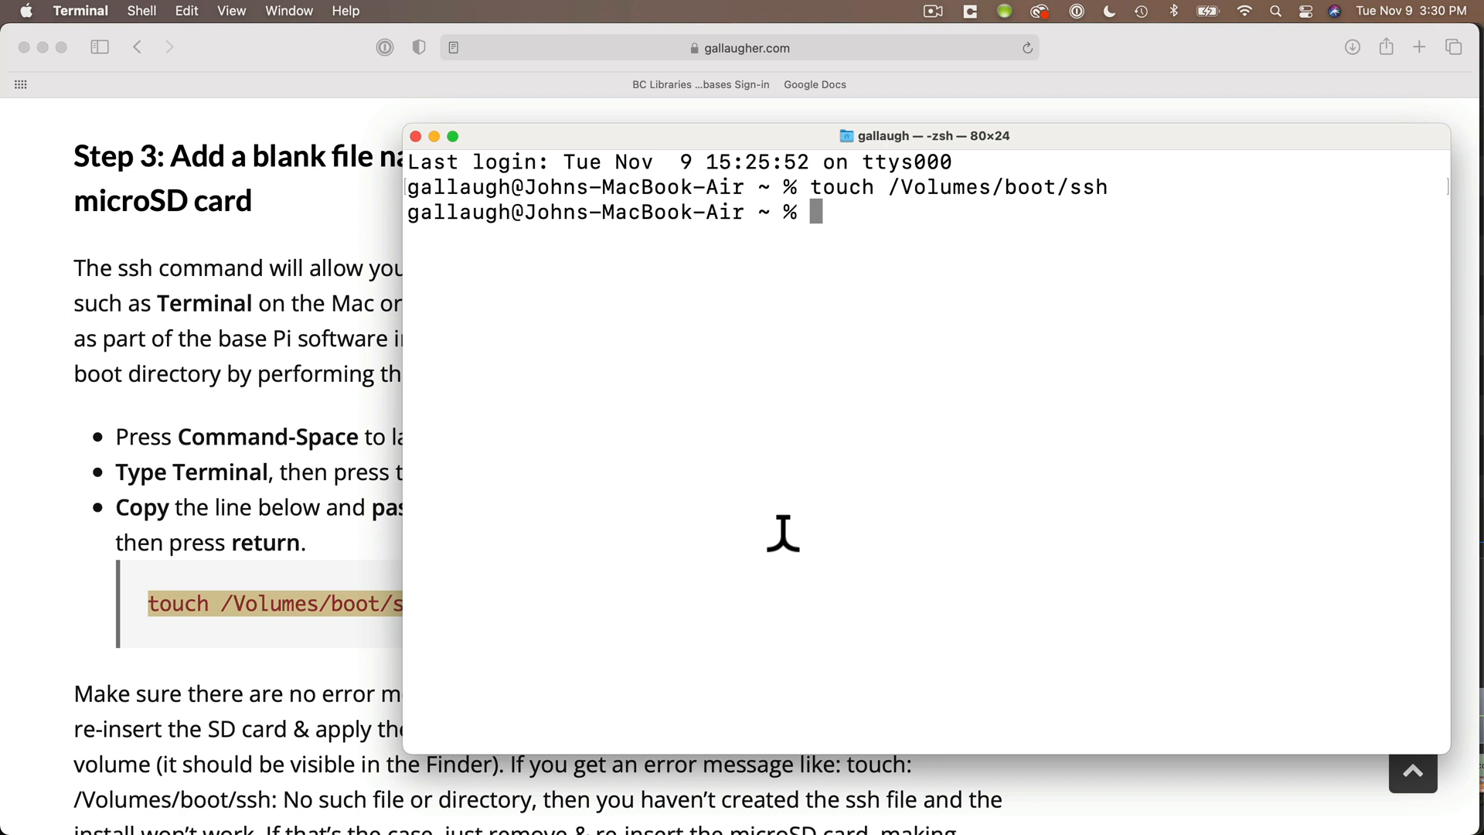
pyautogui.moveTo(382, 555)
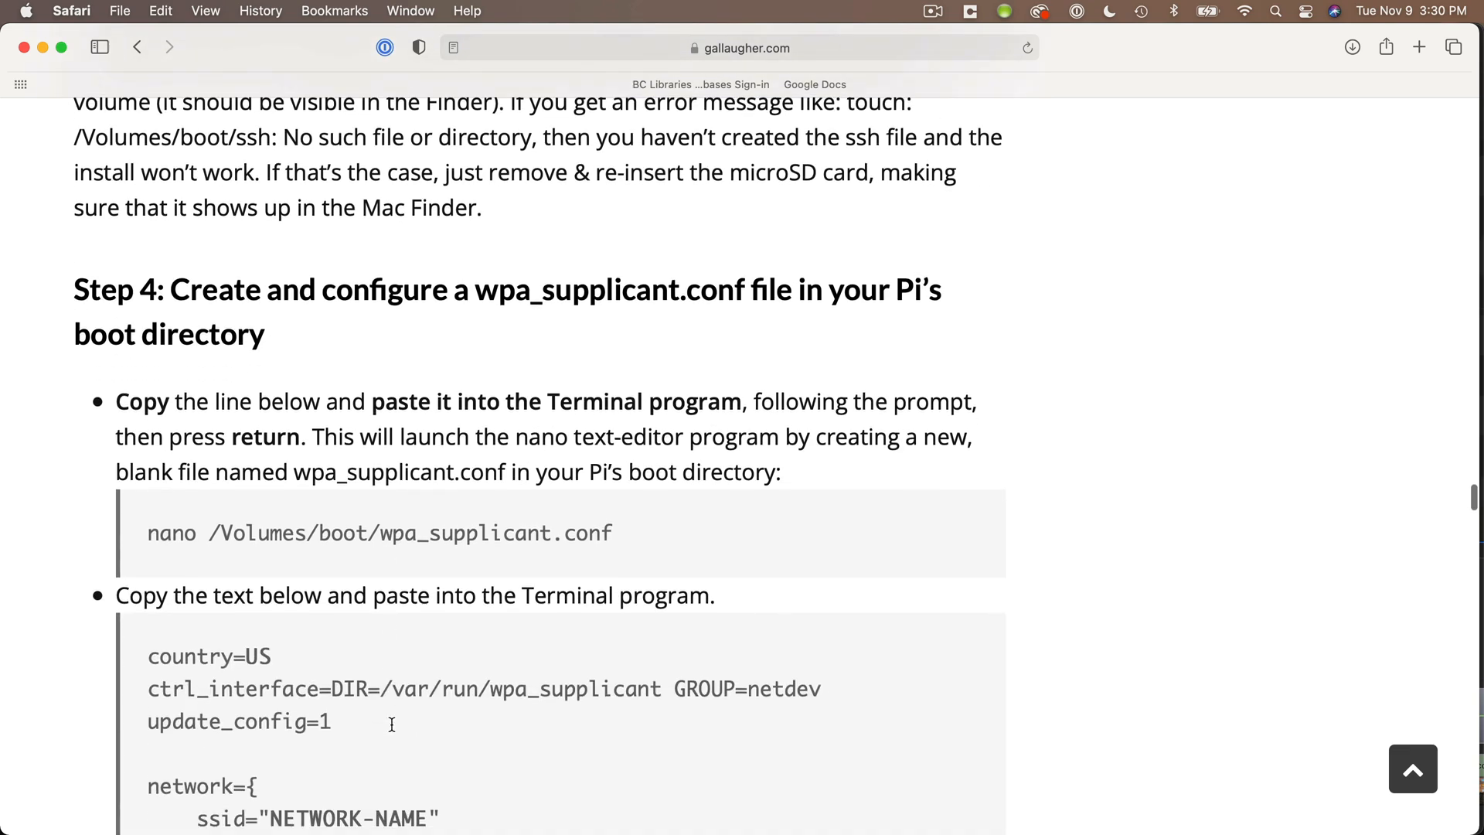
# Run the nano command to edit wpa_supplicant.conf and move to the network blocks
pyautogui.moveTo(249, 530); pyautogui.dragTo(612, 530)
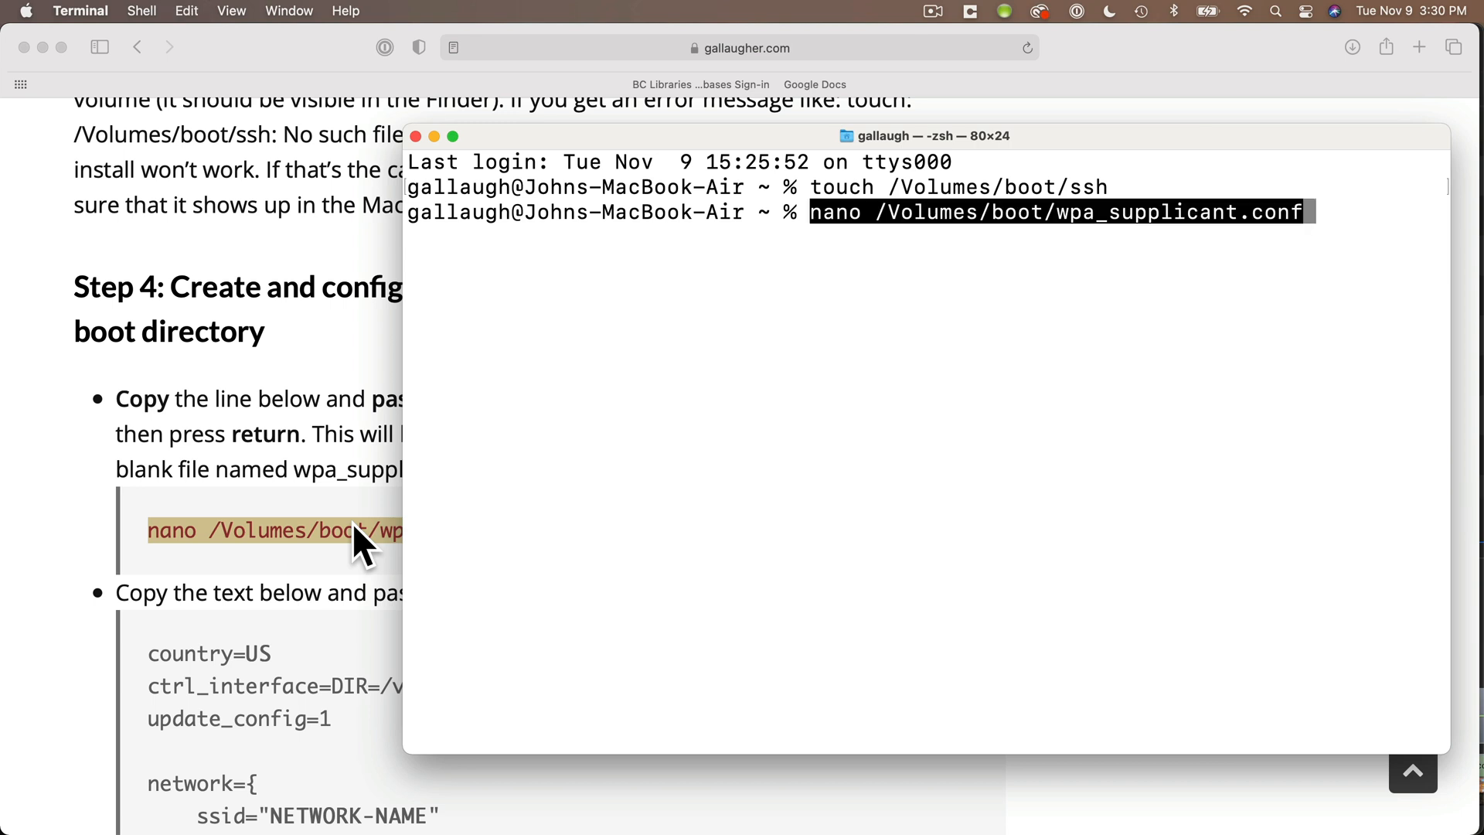
pyautogui.press('return')
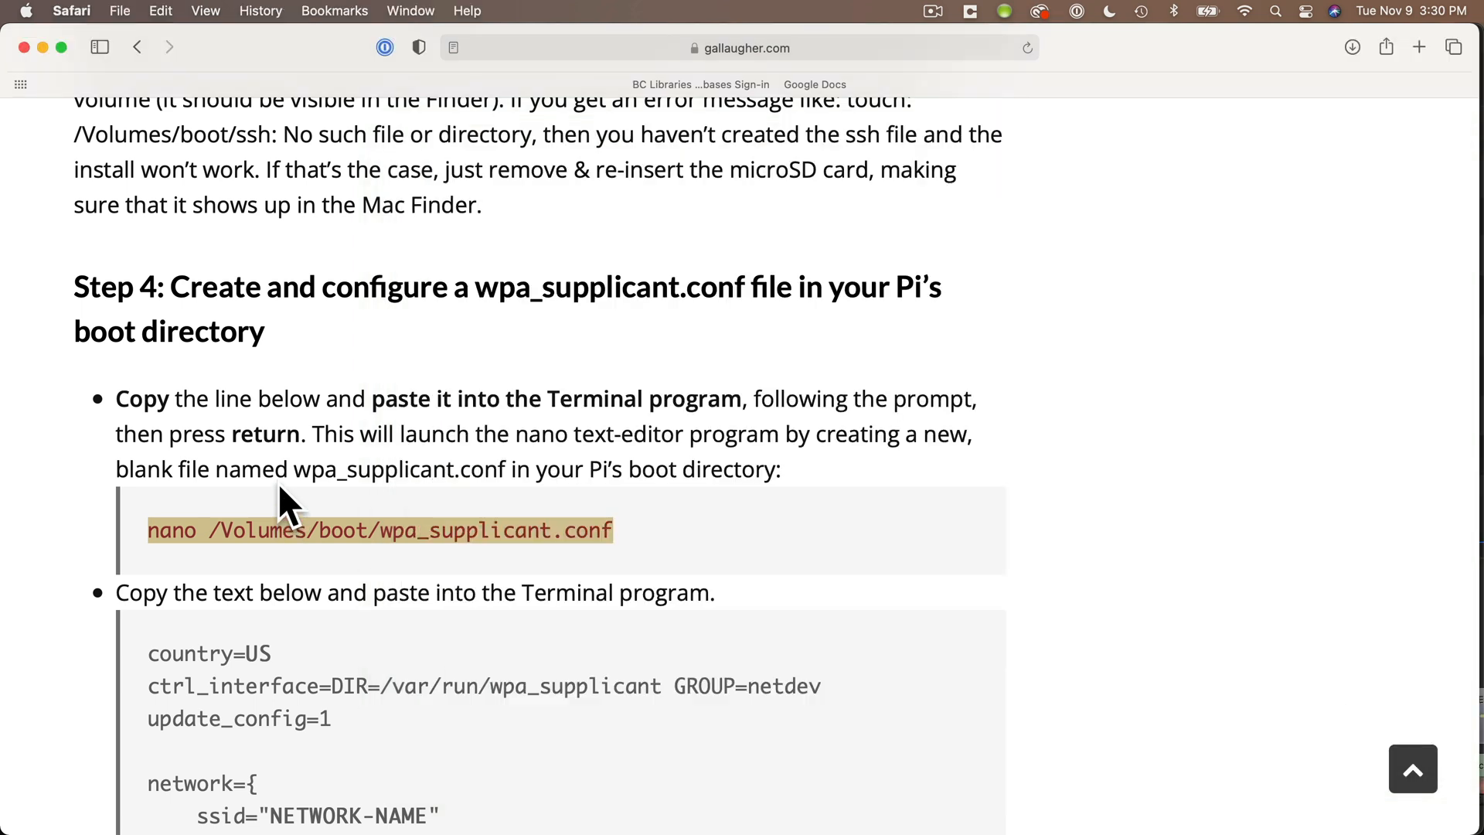
pyautogui.scroll(-3)
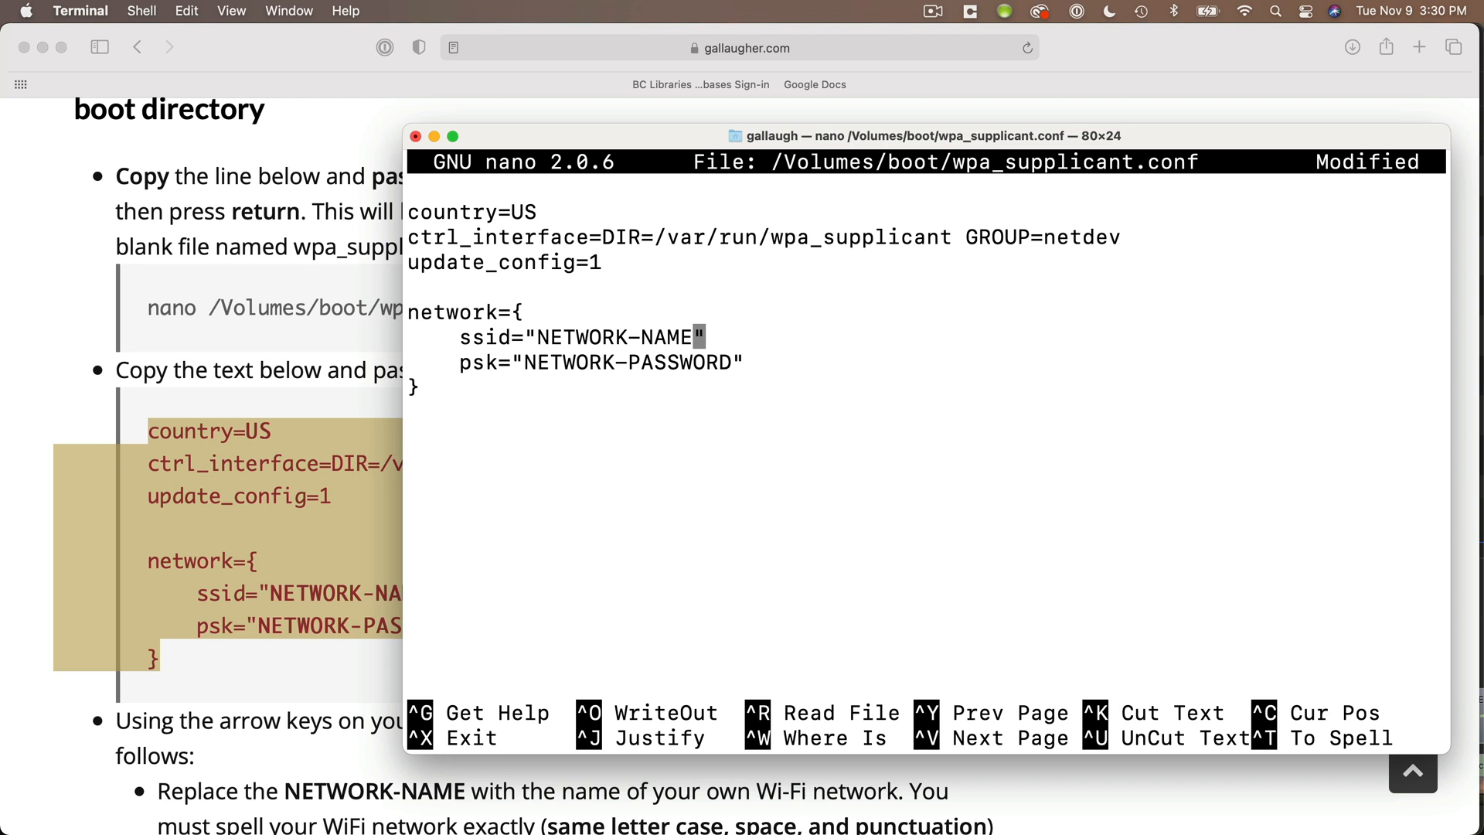
# Replace the NETWORK-NAME and NETWORK-PASSWORD placeholders with the phone hotspot's name and password
pyautogui.press('Backspace')
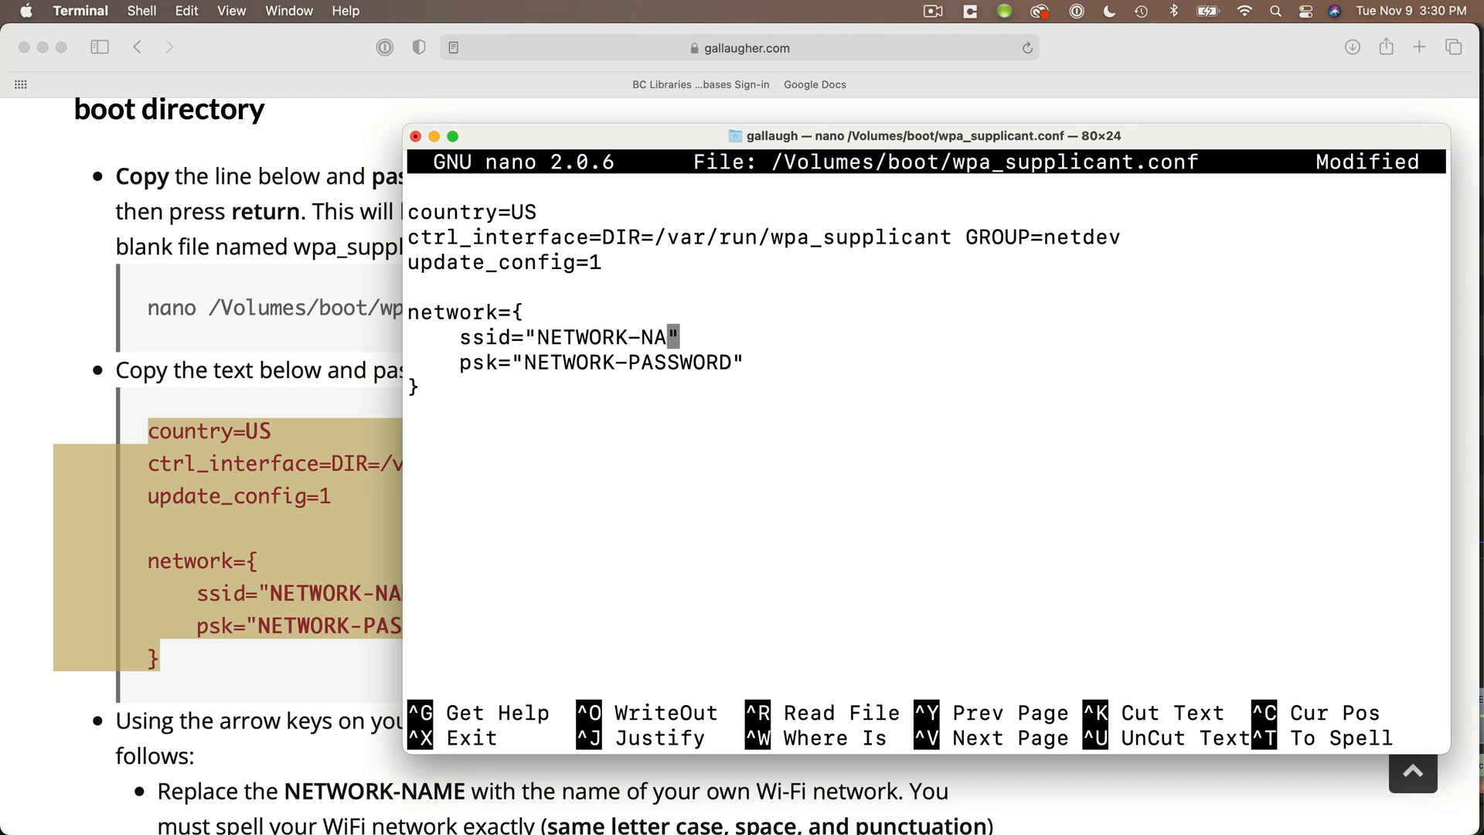
pyautogui.press('Backspace')
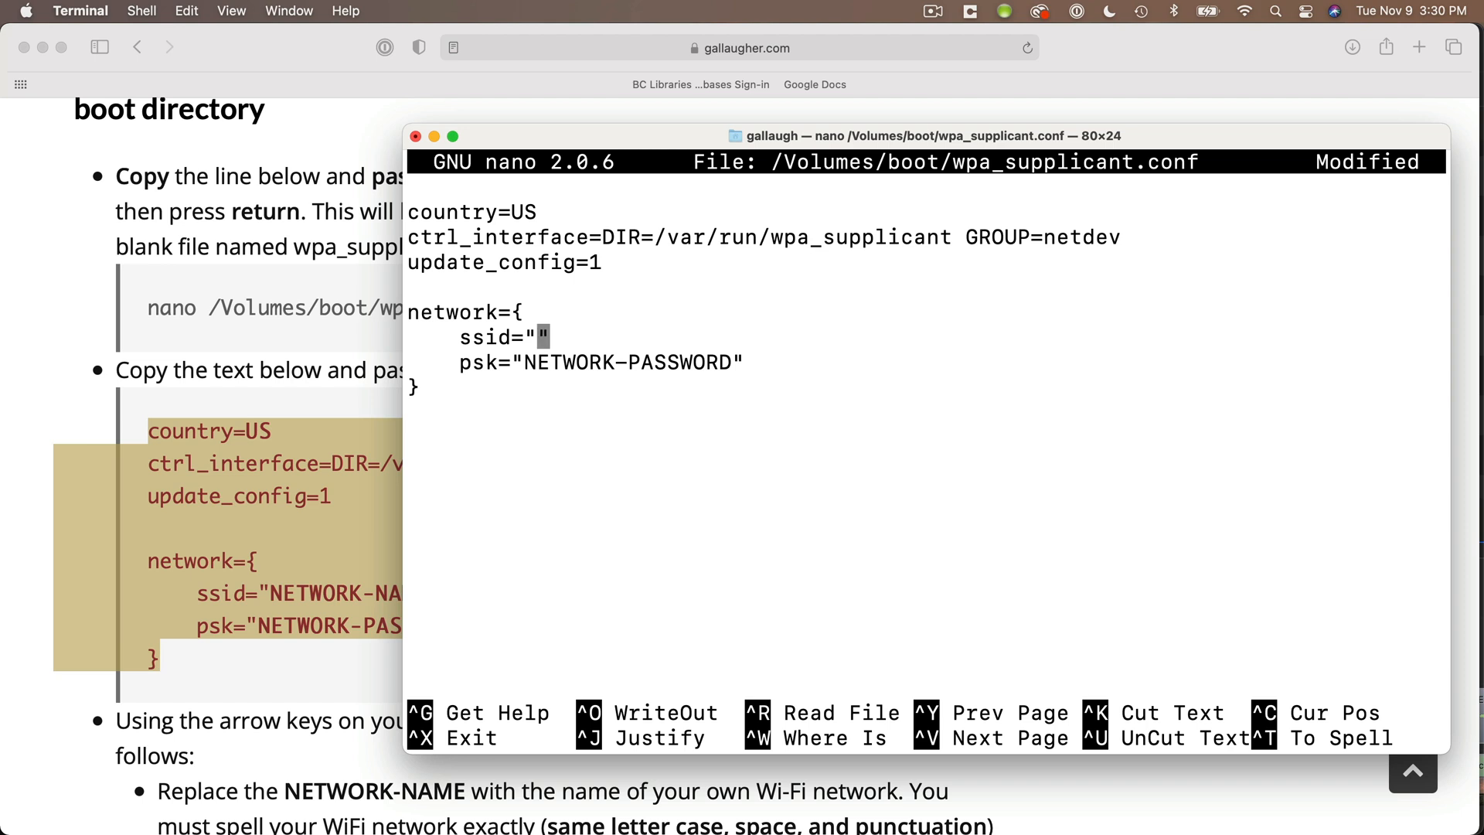
pyautogui.write("John's iPhone 11 Pro")
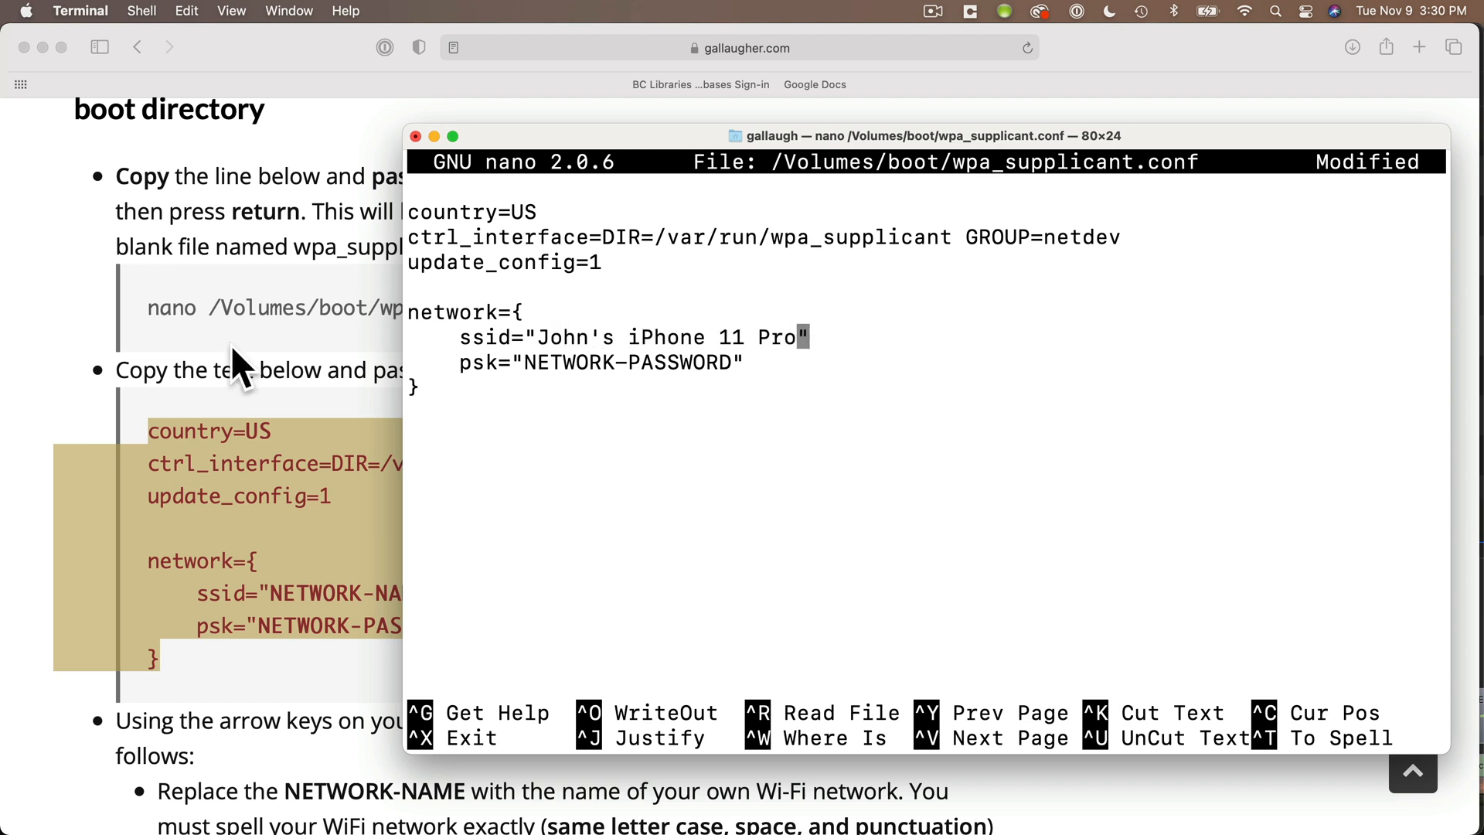
pyautogui.click(1241, 11)
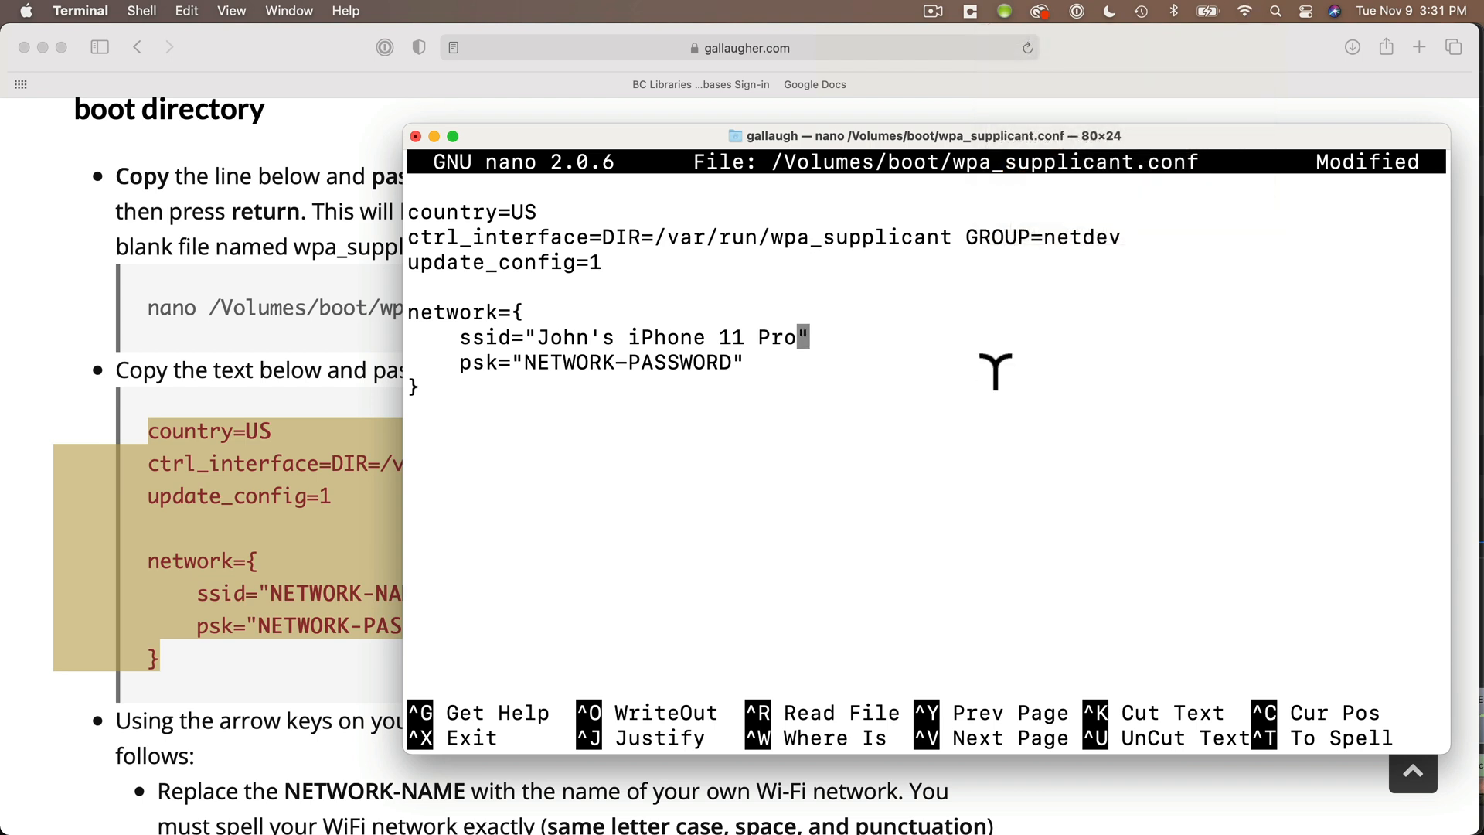
pyautogui.press('backspace')
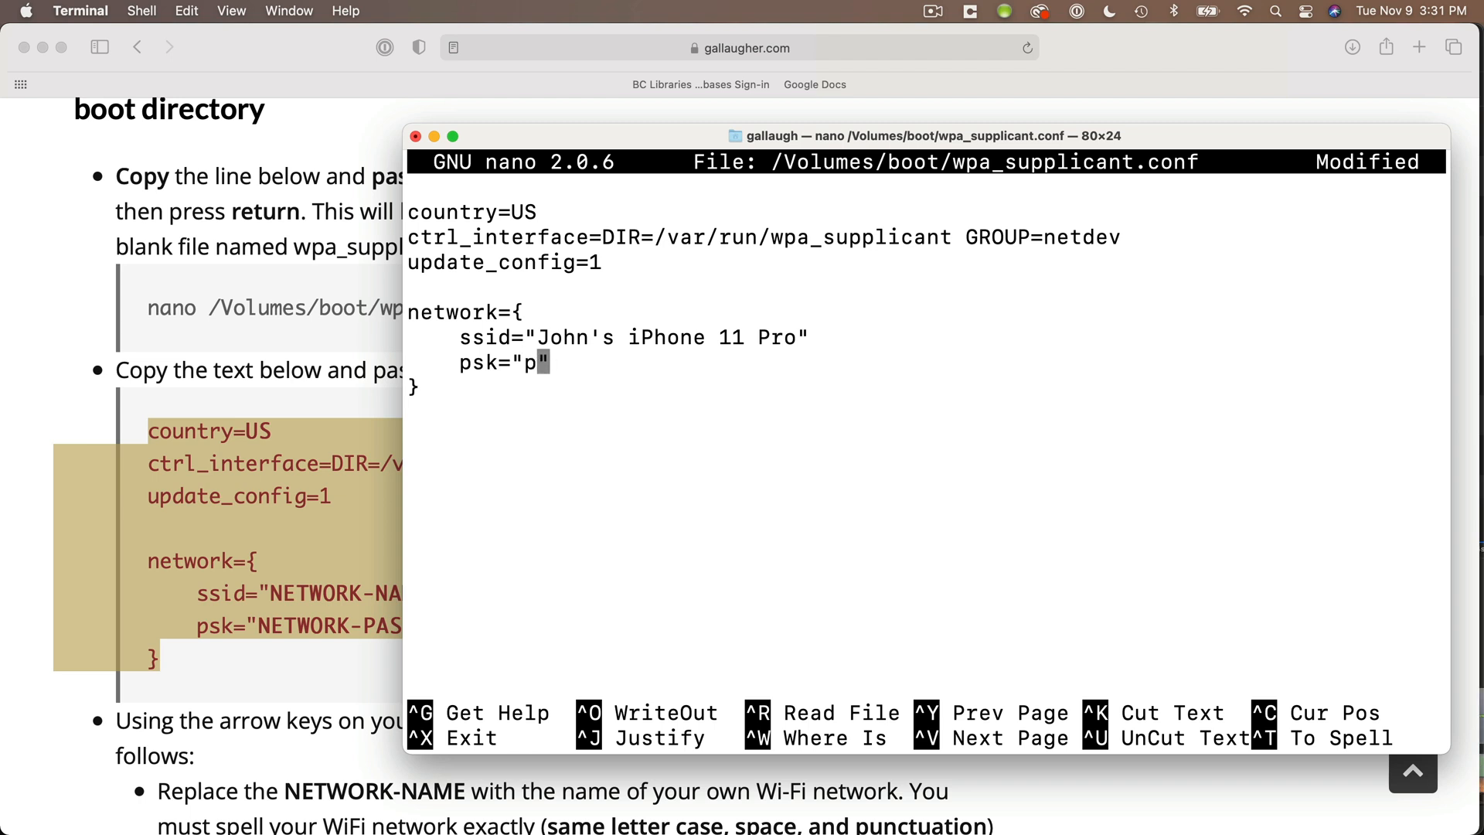
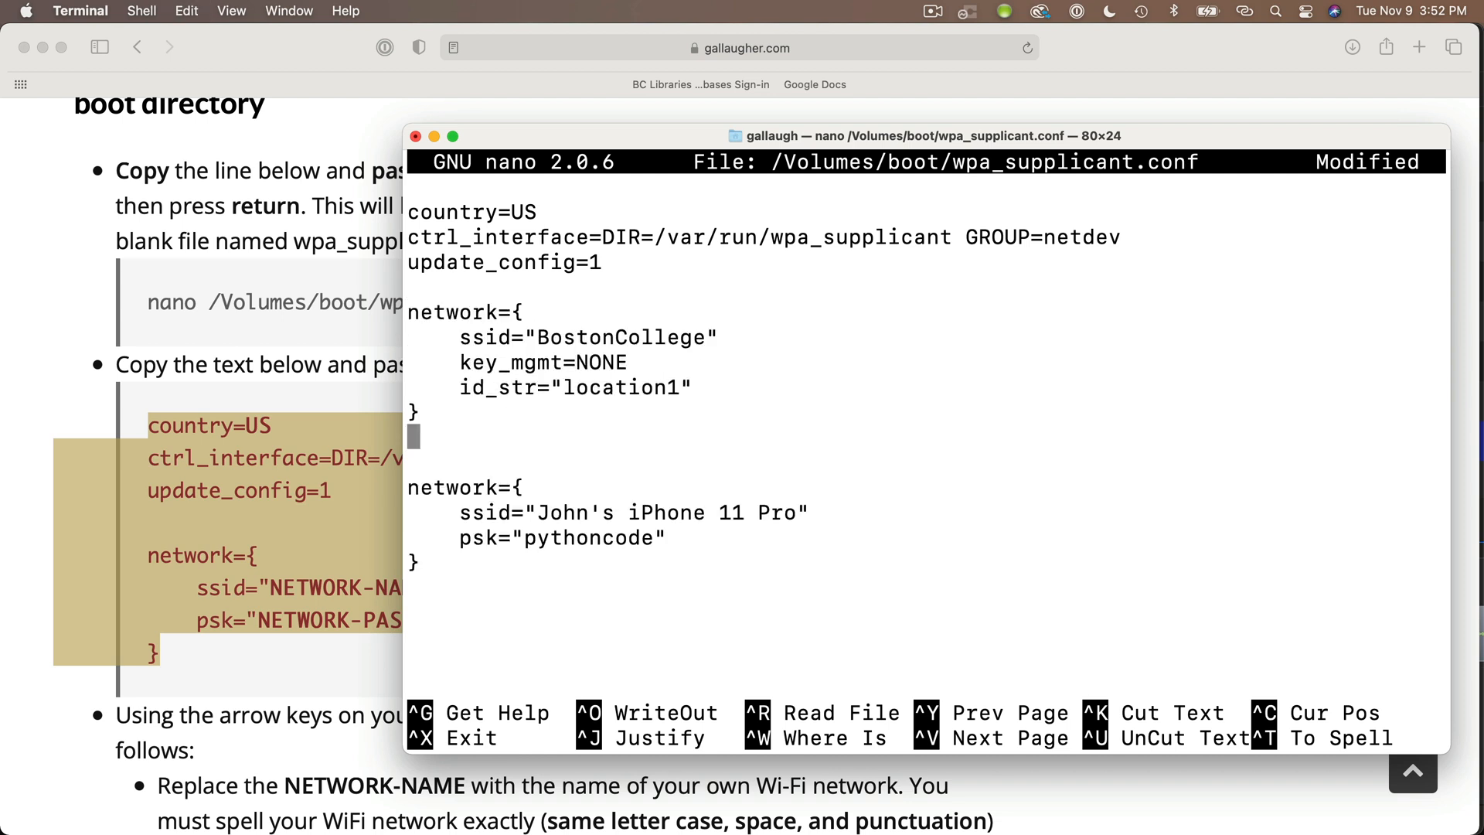
# Add id_str="location2" under the hotspot's psk line and exit nano to the save prompt
pyautogui.press('Up')
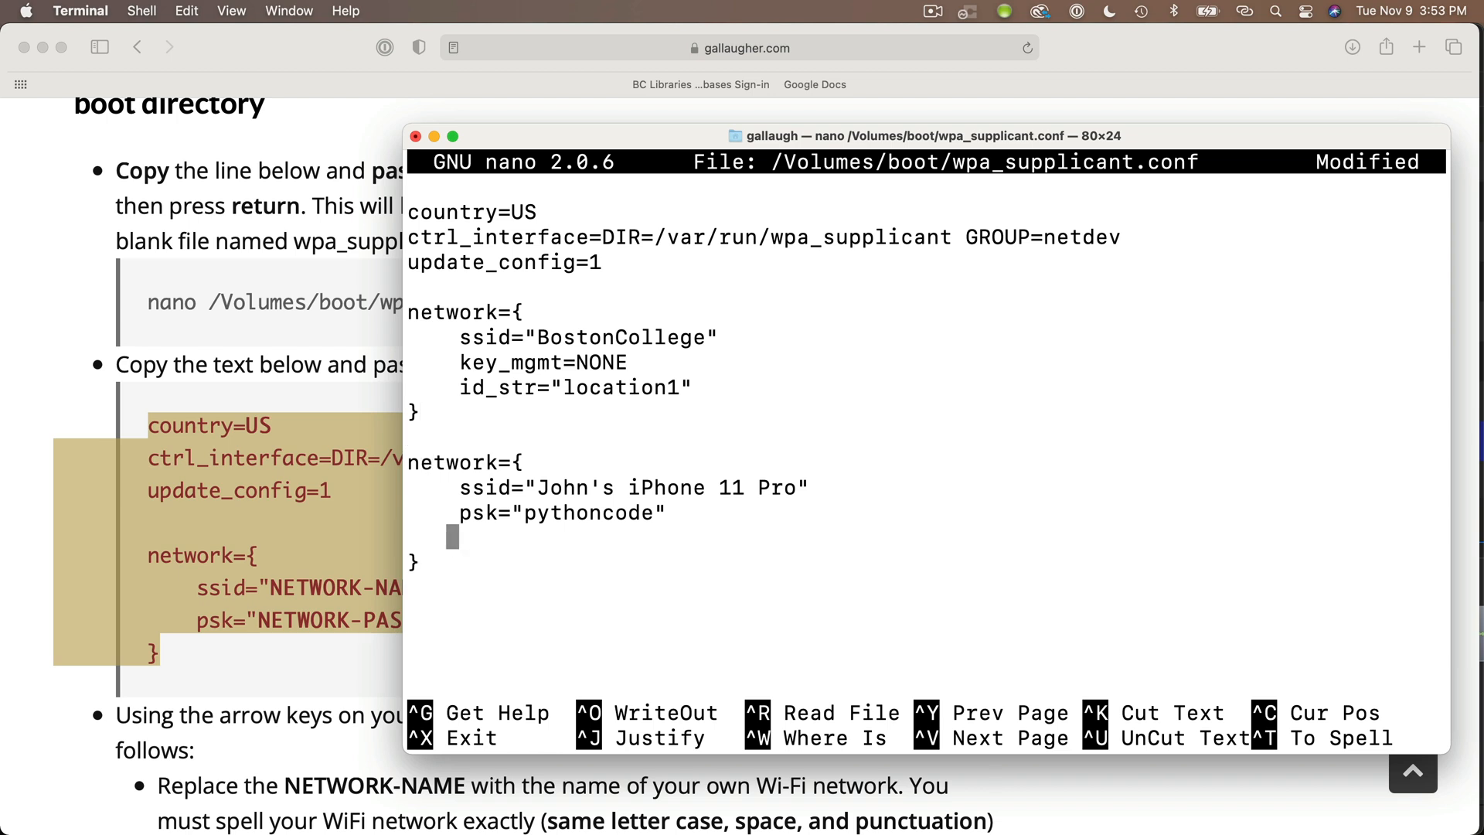
pyautogui.write('id_str="loc')
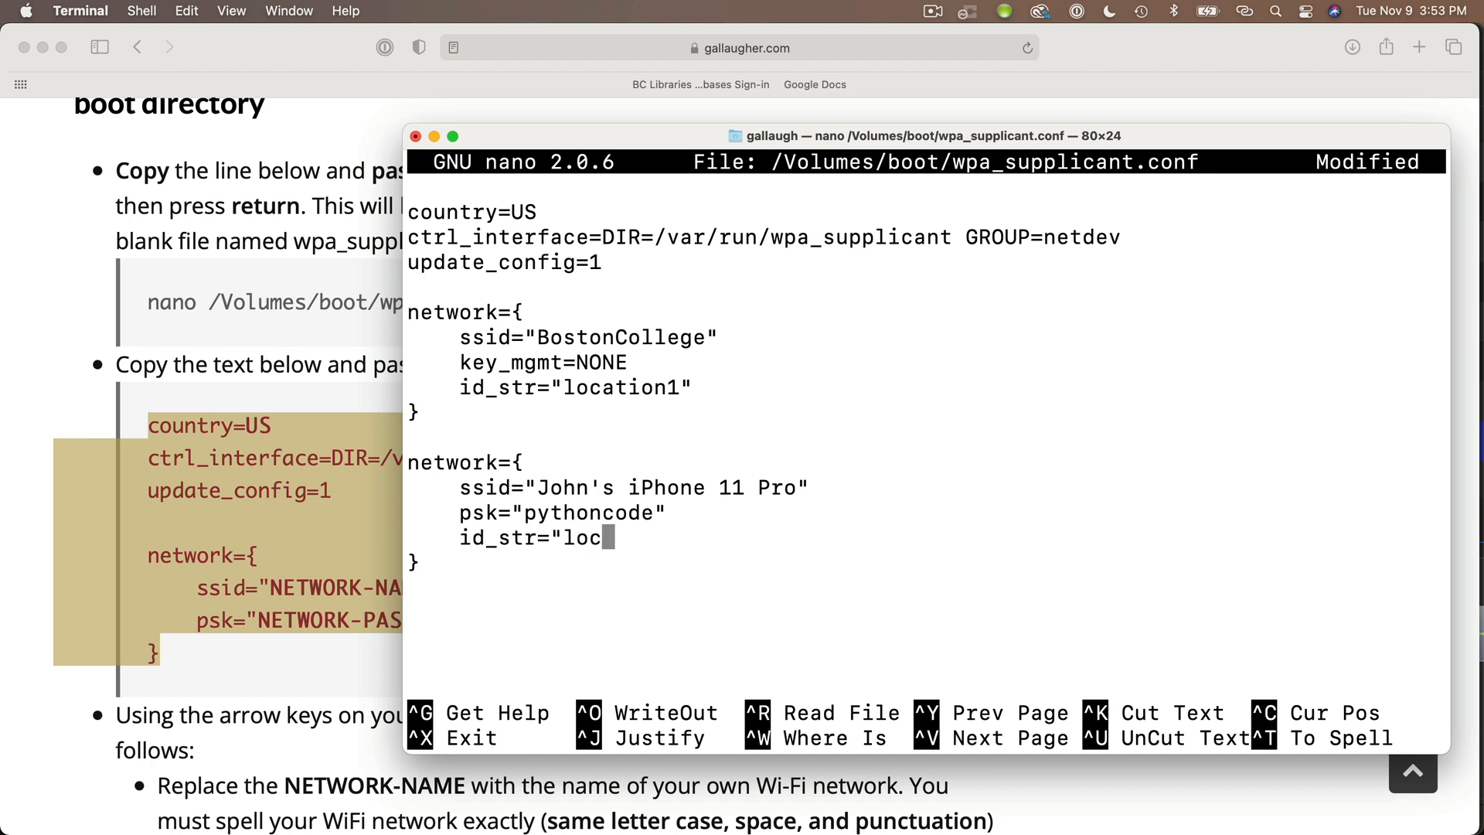
pyautogui.write('ation2"')
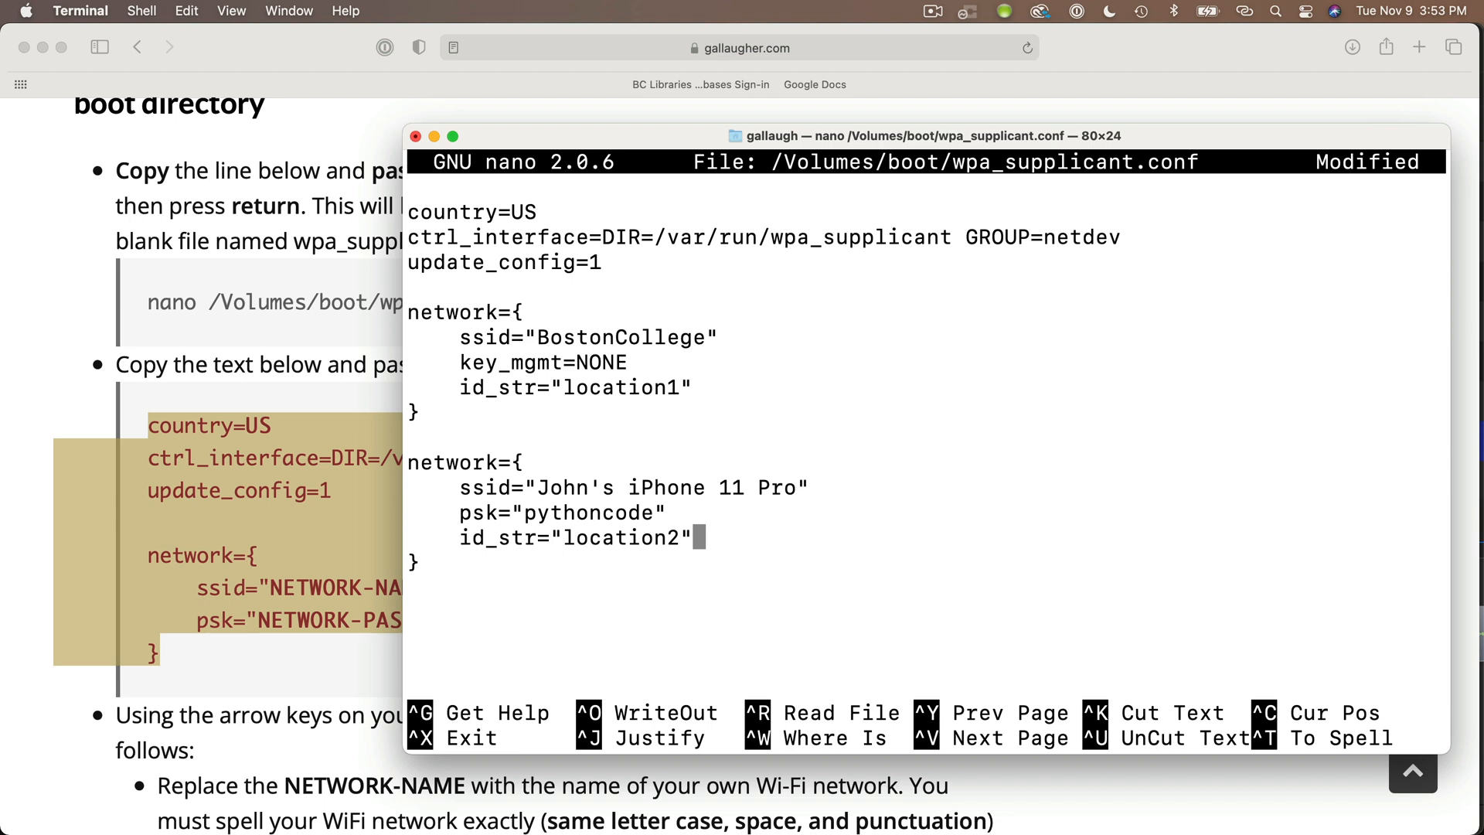
pyautogui.press('ctrl+x')
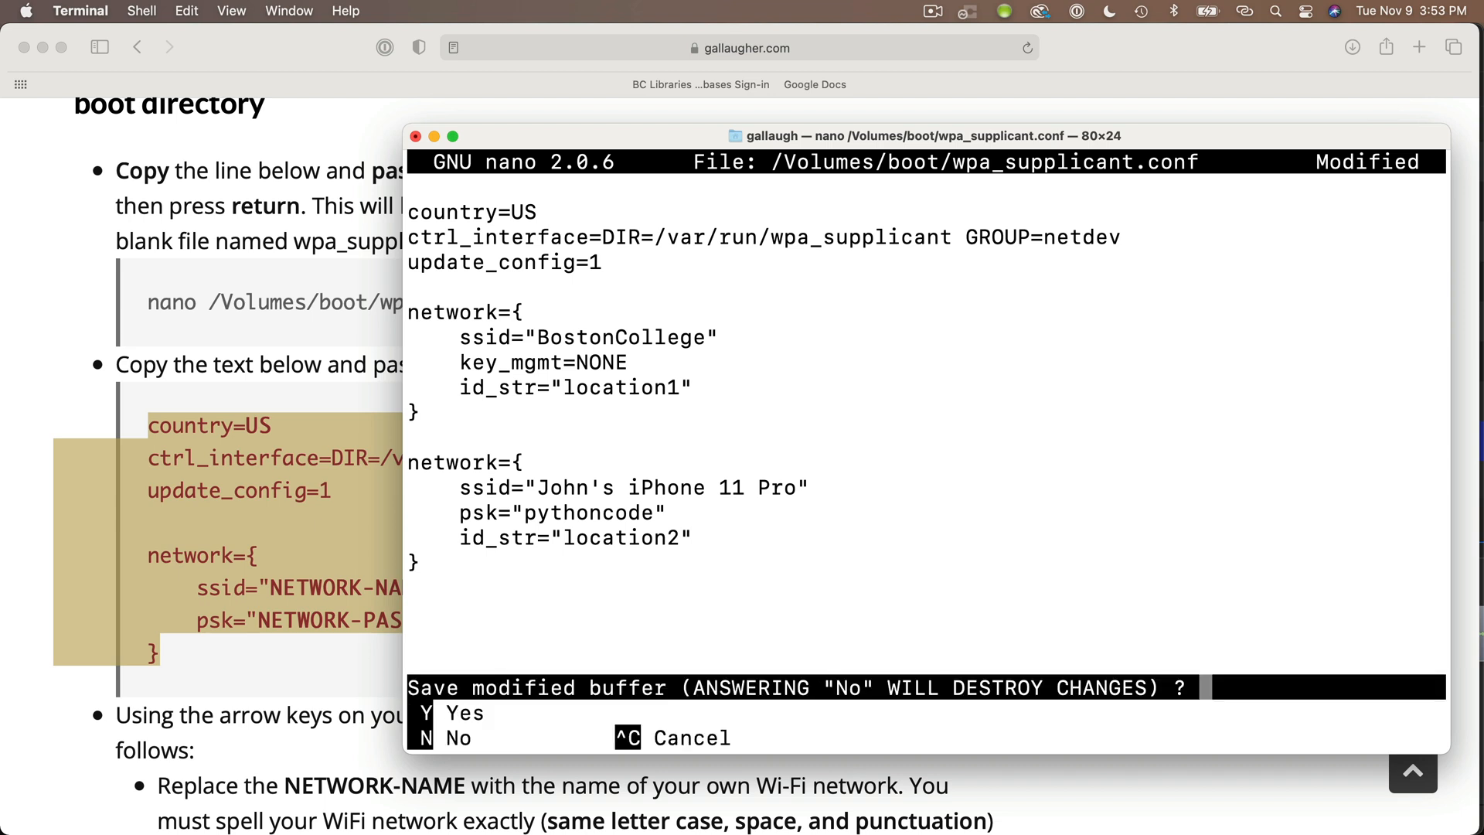
# Save the file, reveal the desktop and eject the boot SD card volume
pyautogui.press('y')
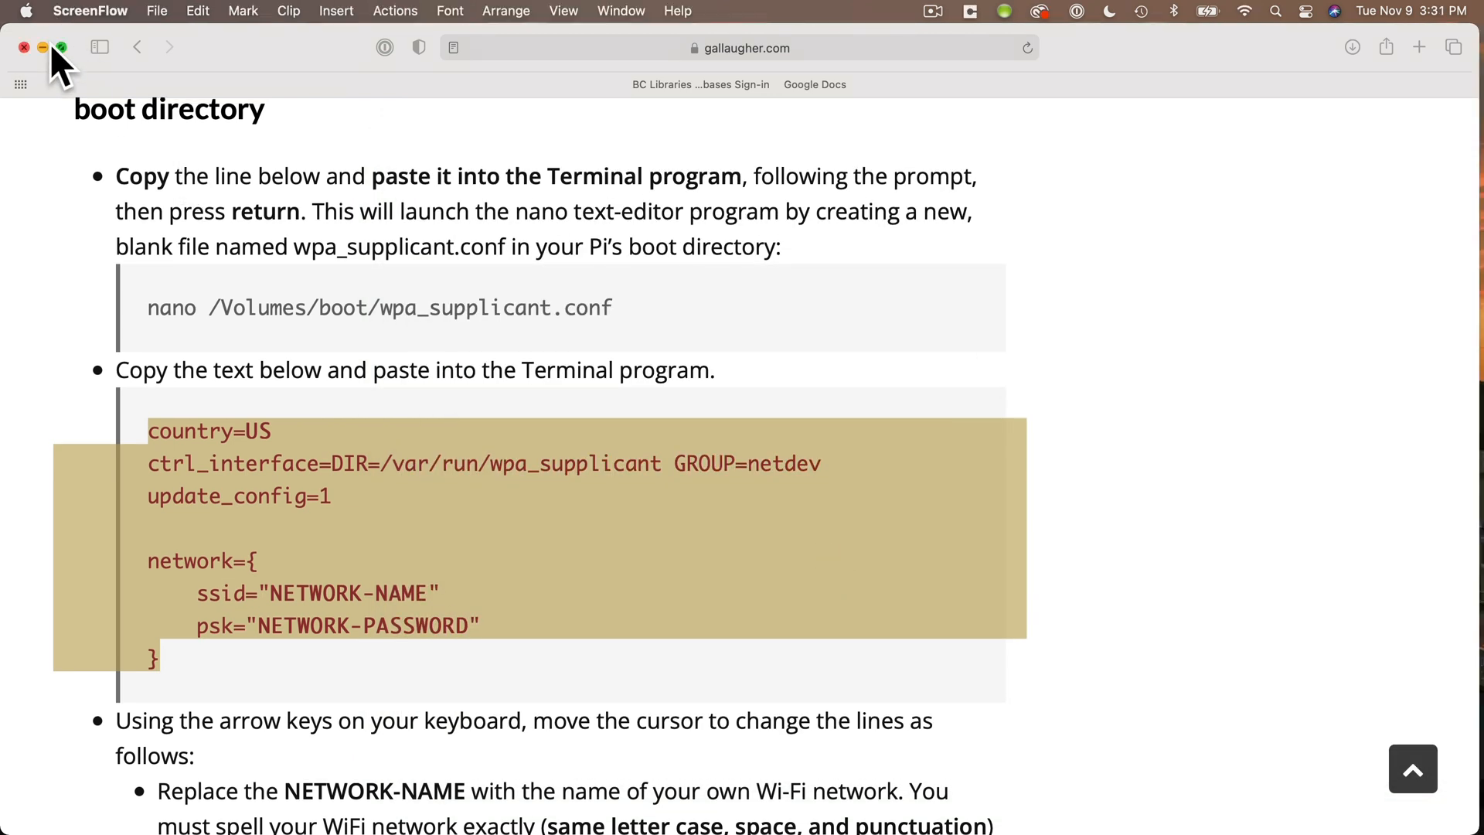
pyautogui.click(43, 48)
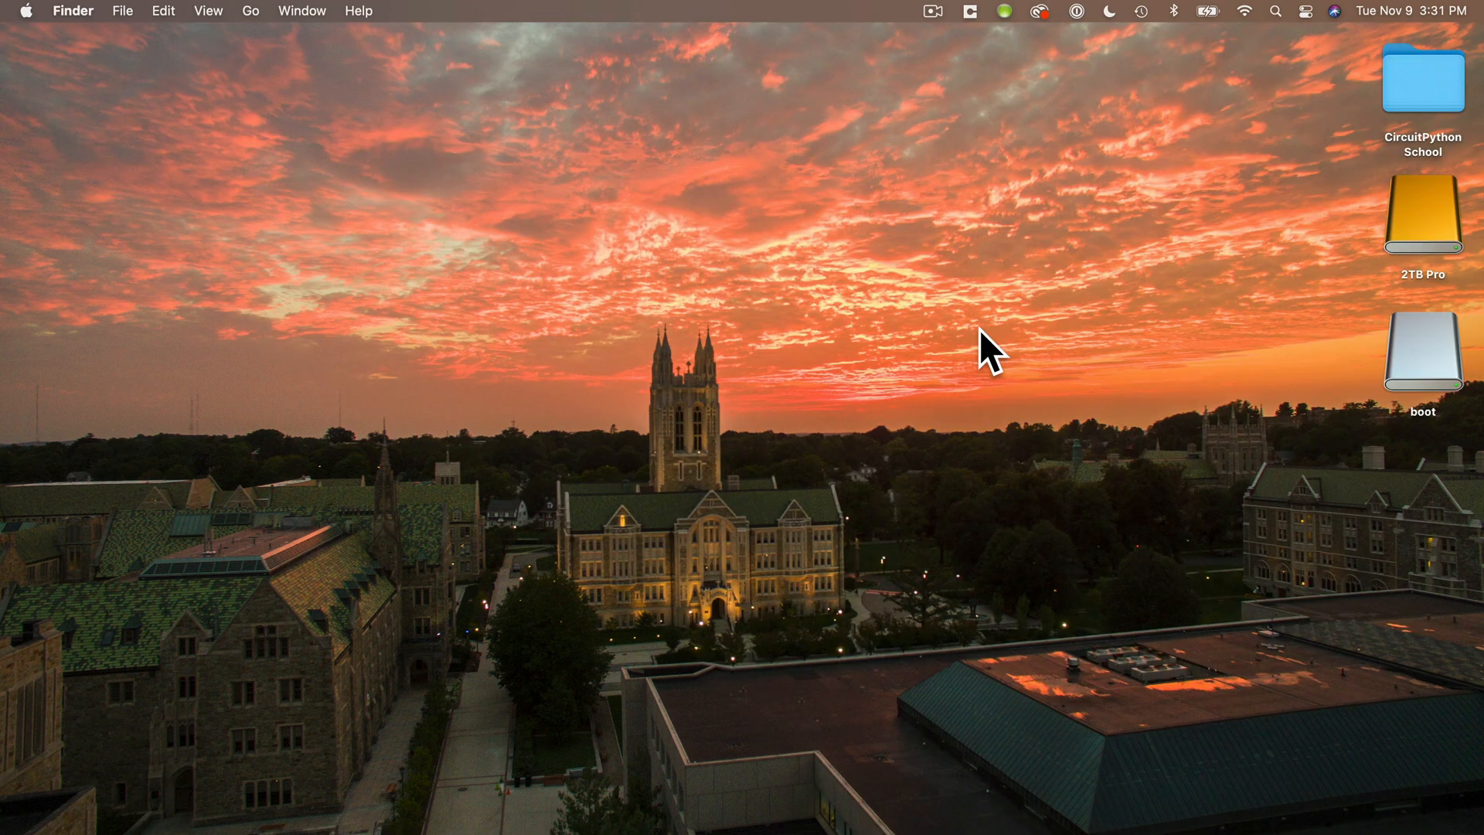
pyautogui.rightClick(1423, 356)
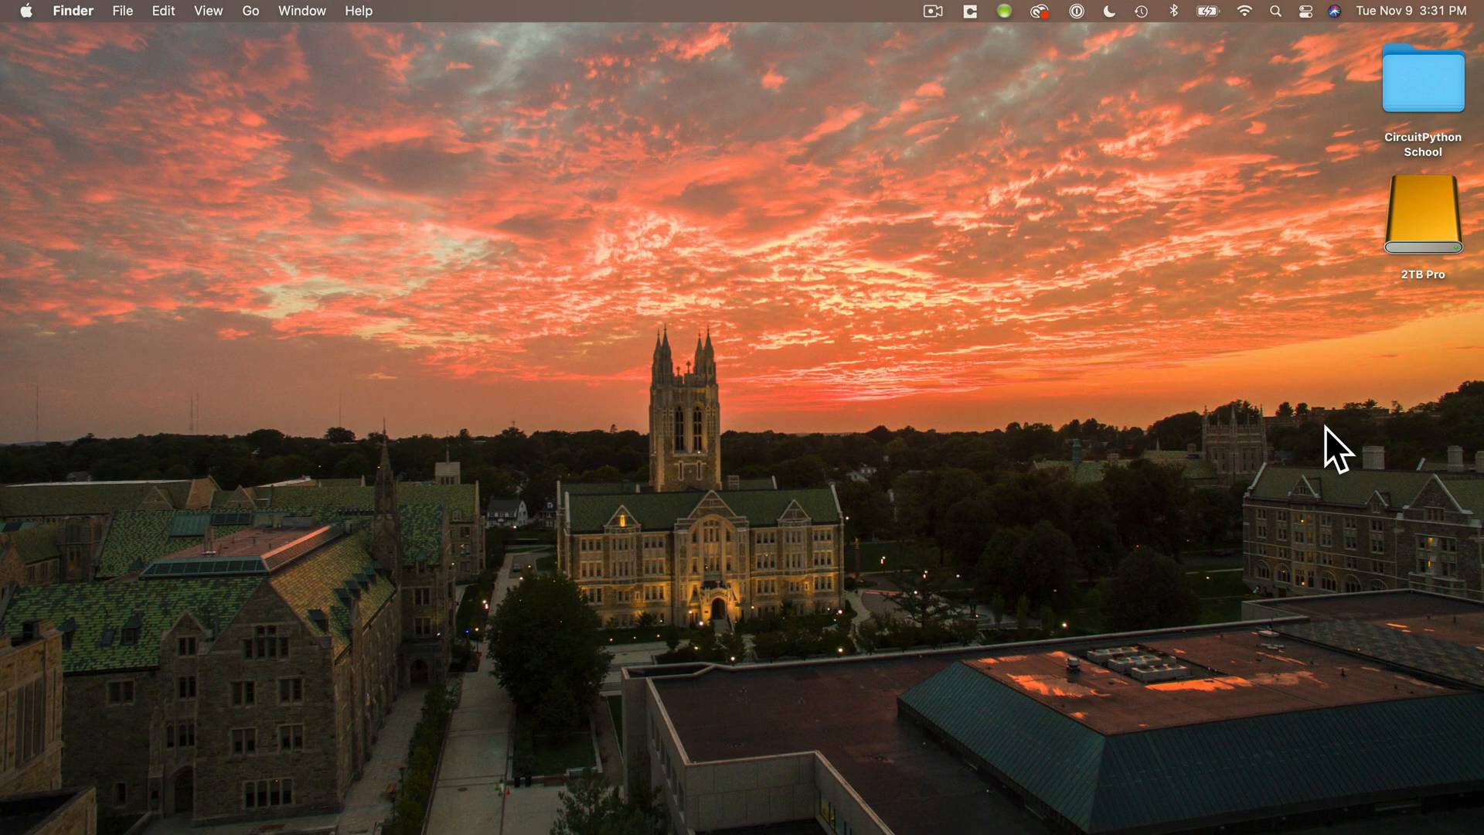
pyautogui.moveTo(1216, 68)
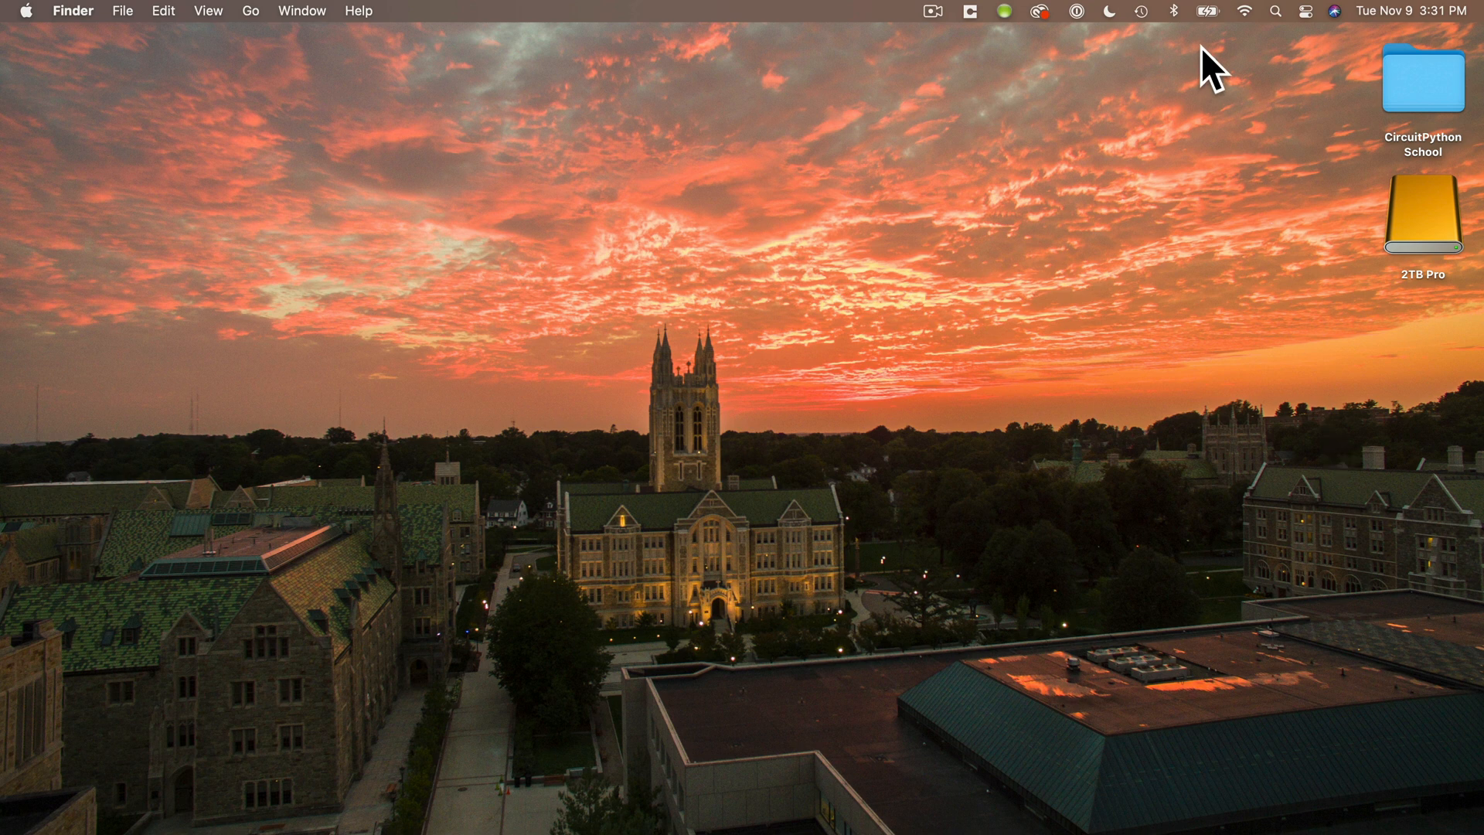
pyautogui.click(1245, 11)
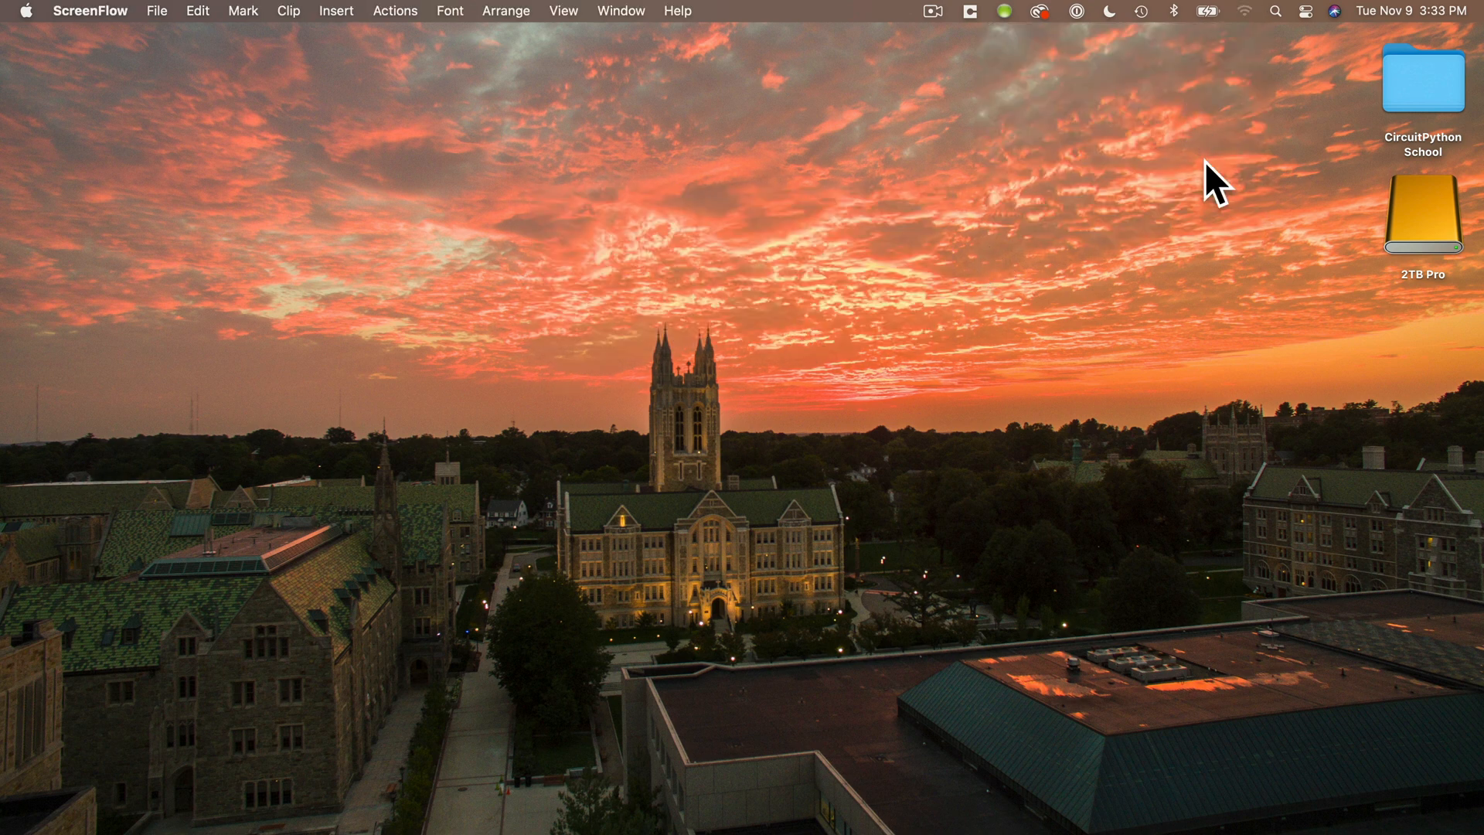
# Join the phone hotspot and run ssh-keygen -R raspberrypi.local to clear the old host key
pyautogui.click(1243, 11)
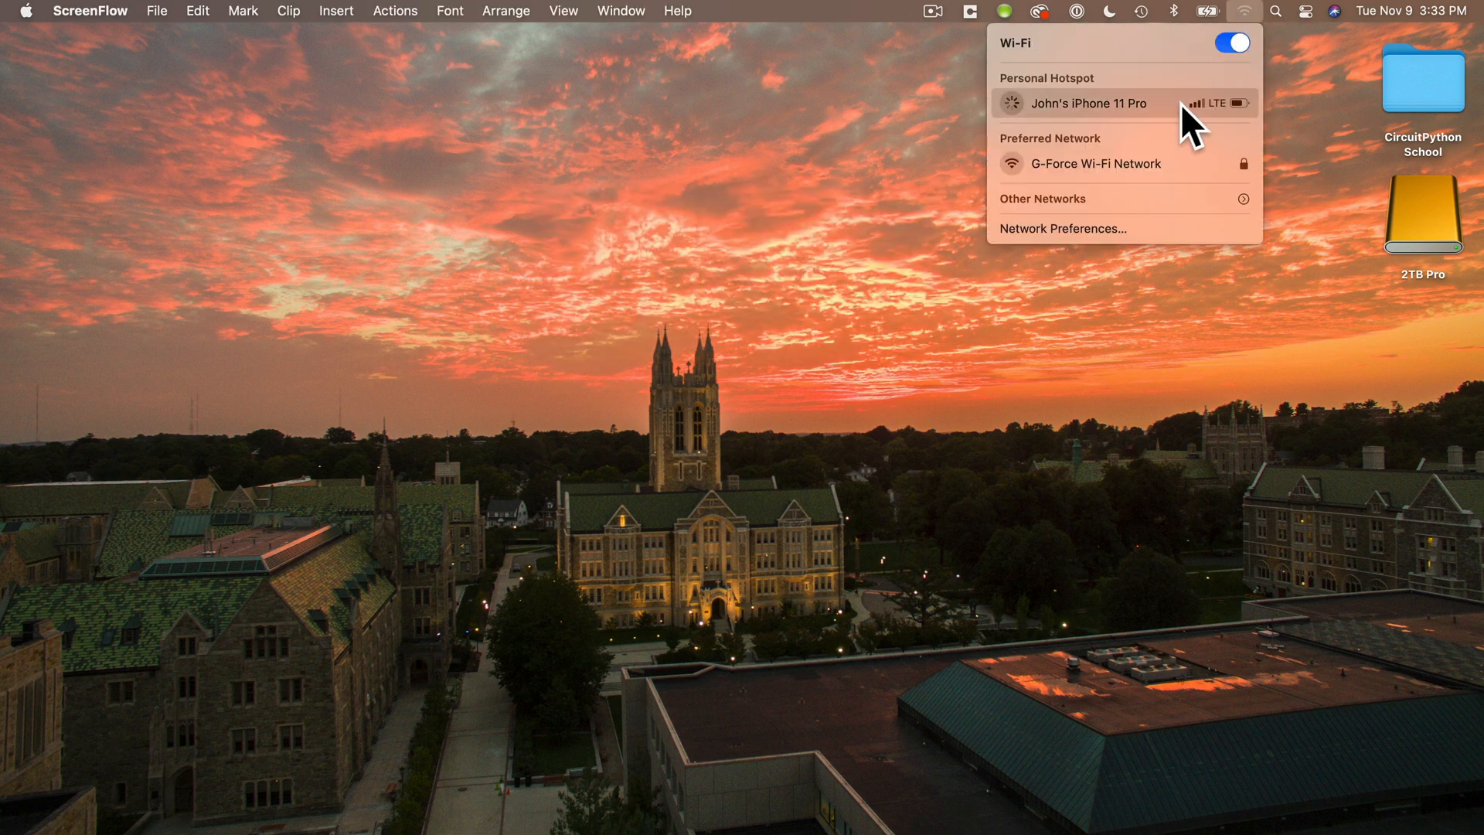
pyautogui.click(1085, 103)
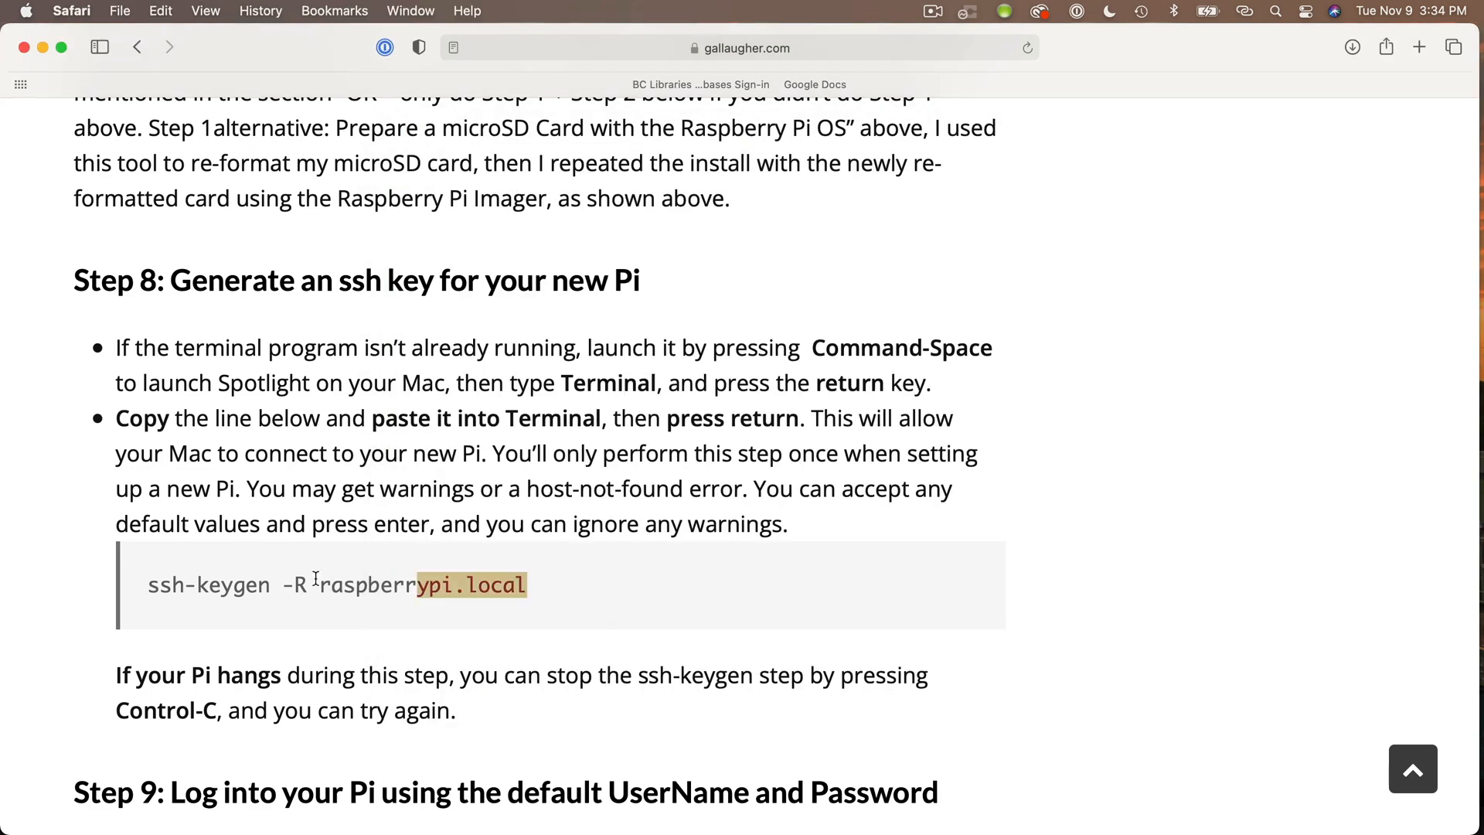
pyautogui.tripleClick(331, 585)
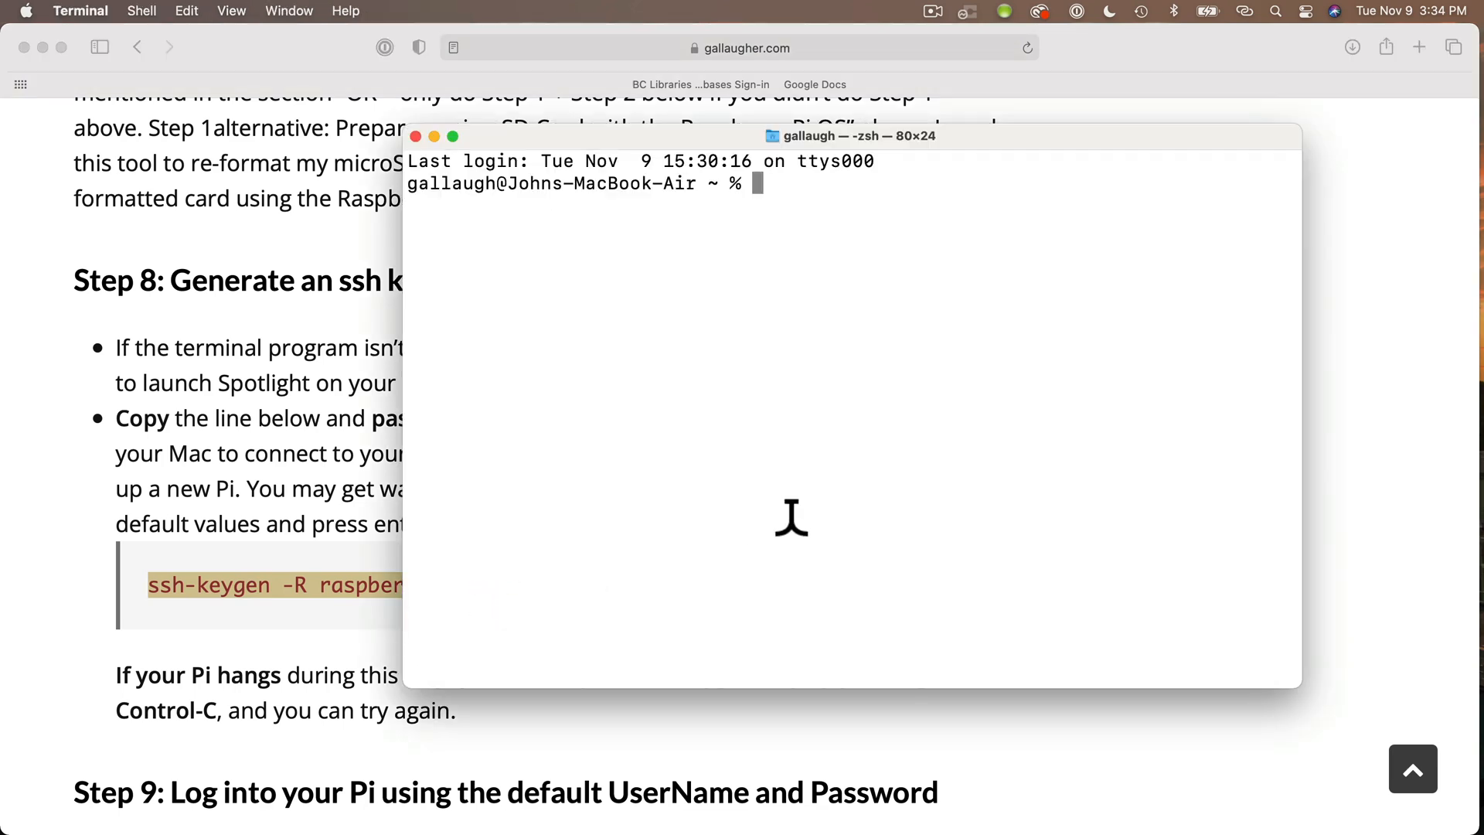
pyautogui.write('ssh-keygen -R raspberrypi.local\\')
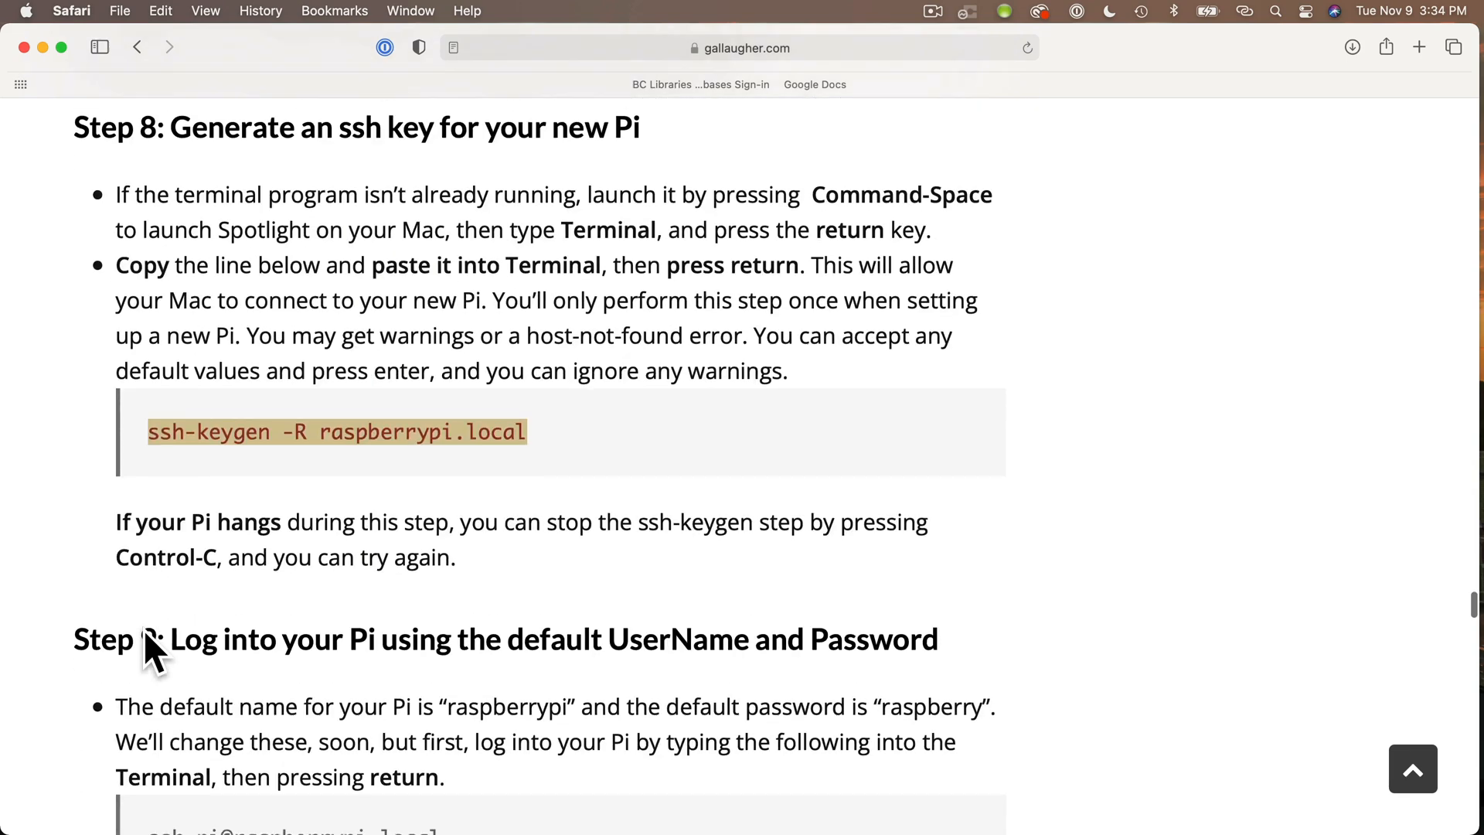
pyautogui.scroll(-3)
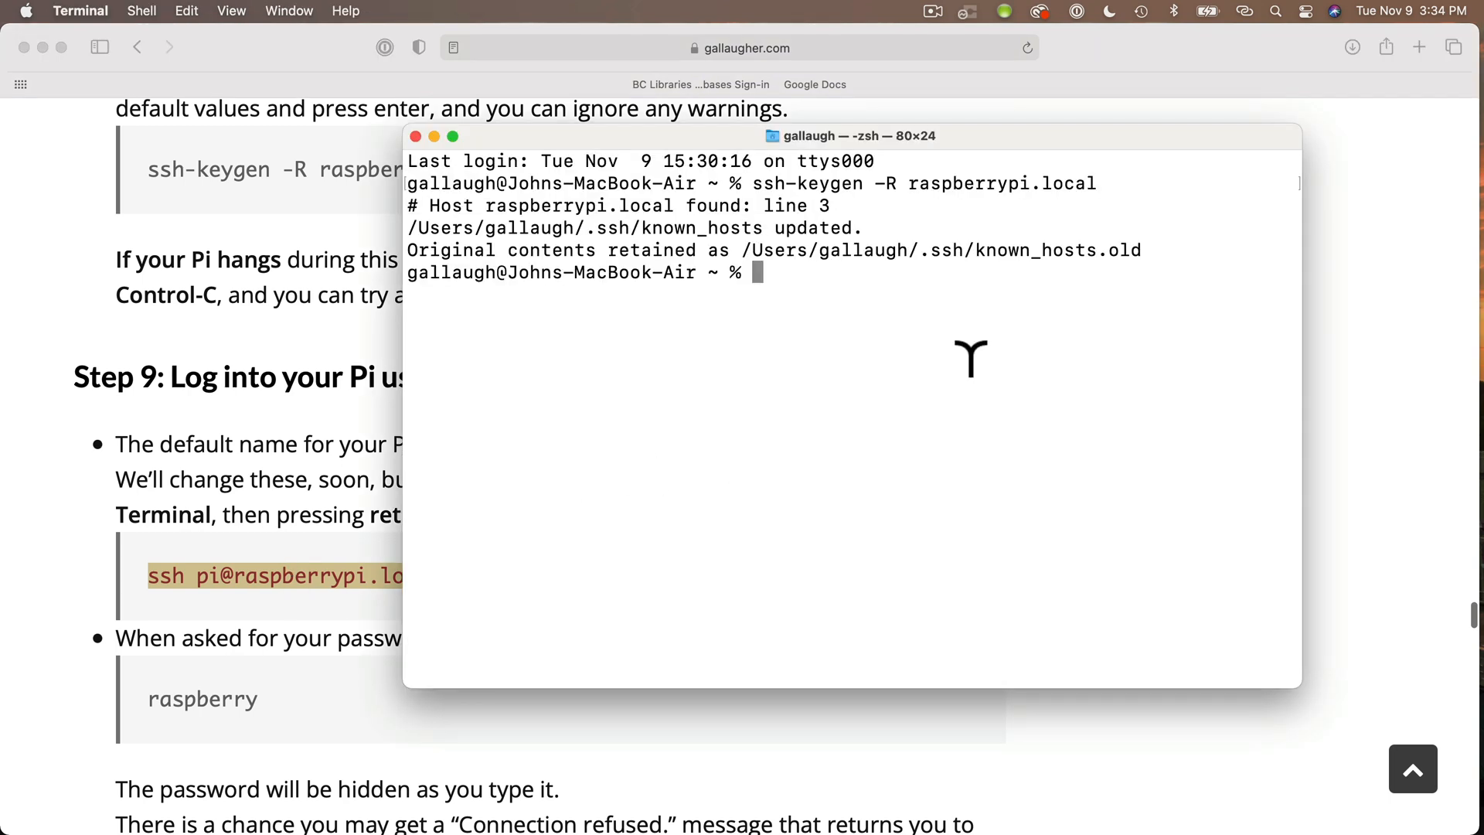
pyautogui.moveTo(1243, 23)
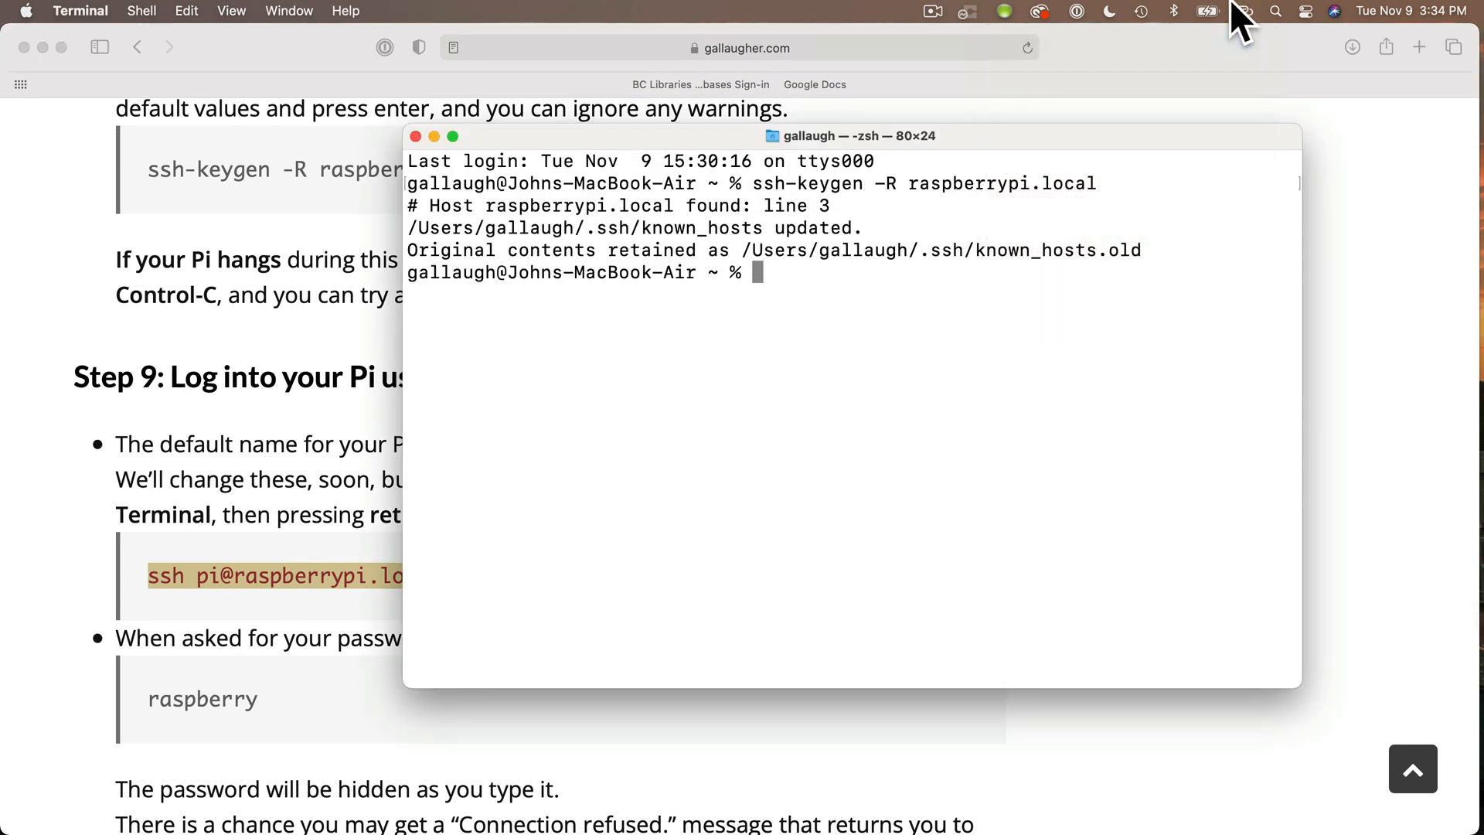
pyautogui.write('ssh pi@raspberrypi.local')
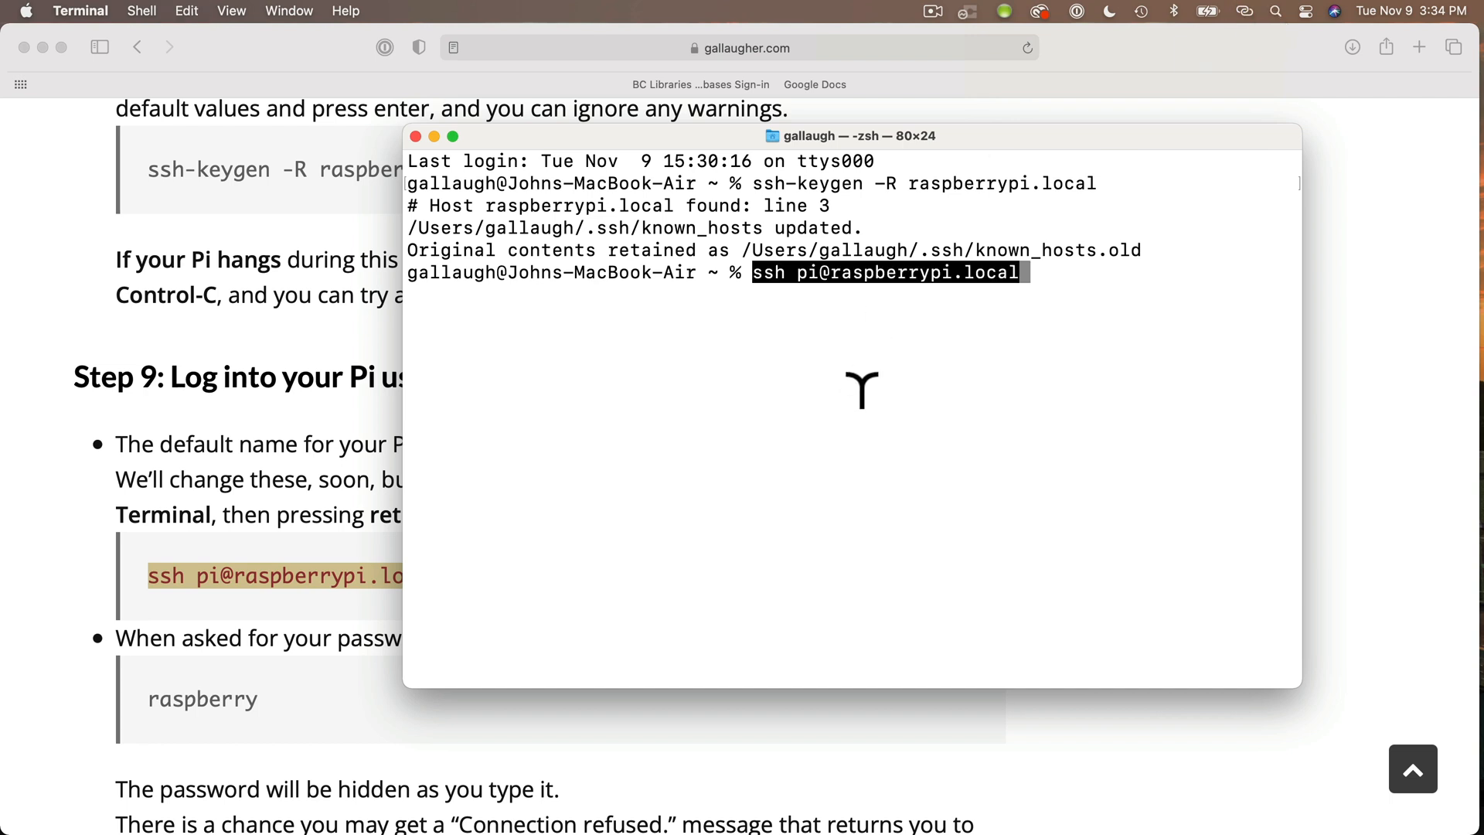
pyautogui.write('yes/no/[fingerprint])? ye')
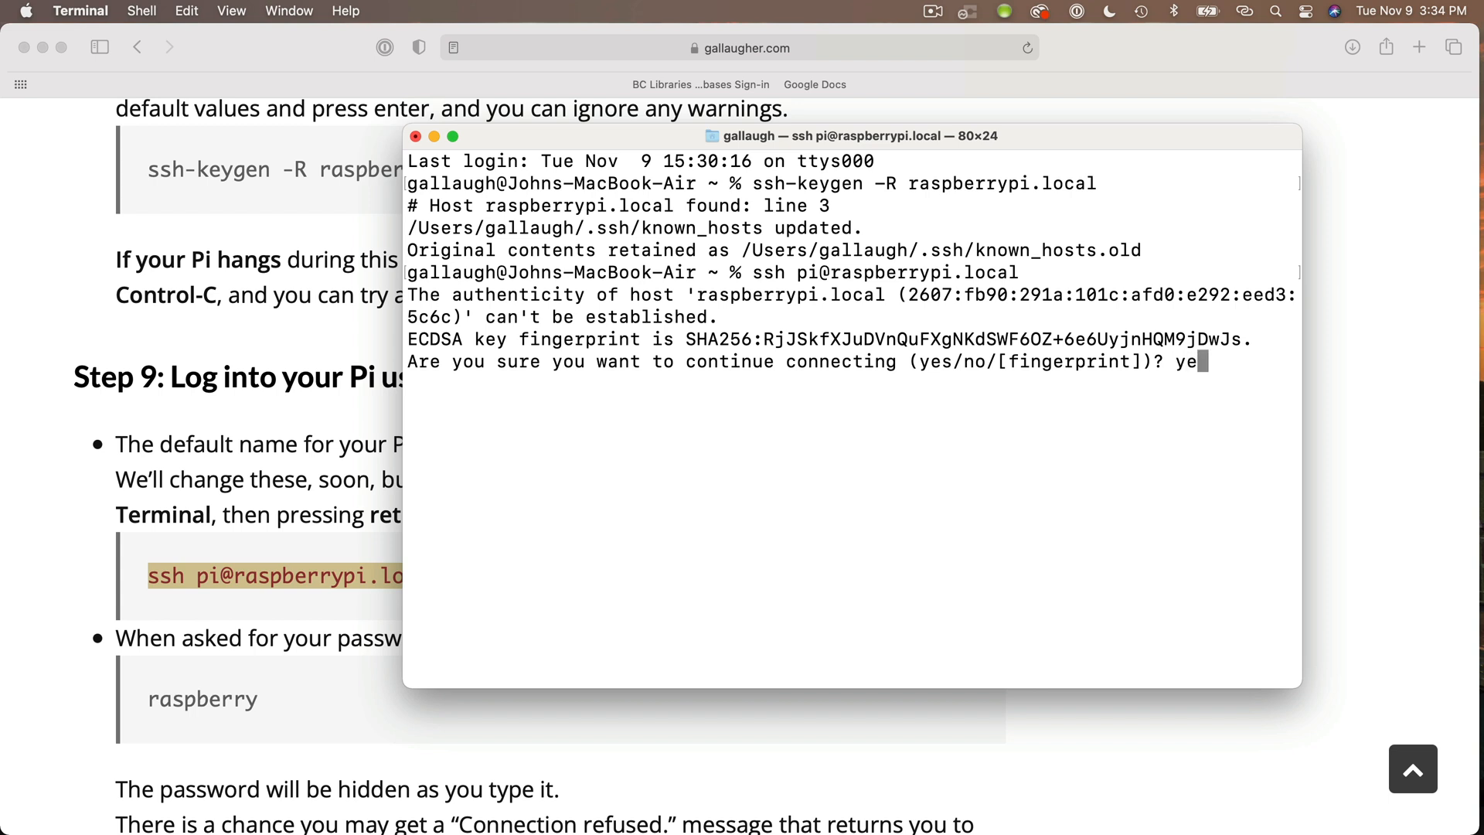
pyautogui.press('Return')
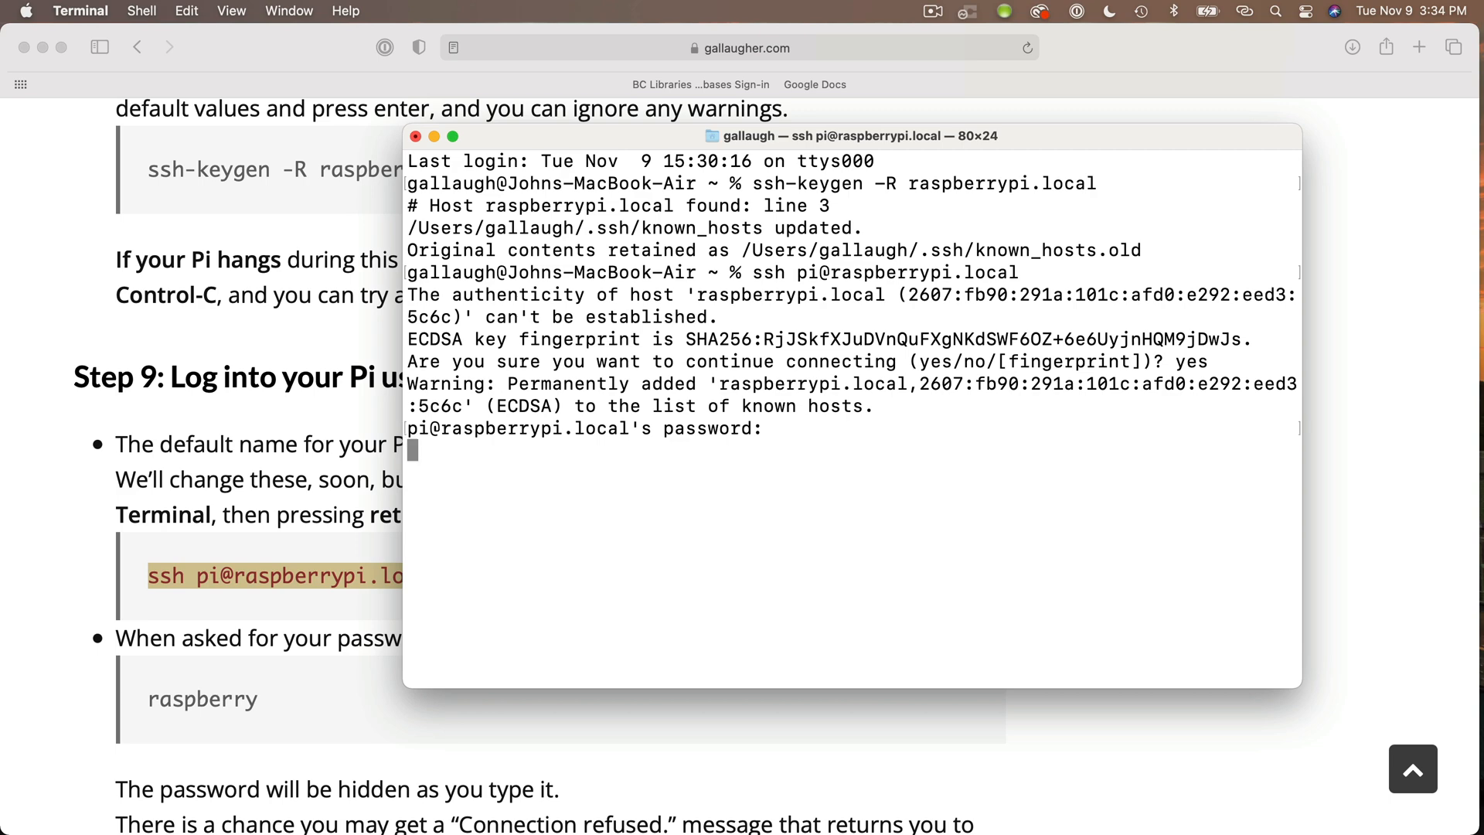
pyautogui.write('raspberry')
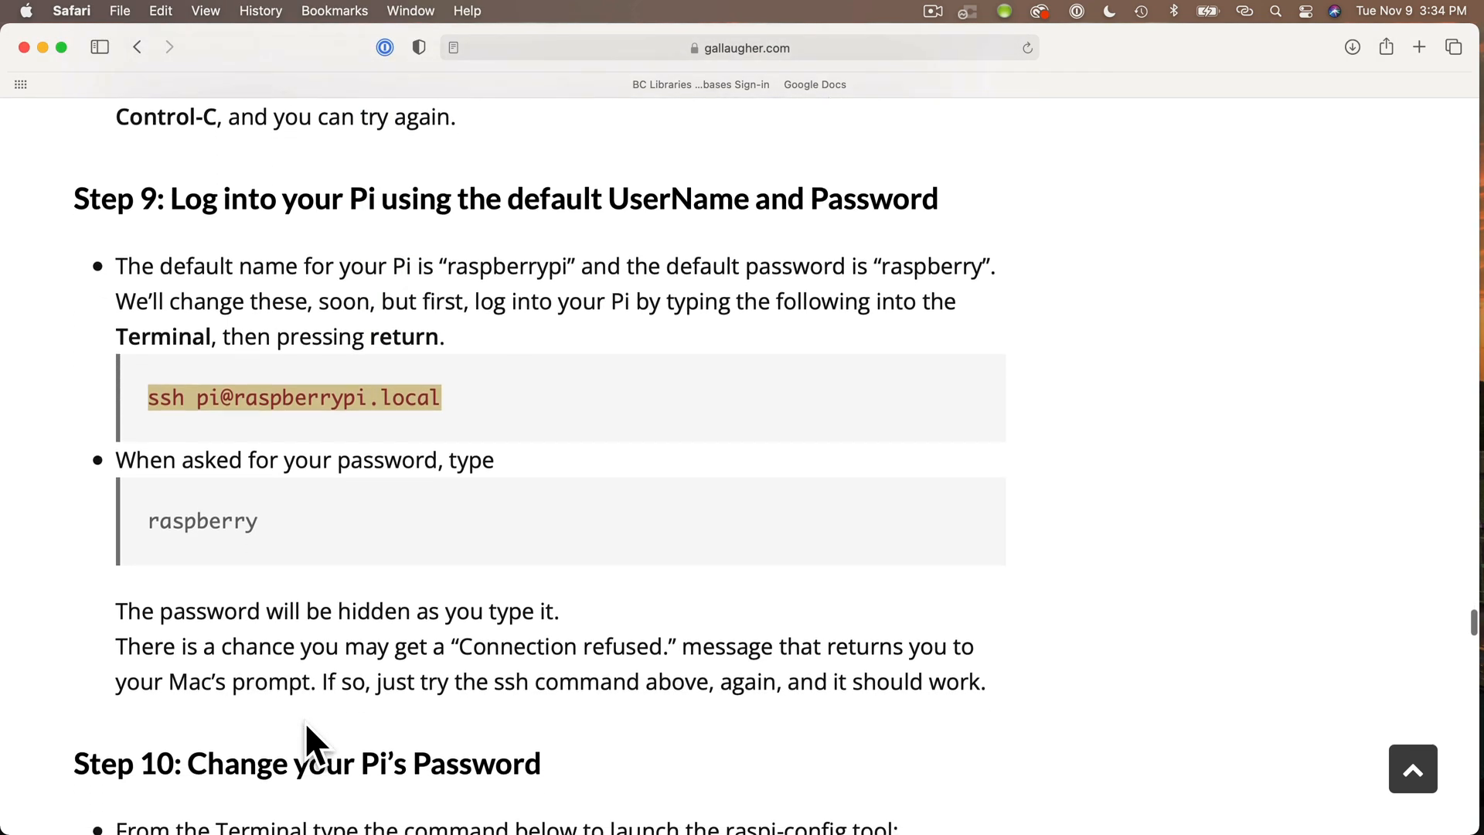
pyautogui.scroll(-3)
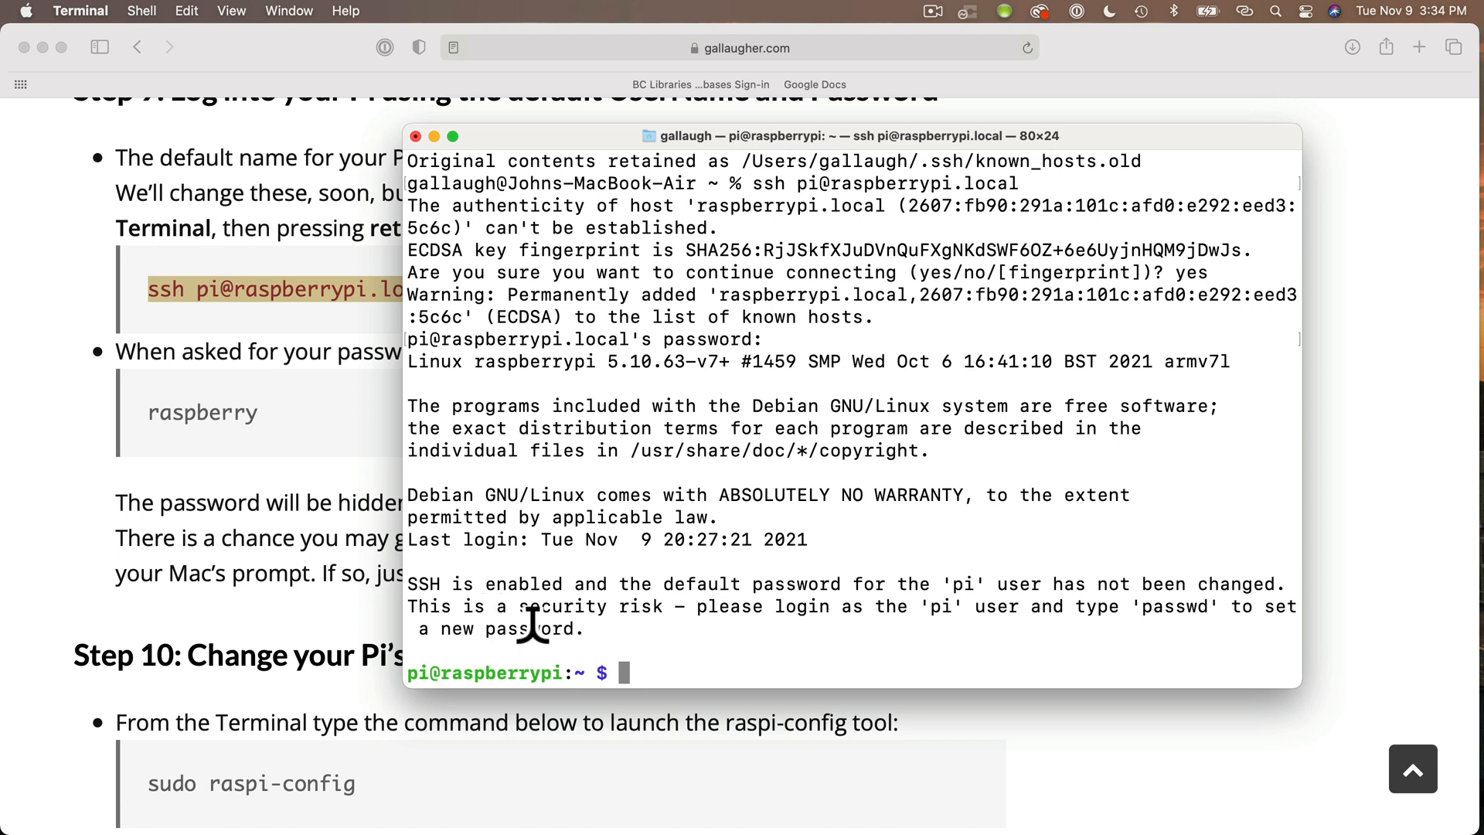
# Run ifconfig on the Pi and select wlan0's ether hardware address
pyautogui.write('ifconfig')
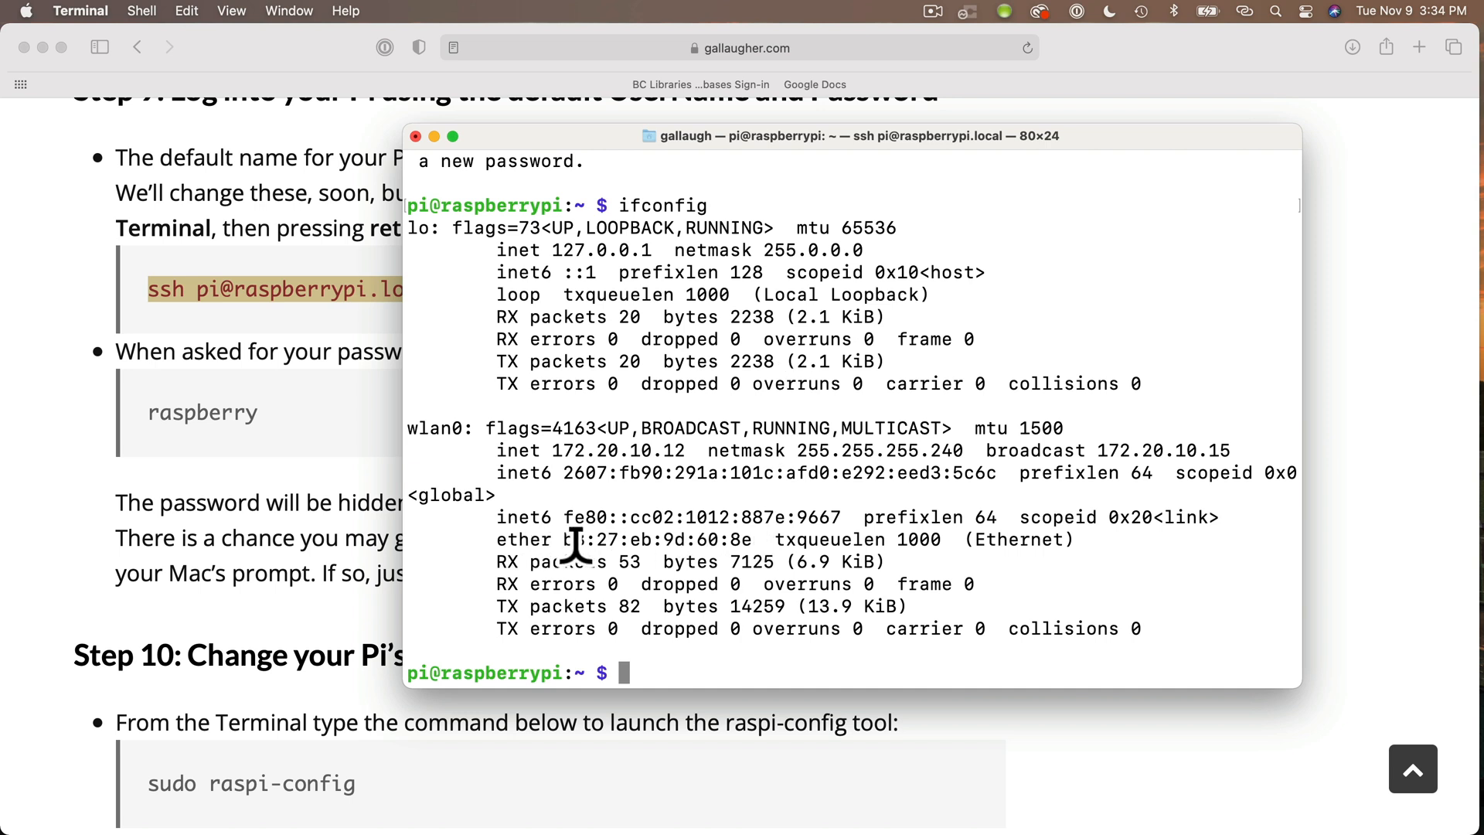
pyautogui.doubleClick(673, 540)
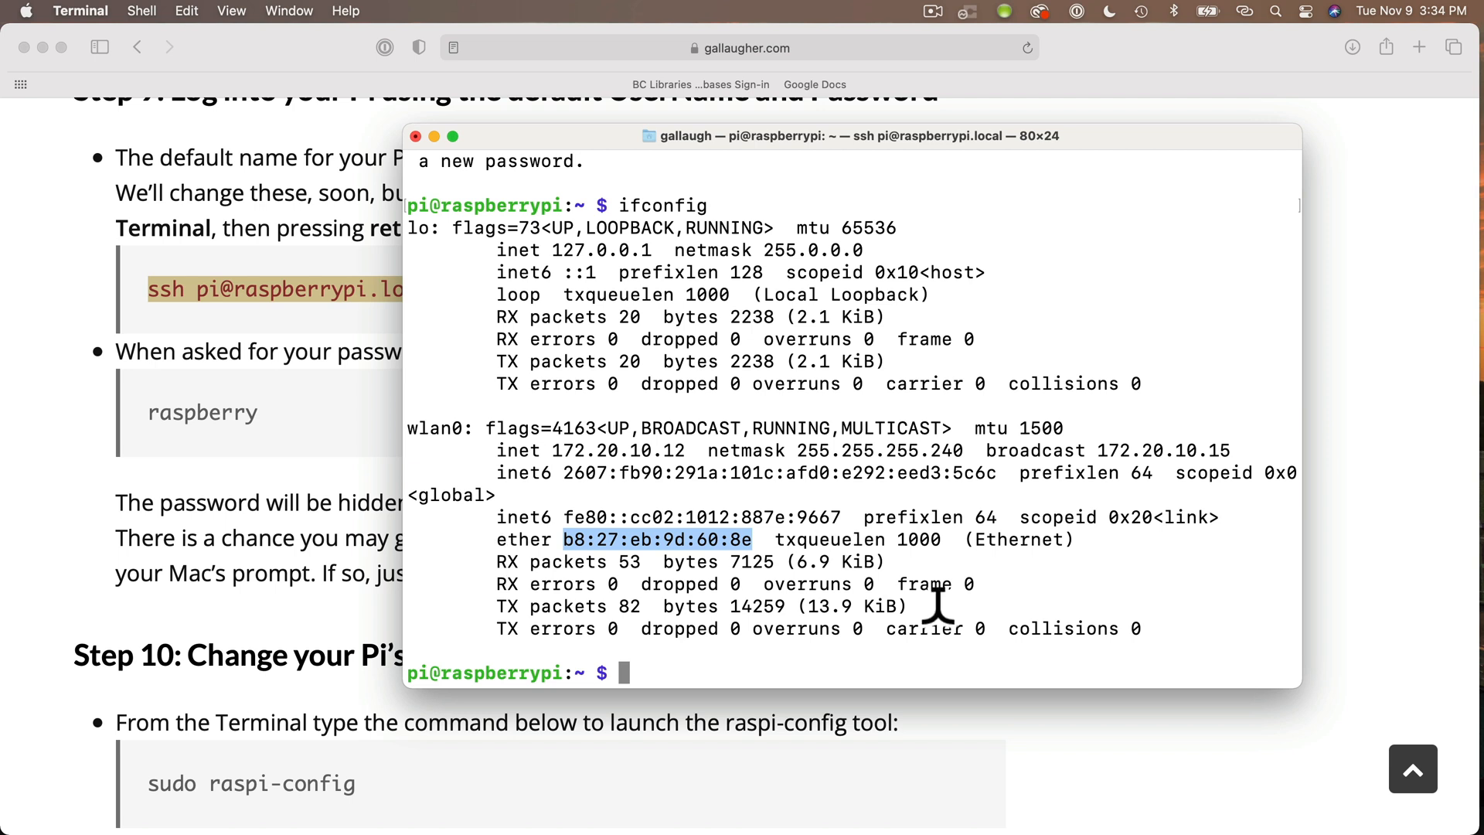
pyautogui.moveTo(973, 655)
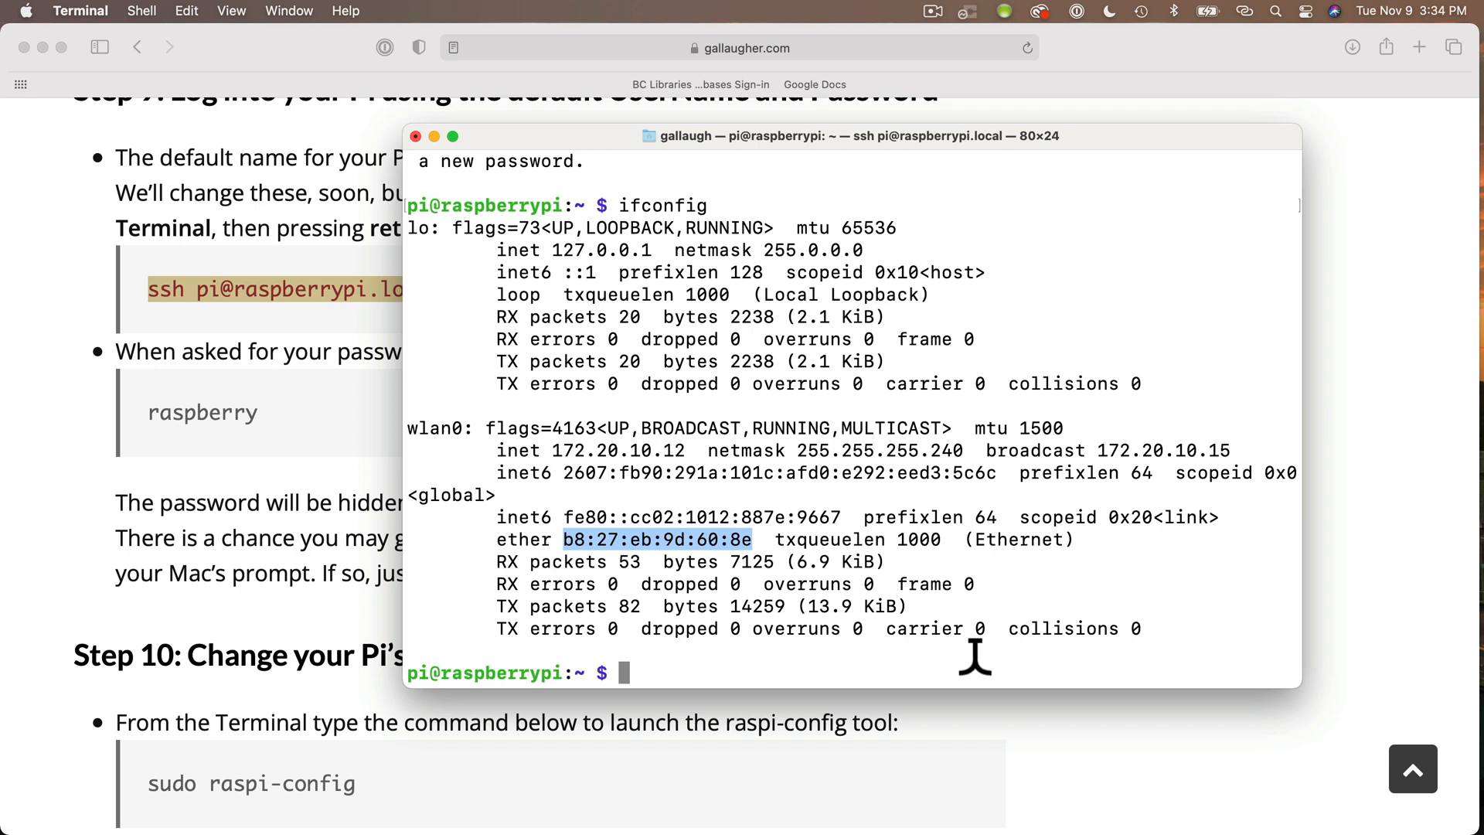